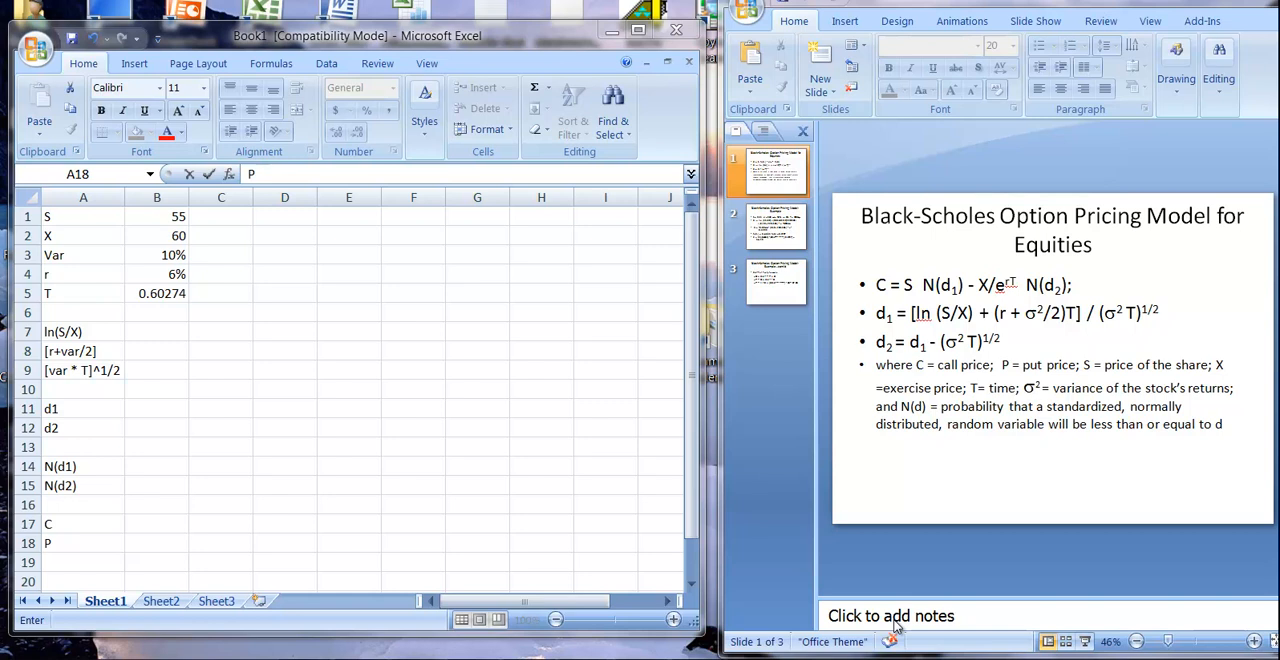
{"action": "mouse_move", "coordinate": [1272, 628]}
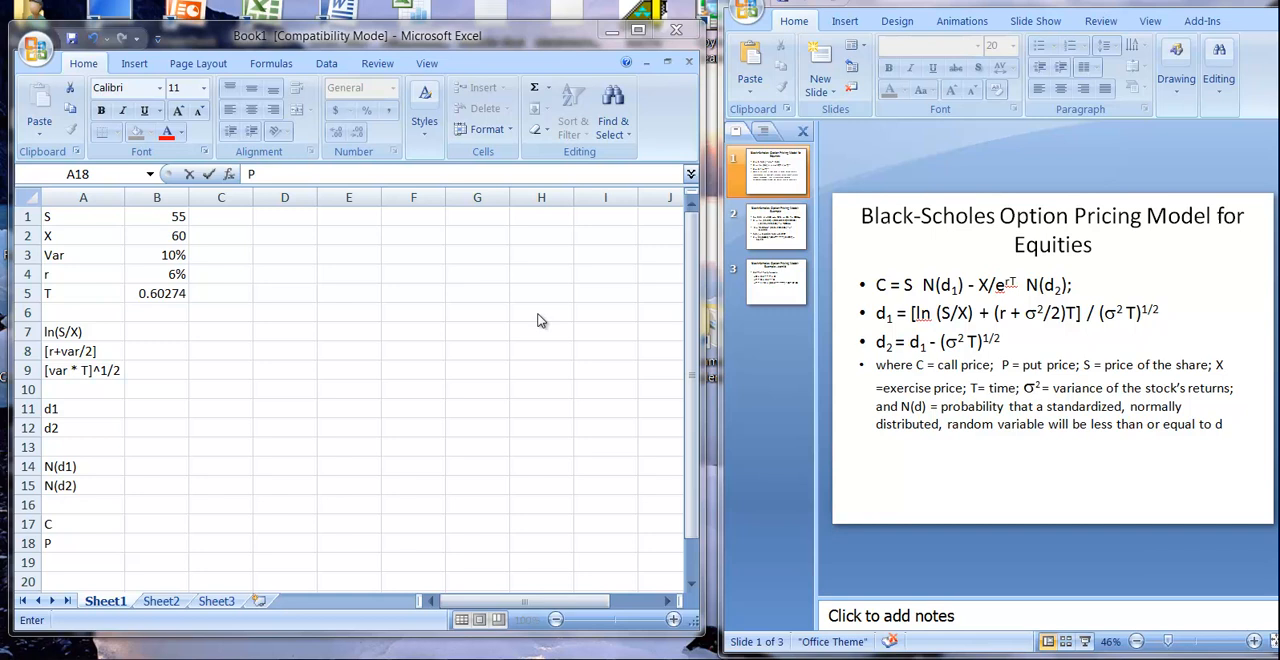
{"action": "mouse_move", "coordinate": [988, 490]}
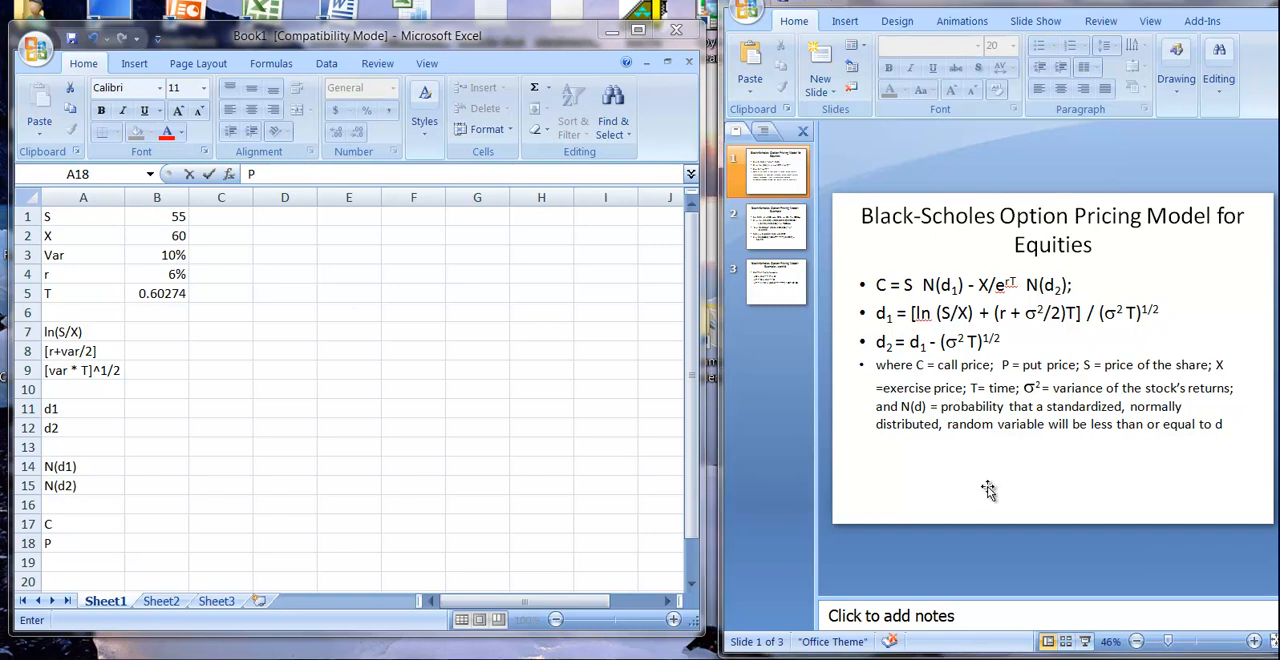
Review the Black-Scholes formula, worked example and call-put parity slides, then return to the spreadsheet.
{"action": "left_click", "coordinate": [776, 224]}
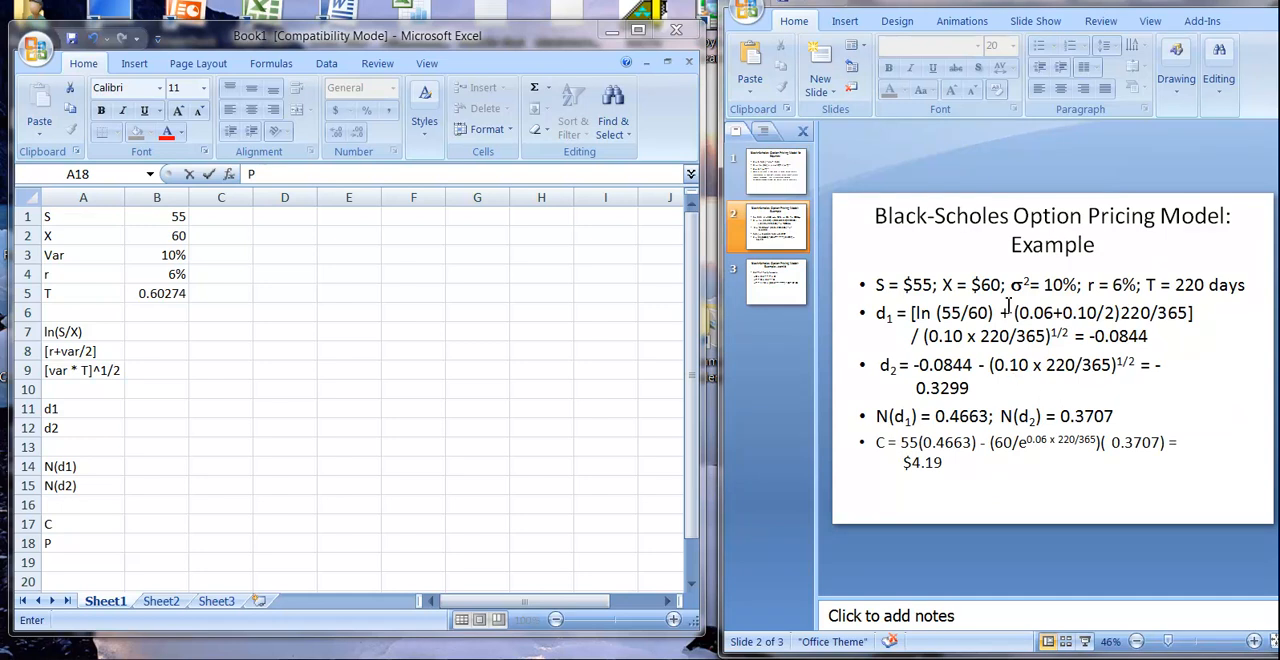
{"action": "mouse_move", "coordinate": [364, 280]}
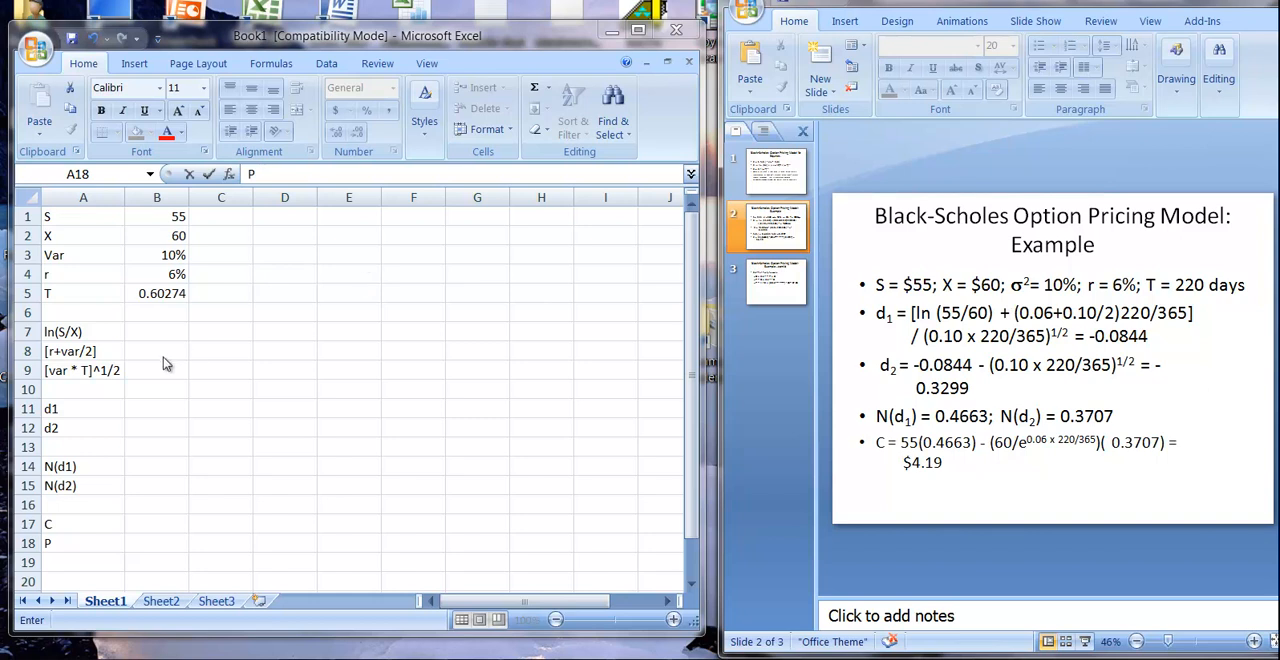
{"action": "mouse_move", "coordinate": [160, 430]}
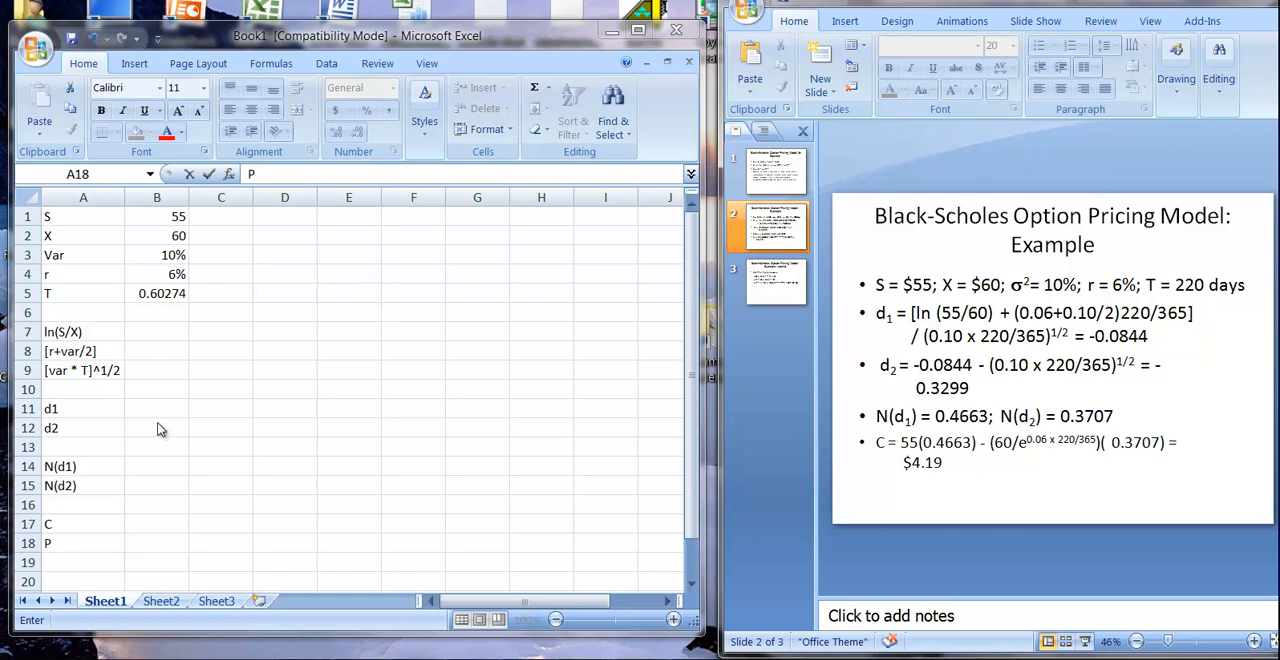
{"action": "mouse_move", "coordinate": [138, 436]}
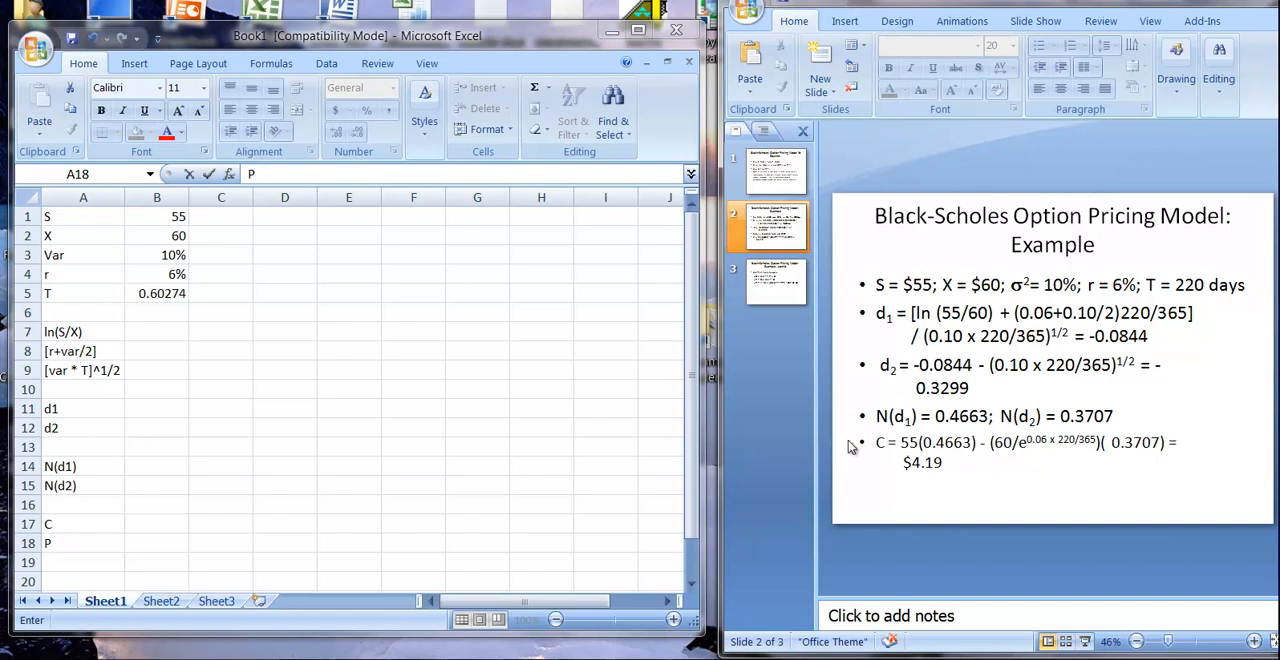
{"action": "mouse_move", "coordinate": [848, 452]}
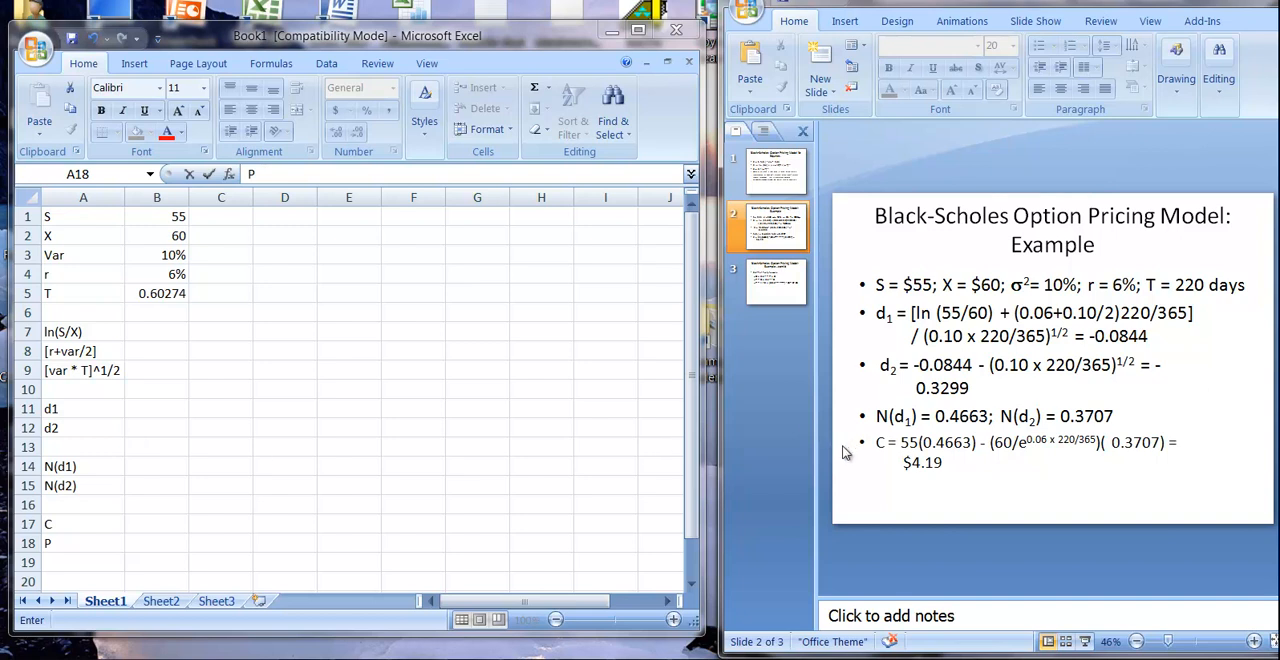
{"action": "left_click", "coordinate": [776, 280]}
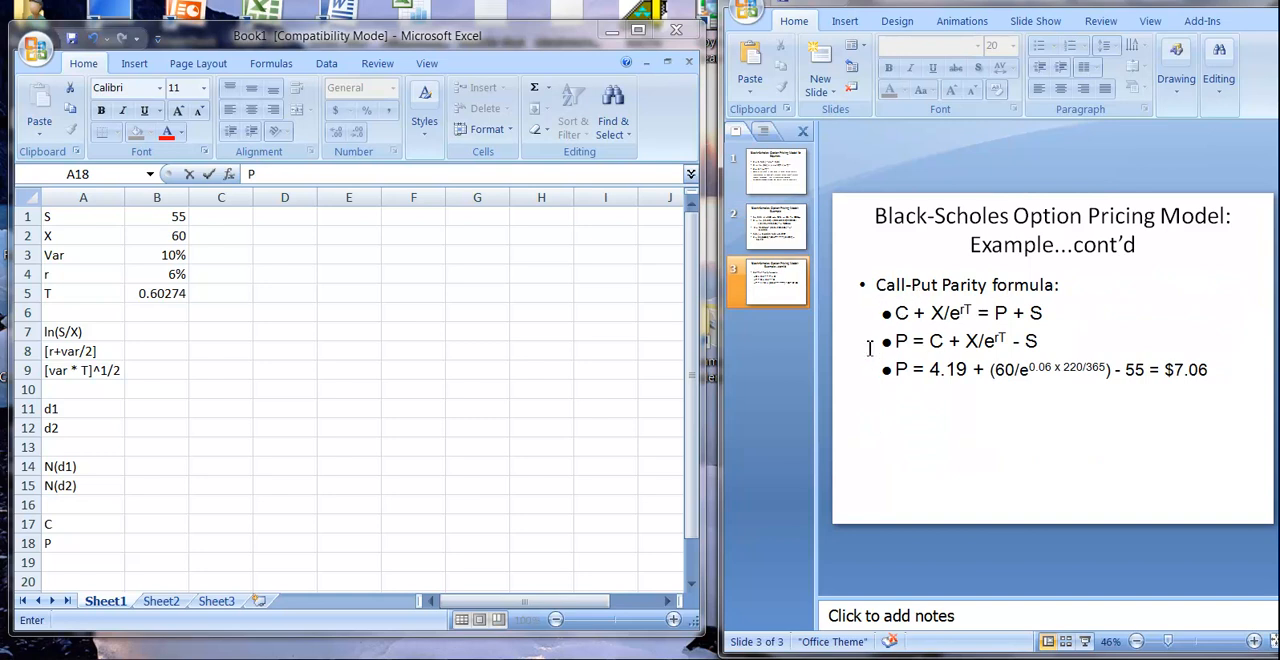
{"action": "mouse_move", "coordinate": [1020, 356]}
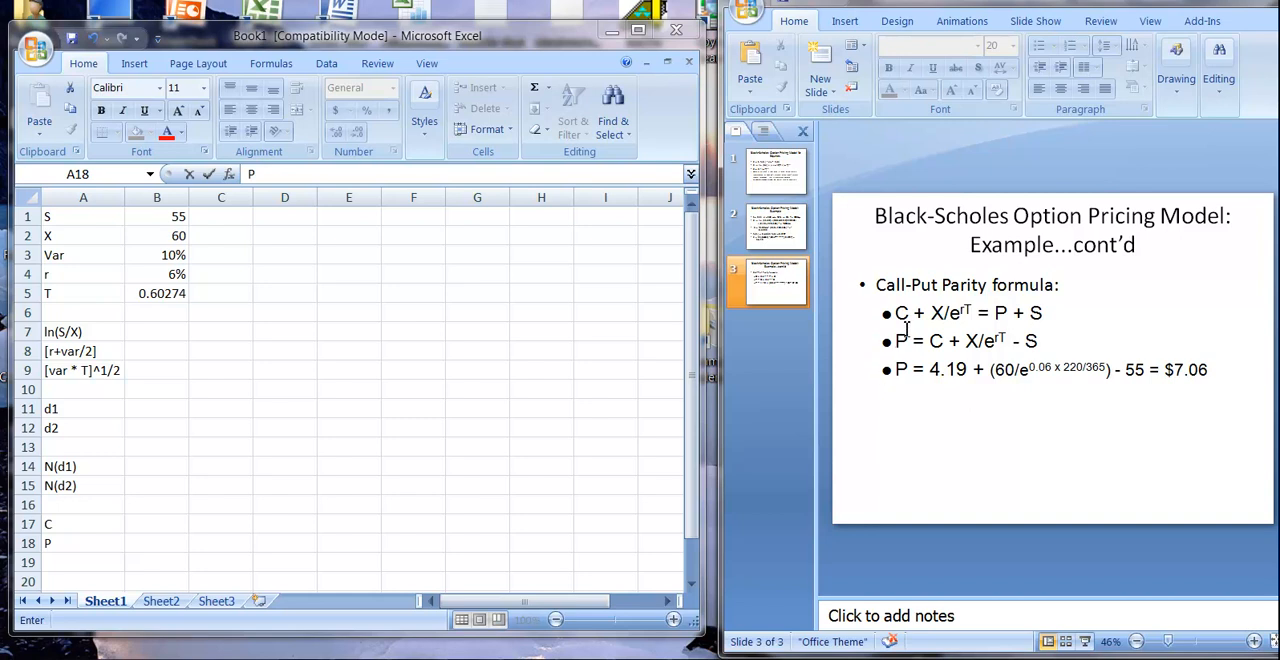
{"action": "mouse_move", "coordinate": [900, 344]}
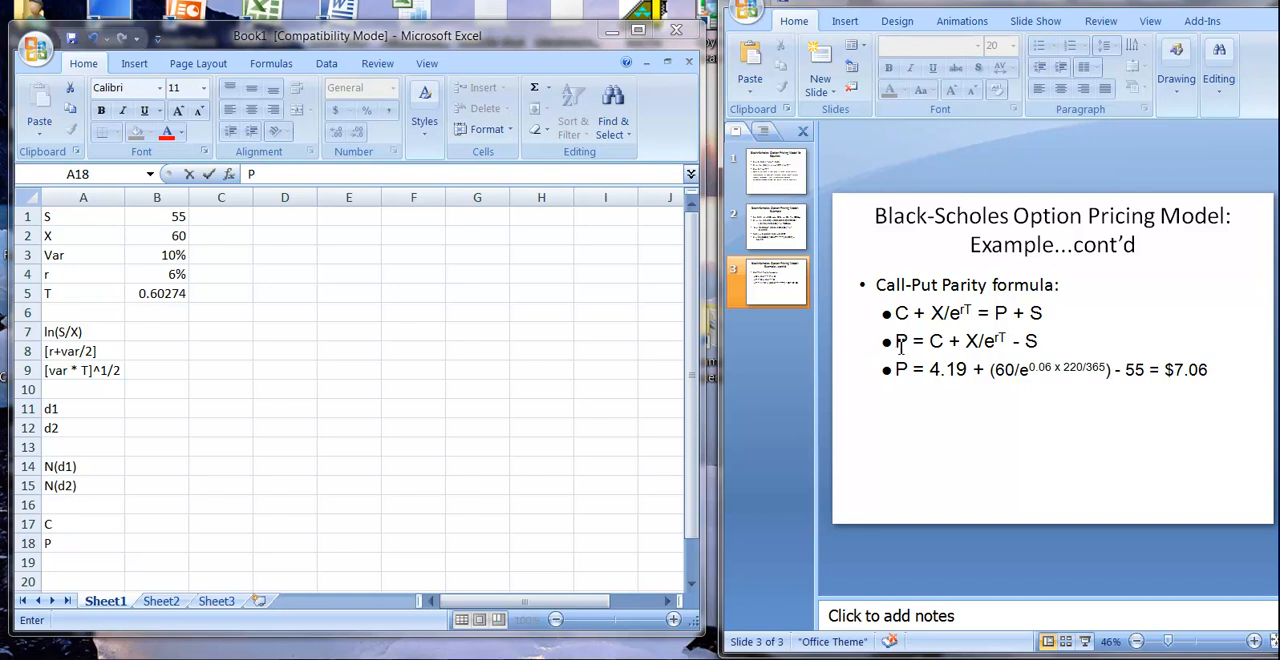
{"action": "mouse_move", "coordinate": [864, 392]}
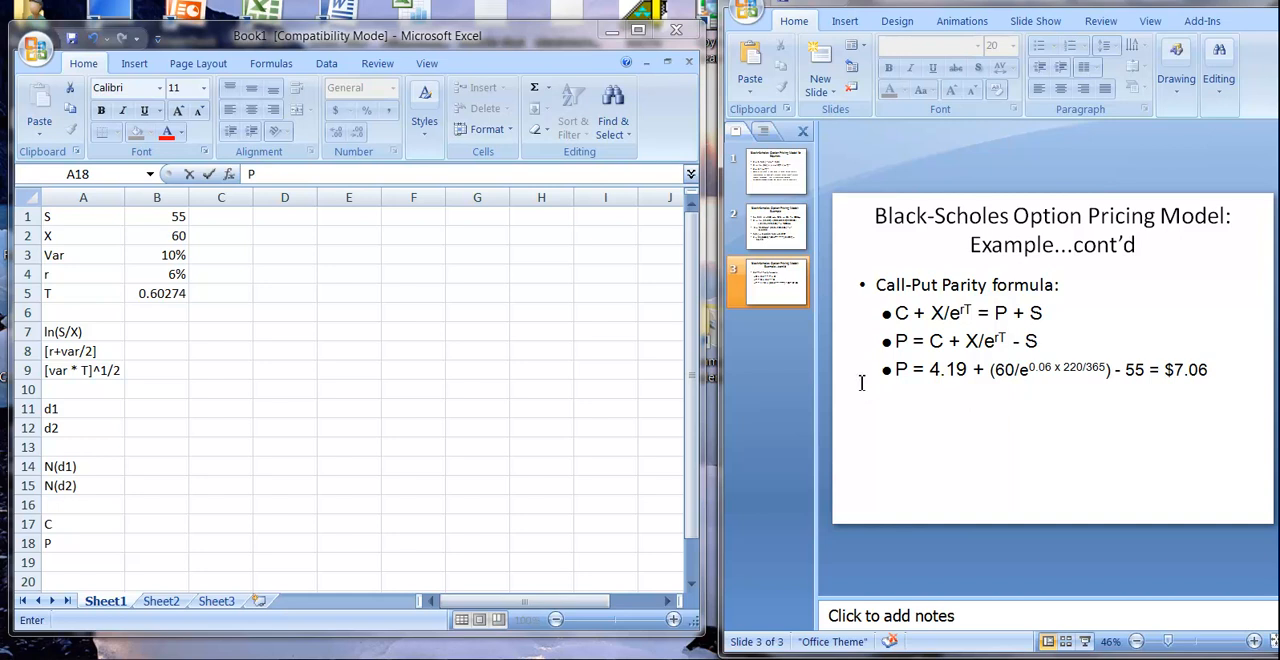
{"action": "left_click", "coordinate": [776, 170]}
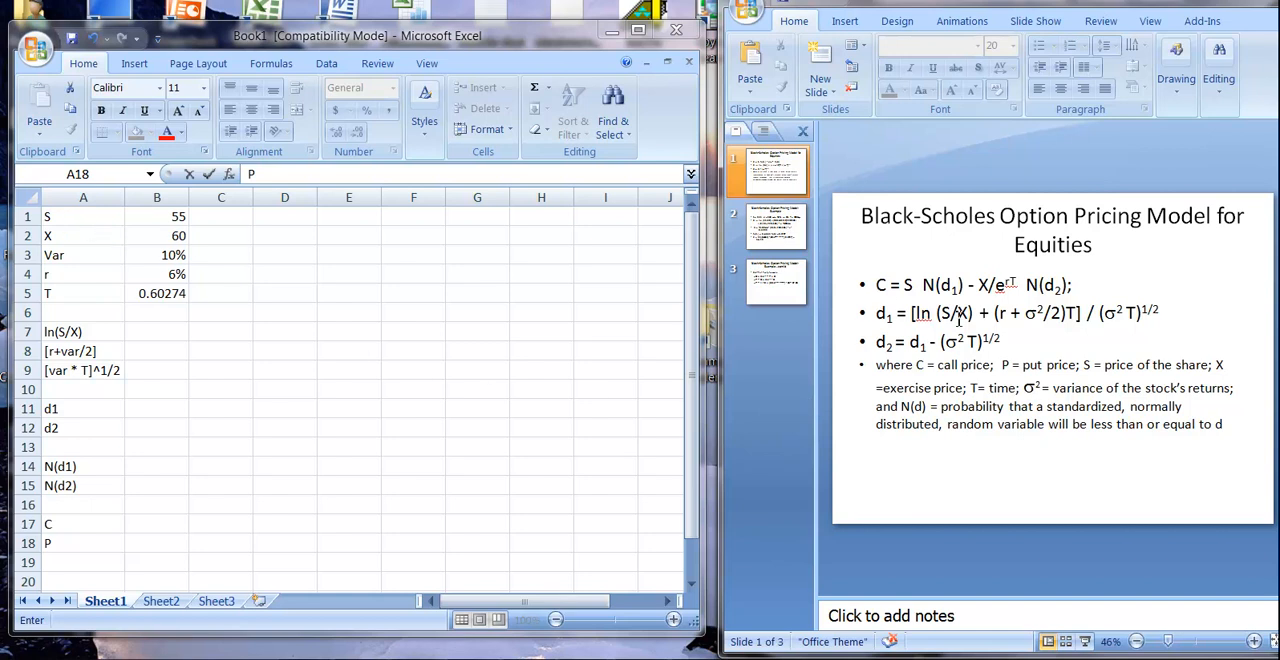
{"action": "left_click", "coordinate": [776, 224]}
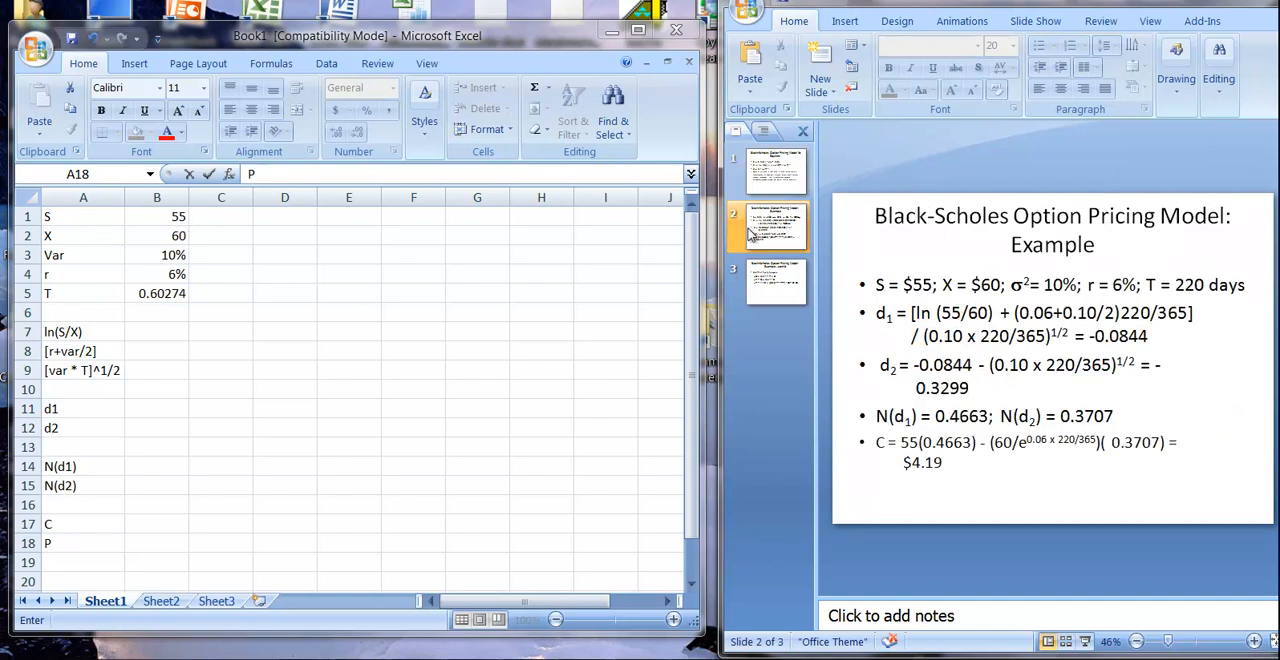
{"action": "left_click", "coordinate": [768, 228]}
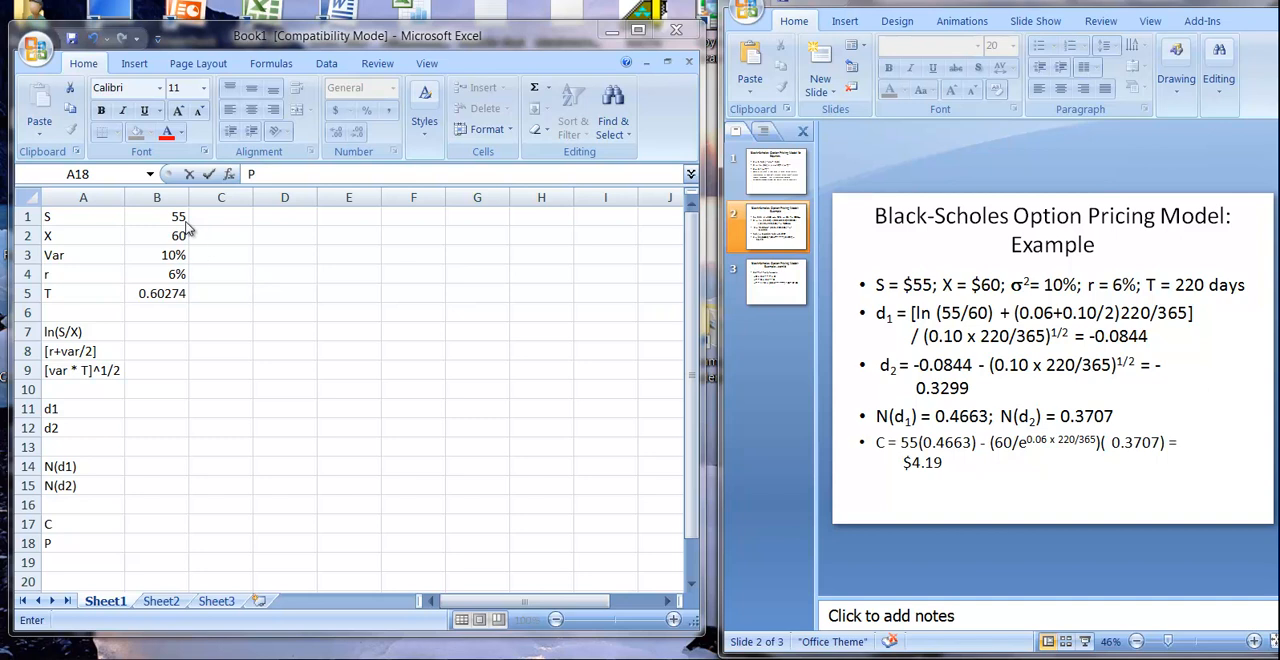
{"action": "mouse_move", "coordinate": [184, 254]}
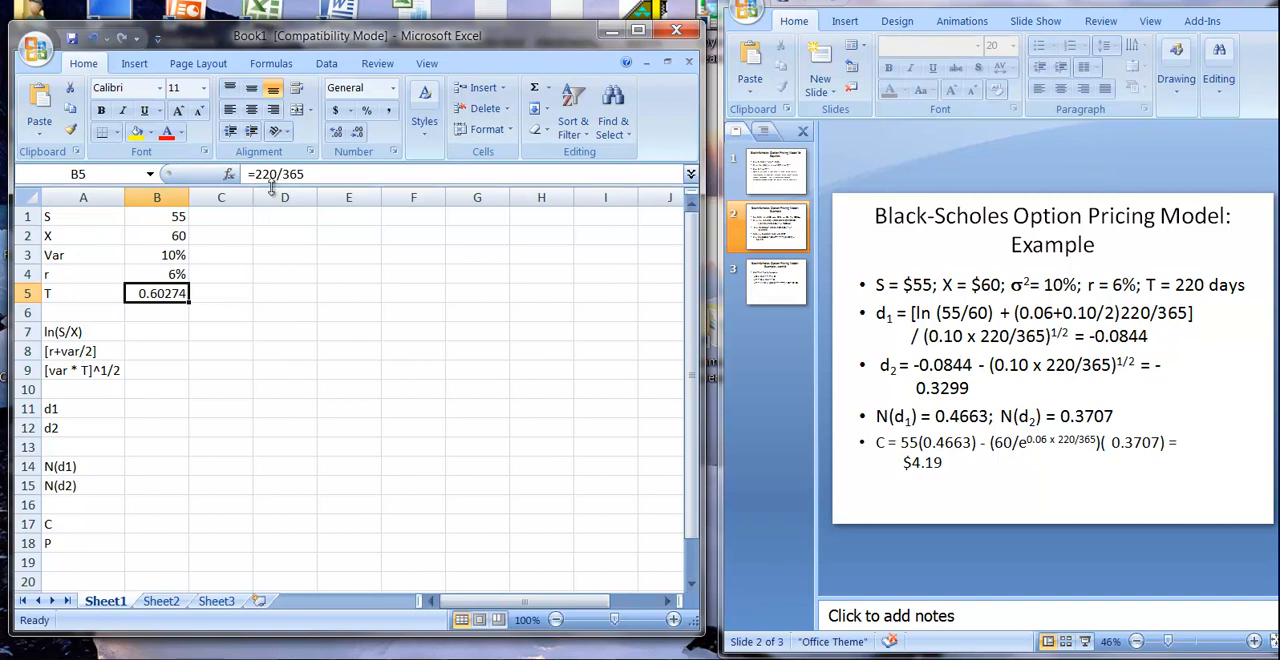
{"action": "mouse_move", "coordinate": [204, 302]}
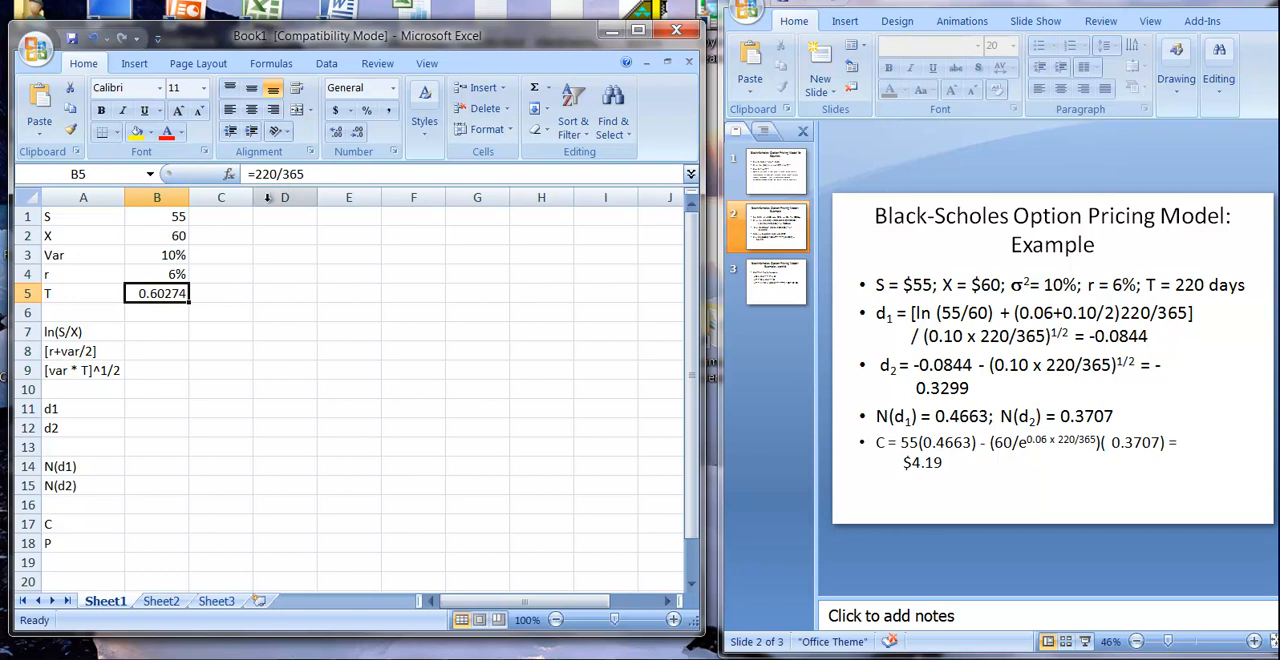
{"action": "mouse_move", "coordinate": [174, 316]}
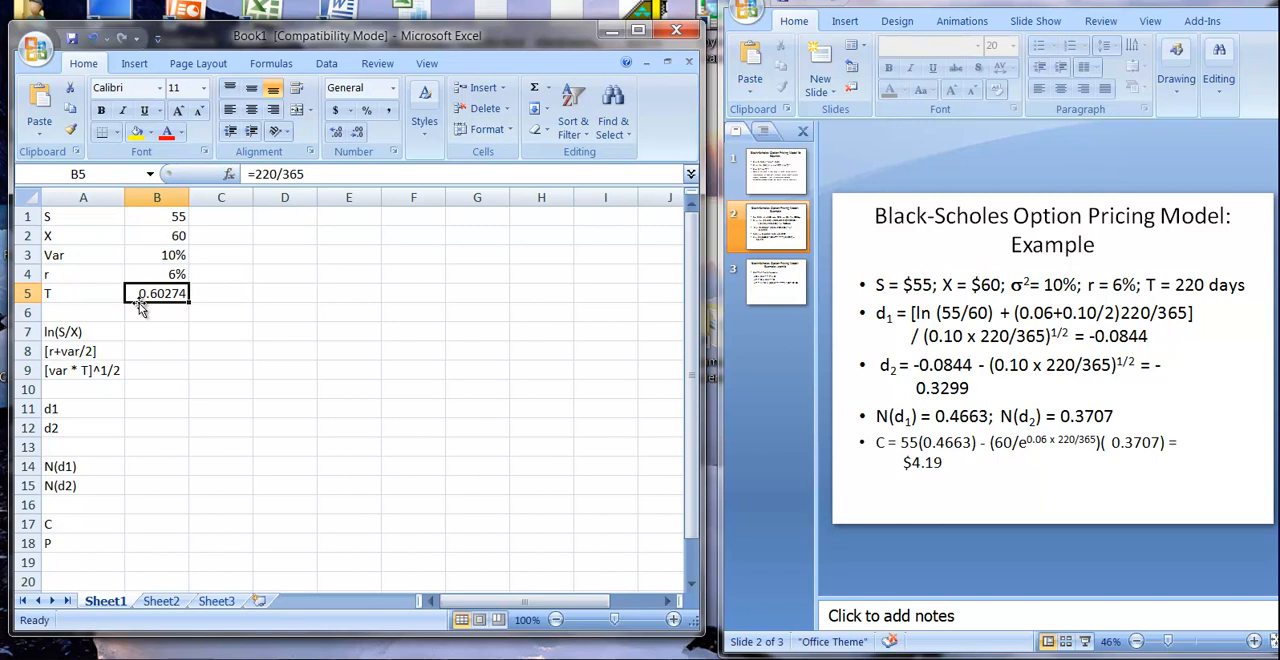
{"action": "mouse_move", "coordinate": [160, 312]}
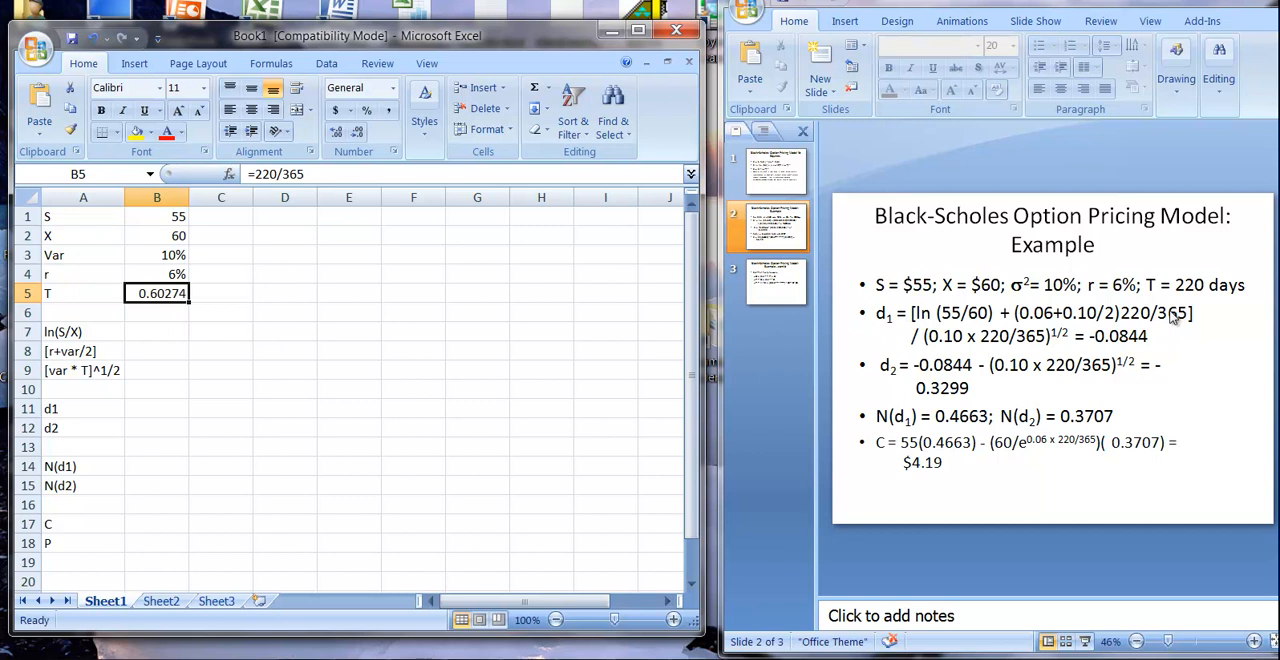
{"action": "mouse_move", "coordinate": [884, 424]}
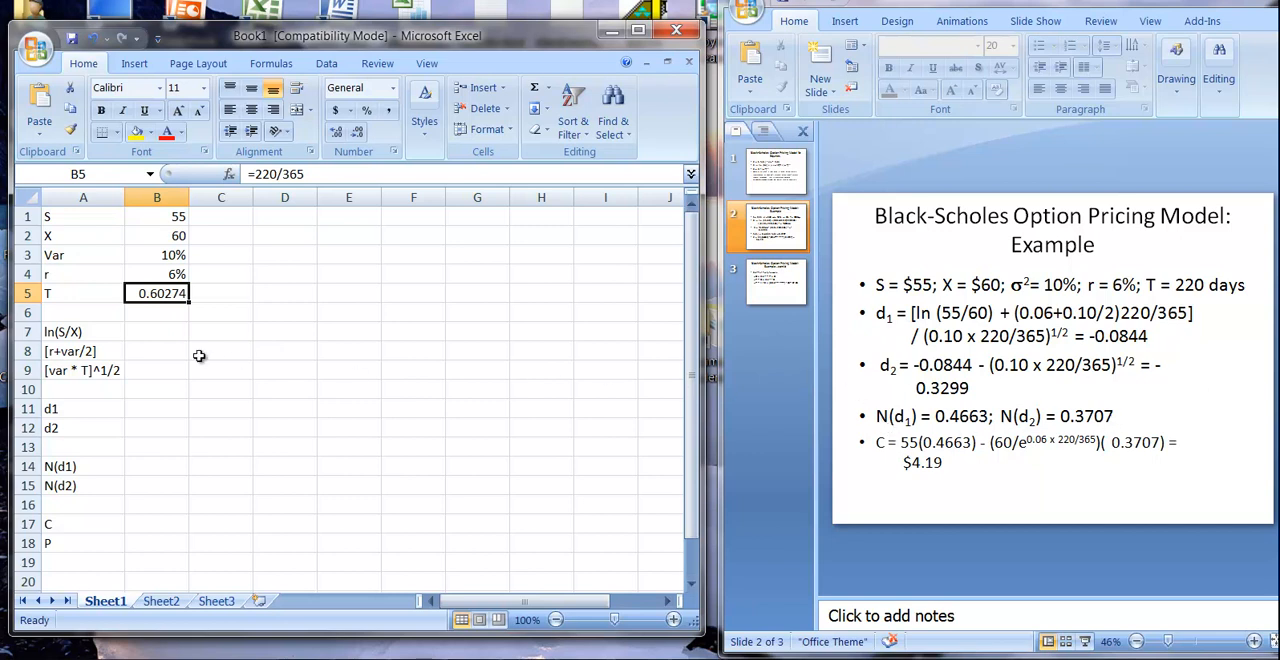
{"action": "mouse_move", "coordinate": [252, 420]}
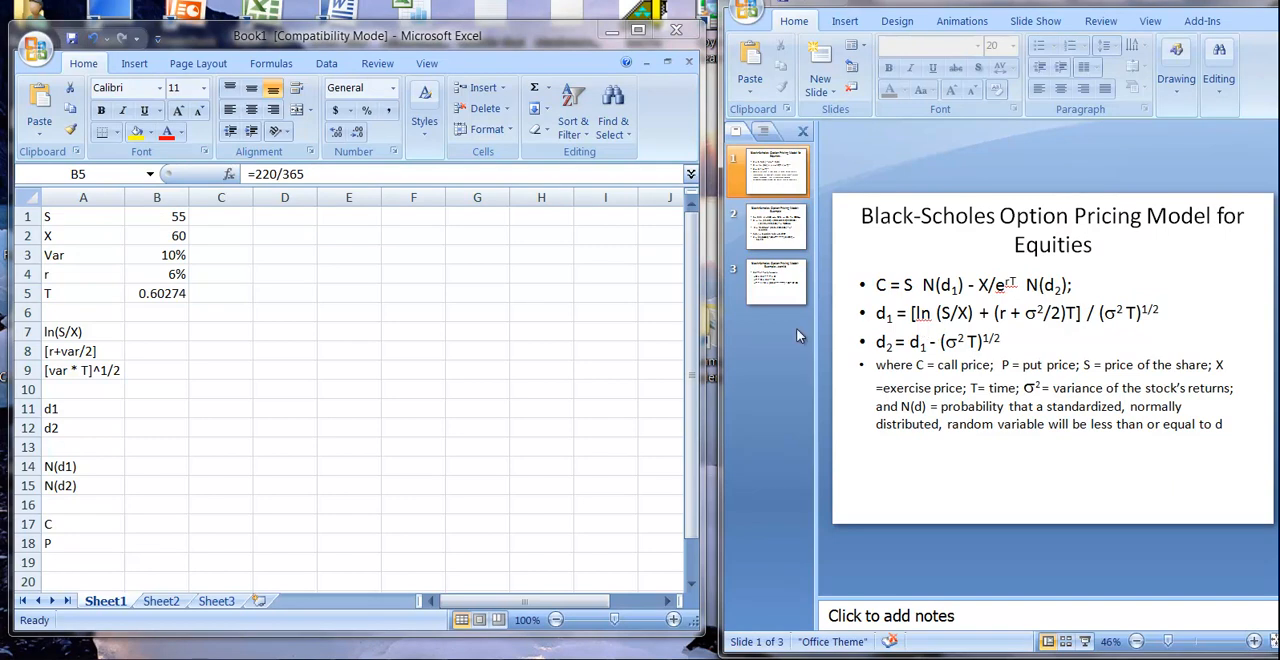
{"action": "mouse_move", "coordinate": [214, 344]}
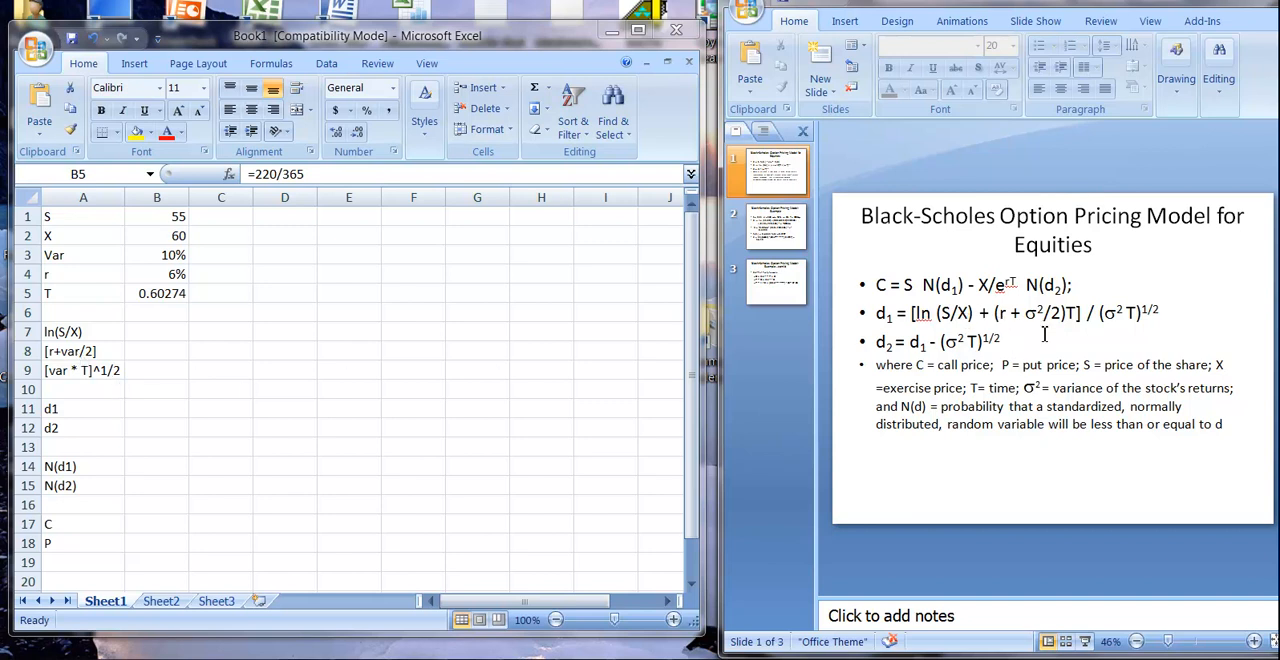
{"action": "mouse_move", "coordinate": [82, 404]}
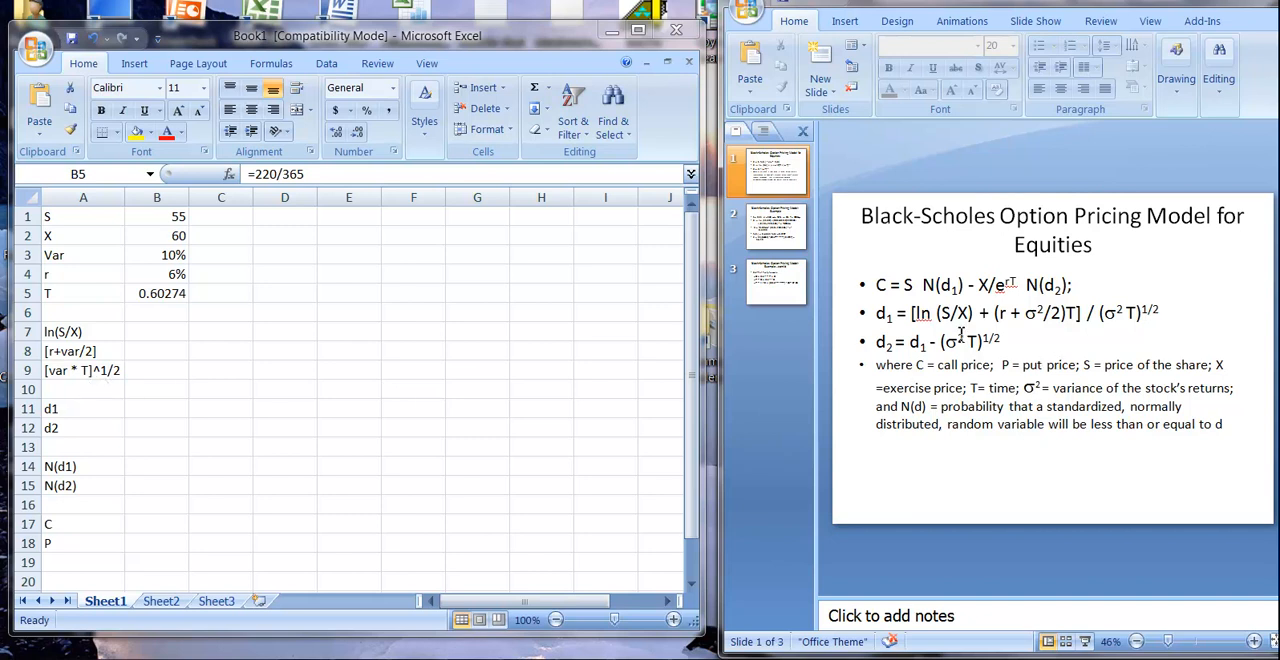
{"action": "mouse_move", "coordinate": [1162, 330]}
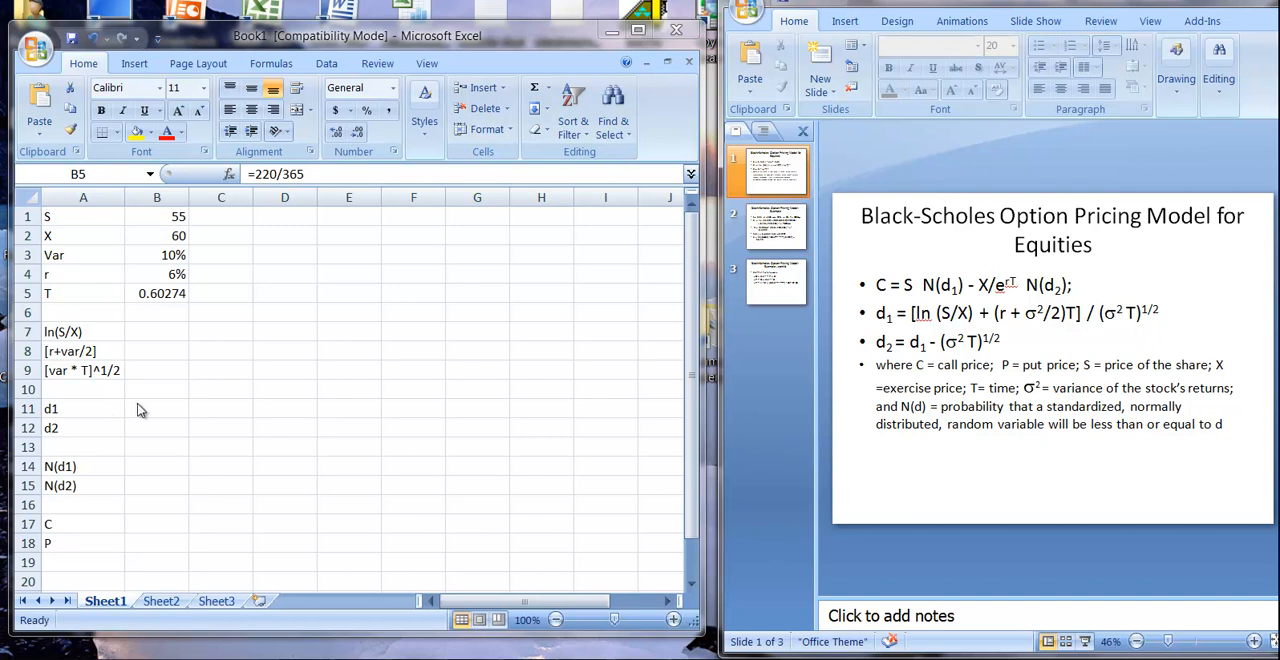
{"action": "mouse_move", "coordinate": [148, 418]}
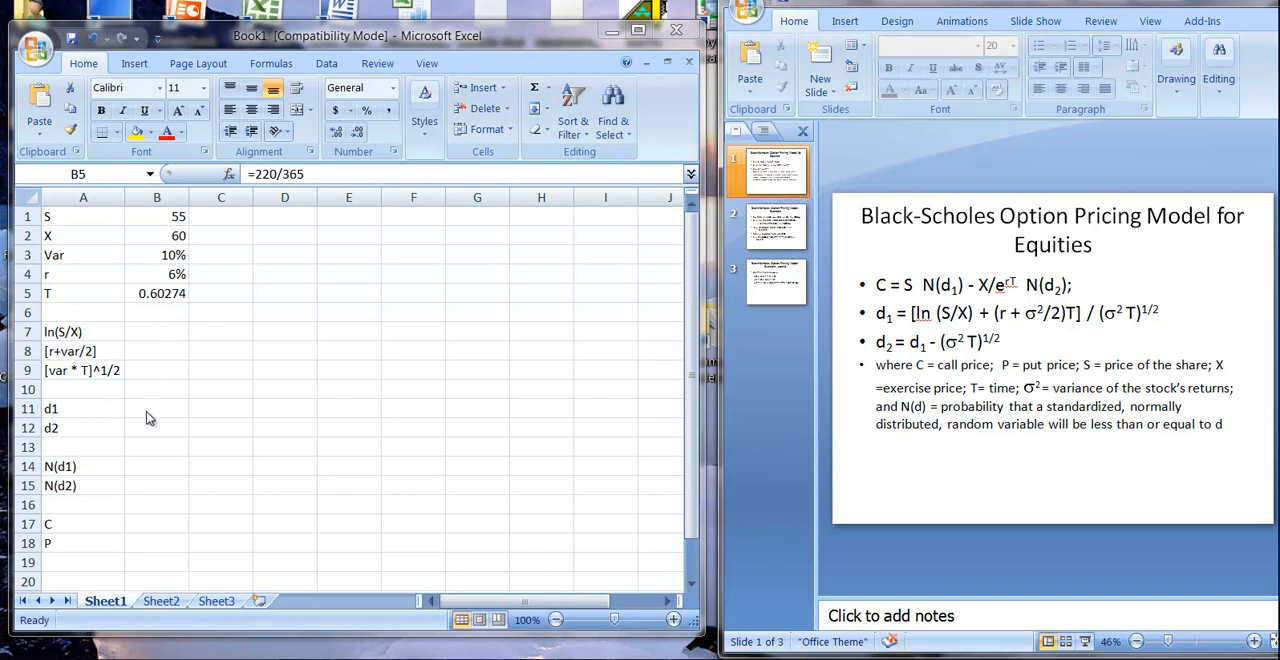
{"action": "mouse_move", "coordinate": [152, 434]}
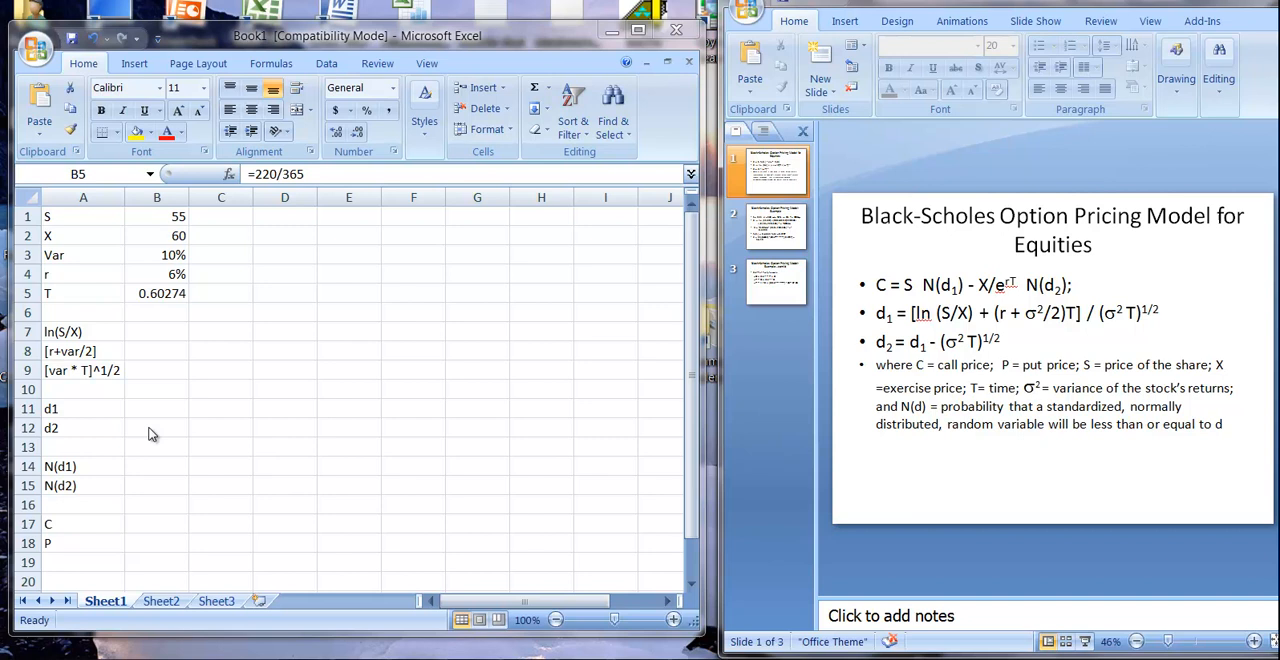
{"action": "mouse_move", "coordinate": [164, 472]}
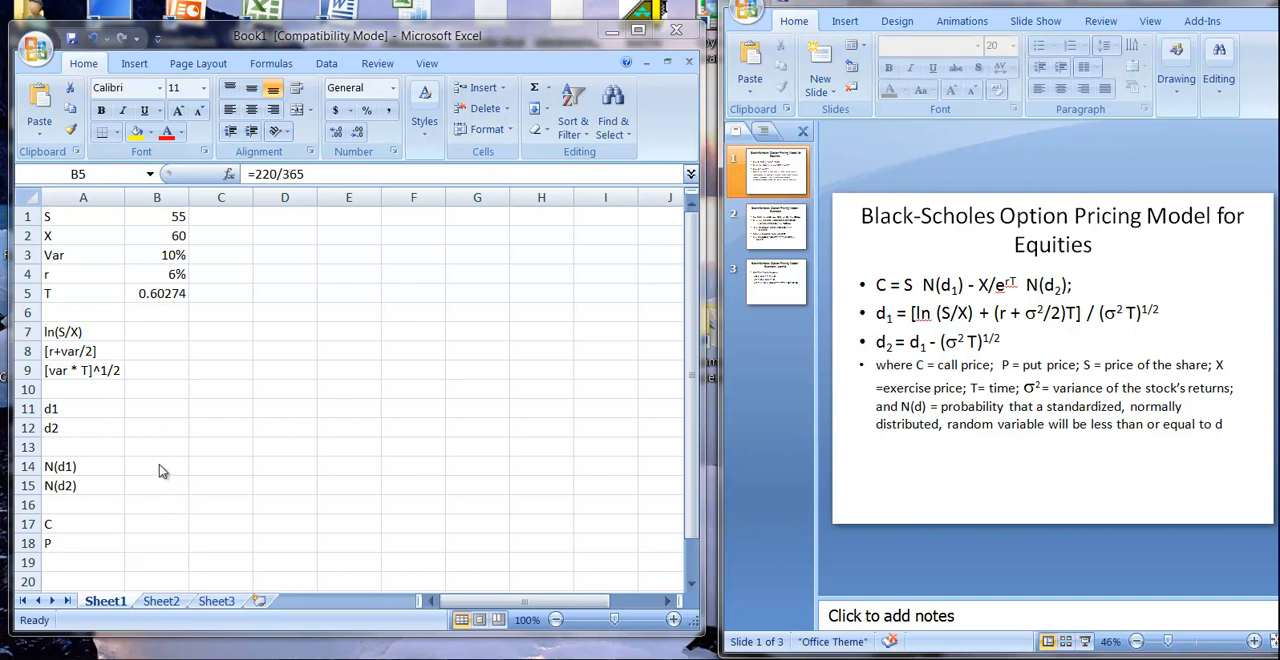
{"action": "mouse_move", "coordinate": [164, 472]}
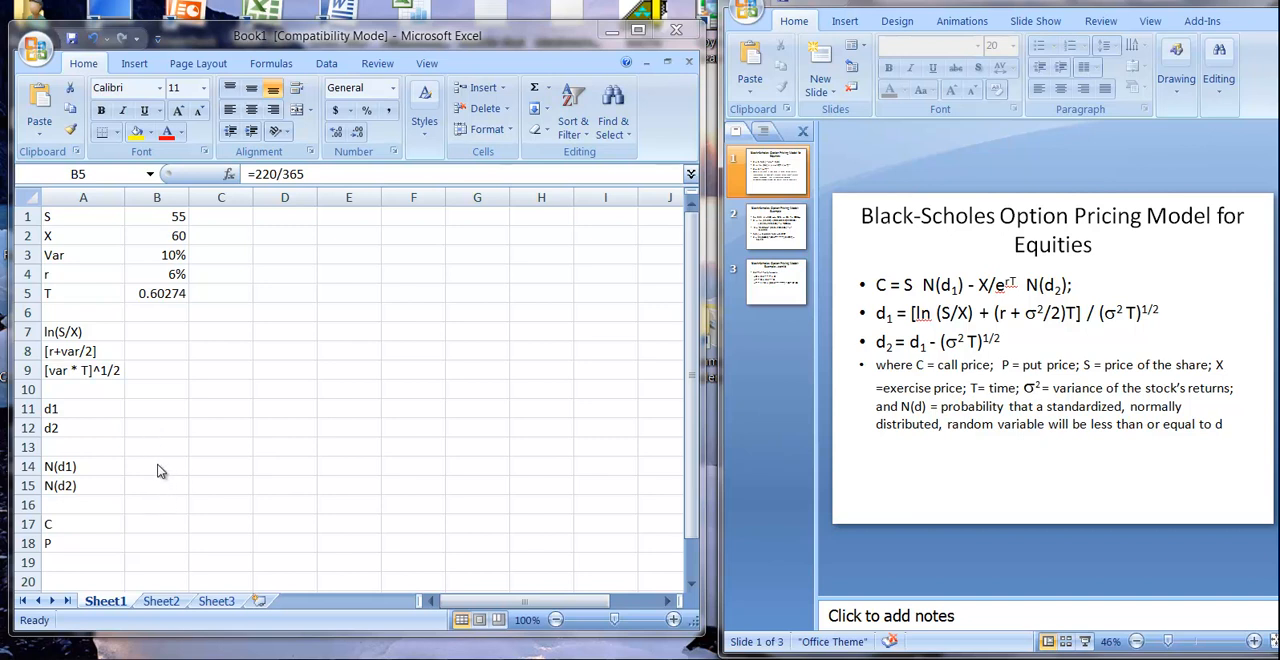
{"action": "mouse_move", "coordinate": [96, 484]}
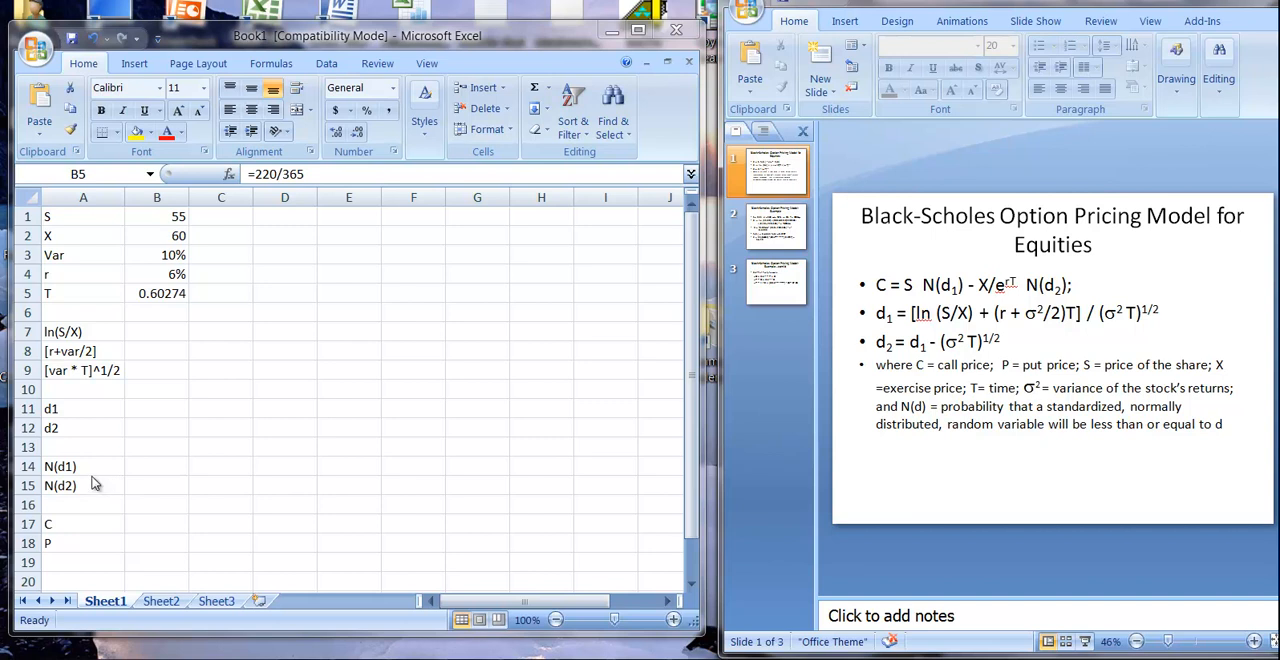
{"action": "mouse_move", "coordinate": [128, 532]}
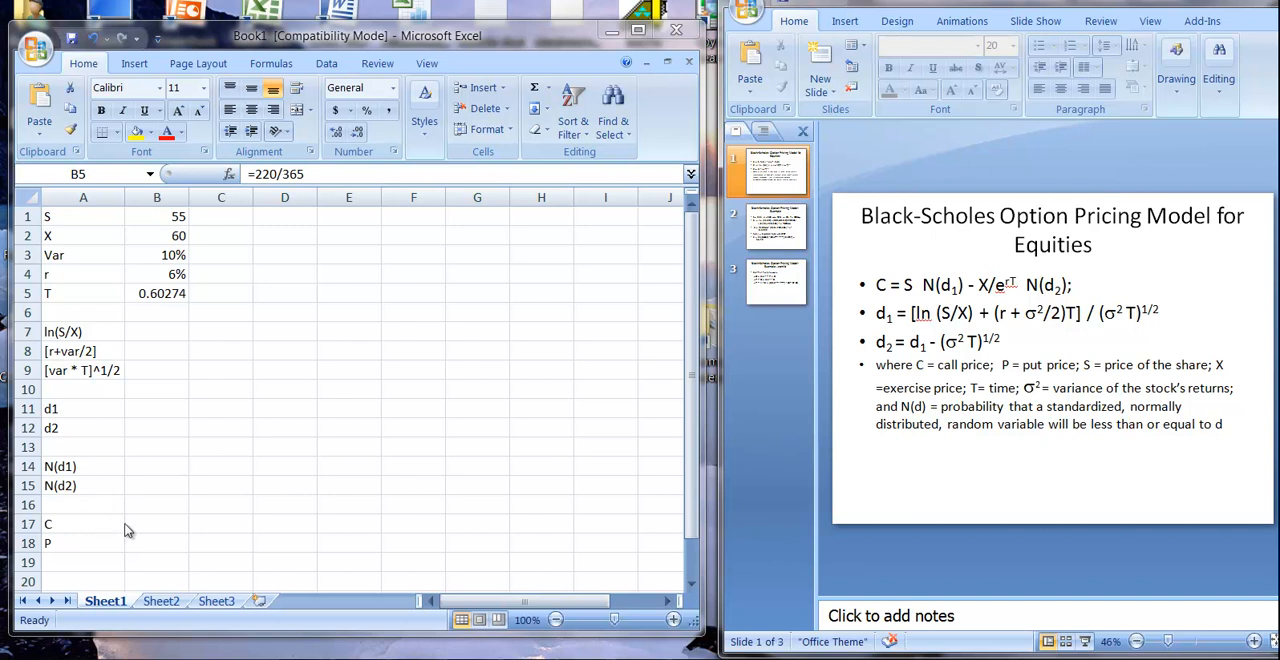
{"action": "mouse_move", "coordinate": [1044, 304]}
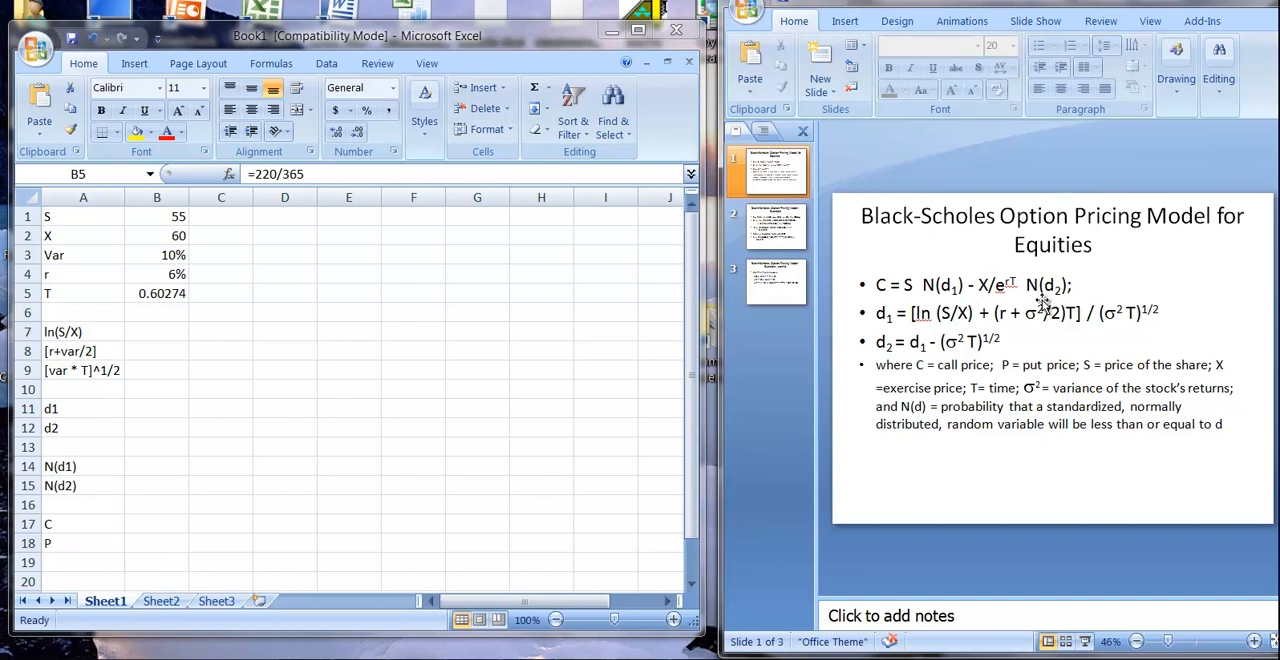
{"action": "mouse_move", "coordinate": [156, 510]}
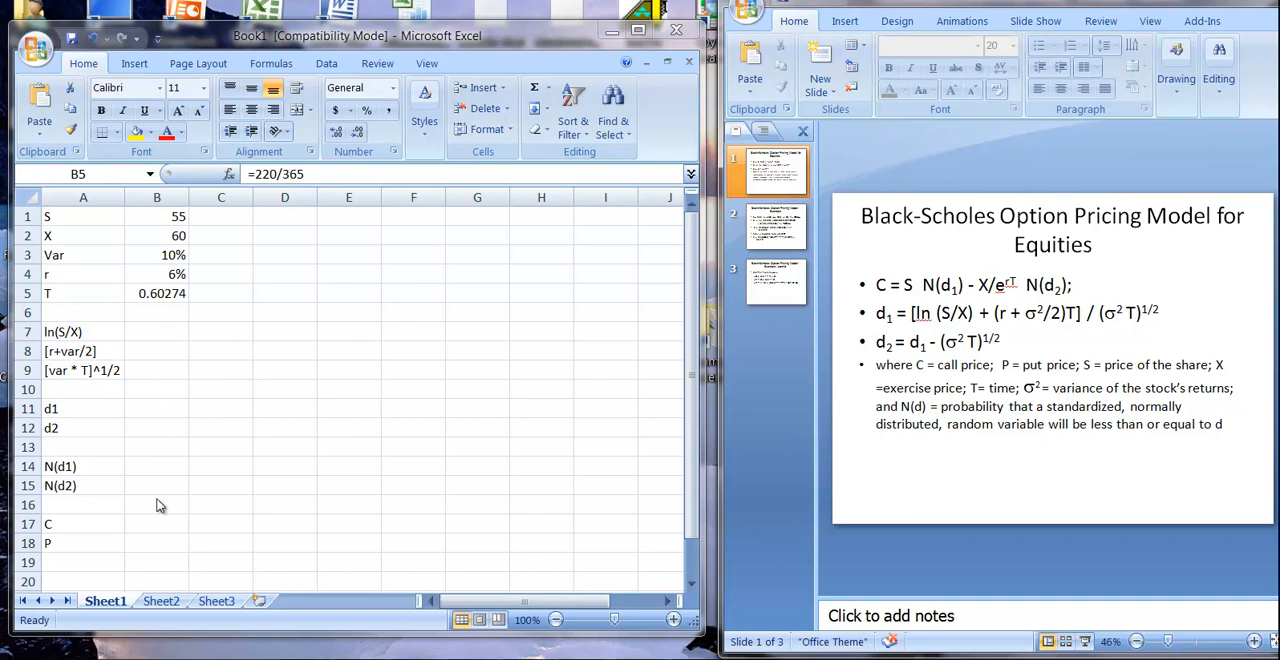
{"action": "mouse_move", "coordinate": [158, 330]}
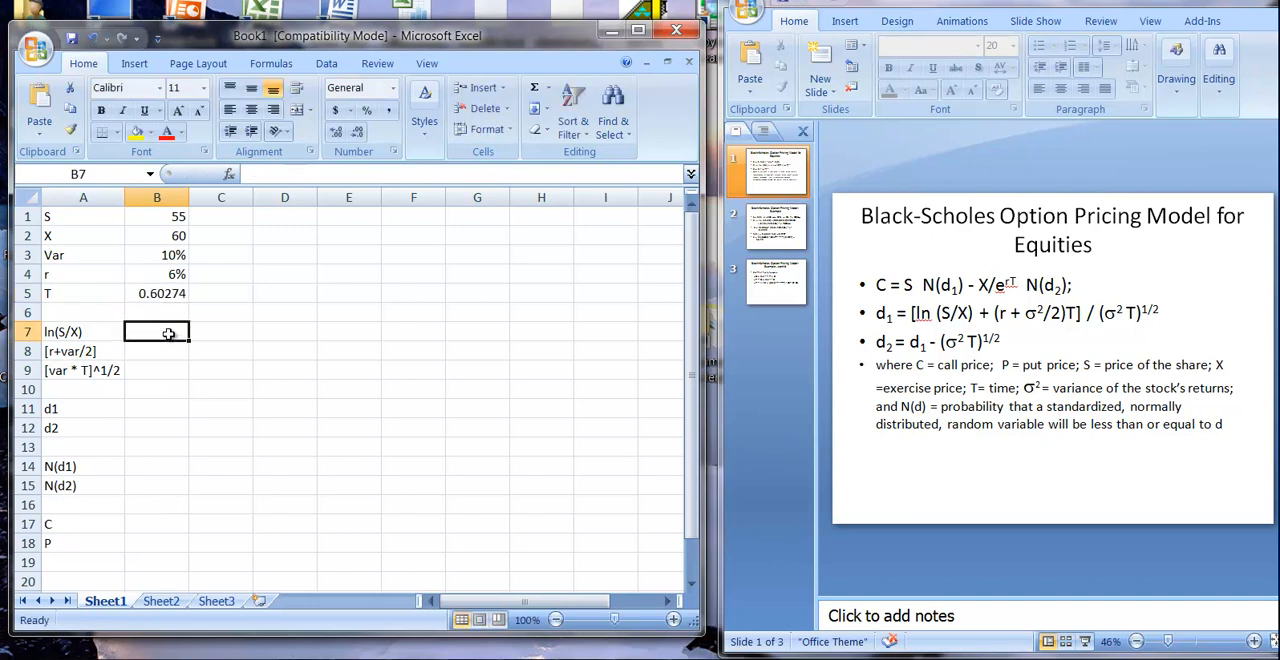
{"action": "mouse_move", "coordinate": [488, 436]}
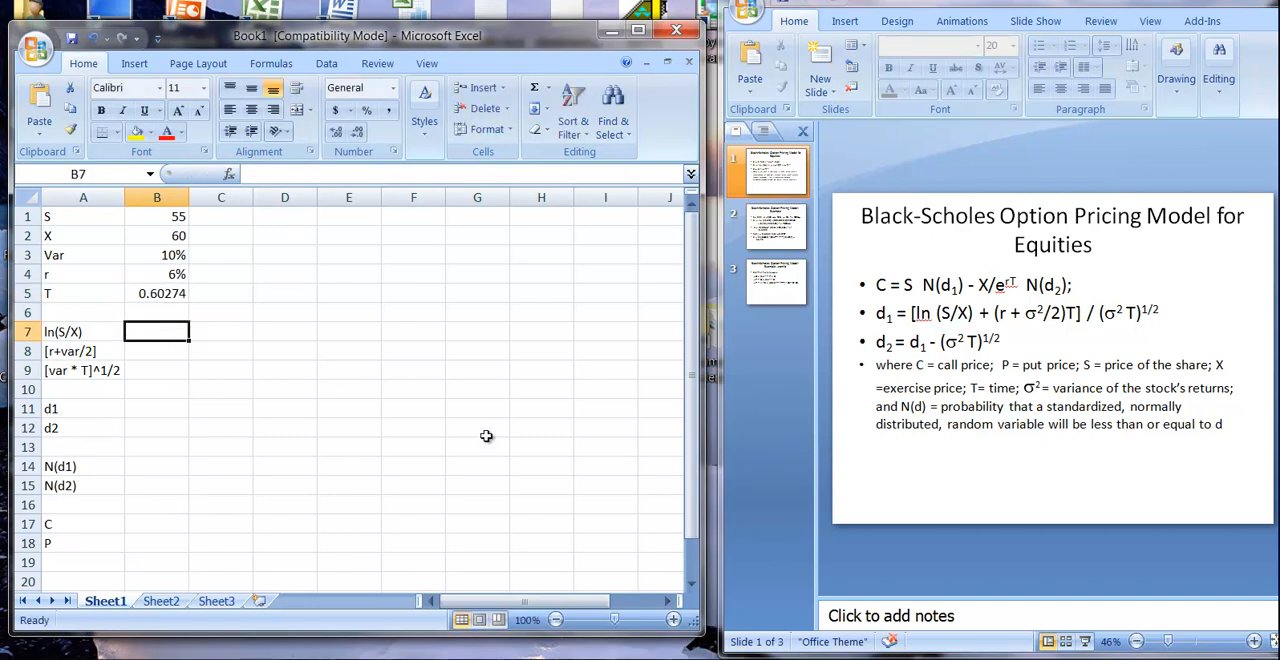
Compute ln(S/X) in B7 as =ln(b1/b2), giving -0.08701.
{"action": "type", "text": "="}
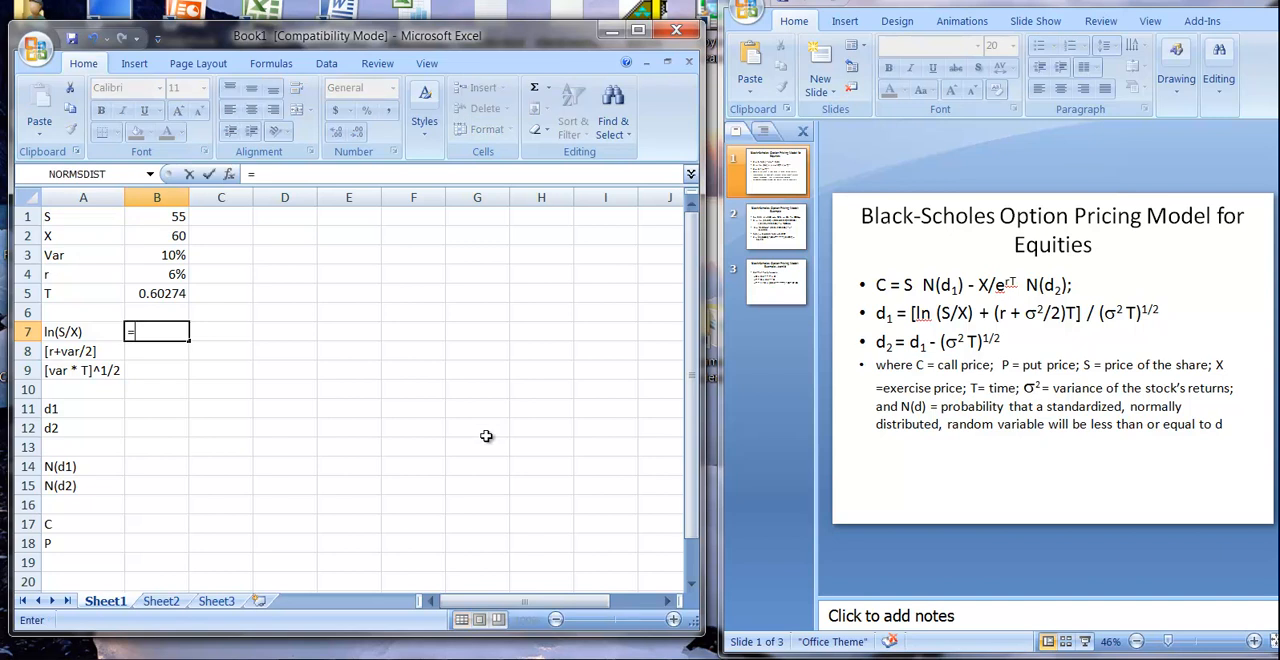
{"action": "type", "text": "L"}
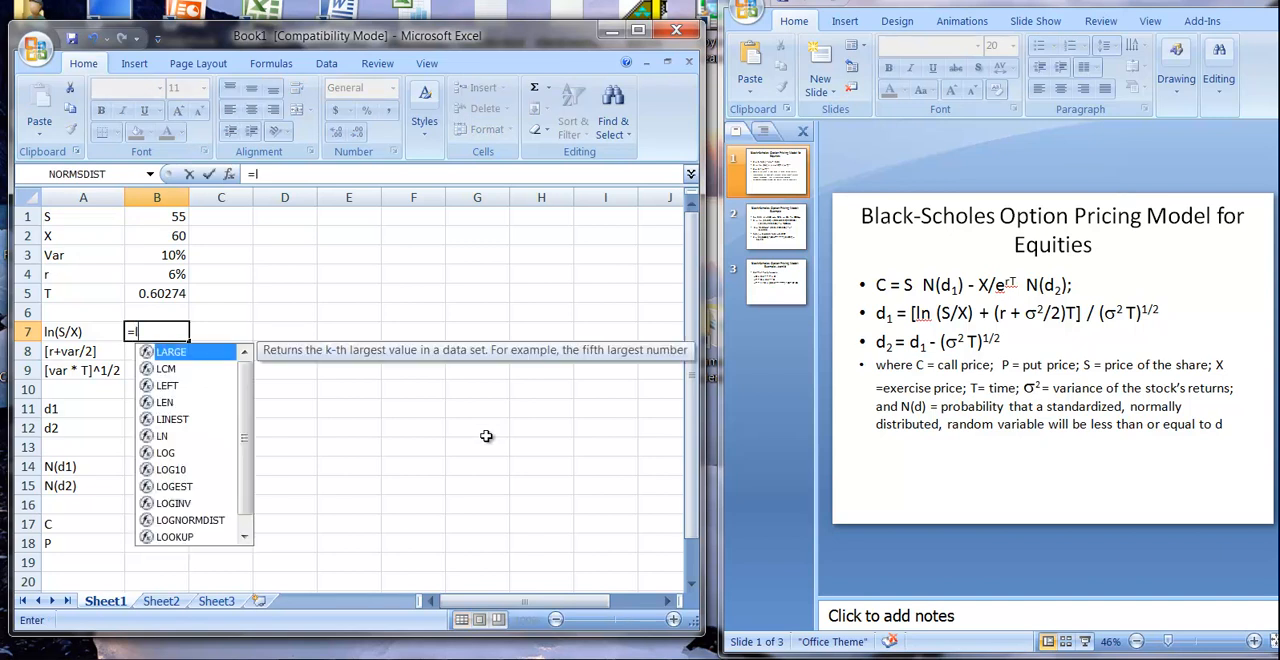
{"action": "type", "text": "ln("}
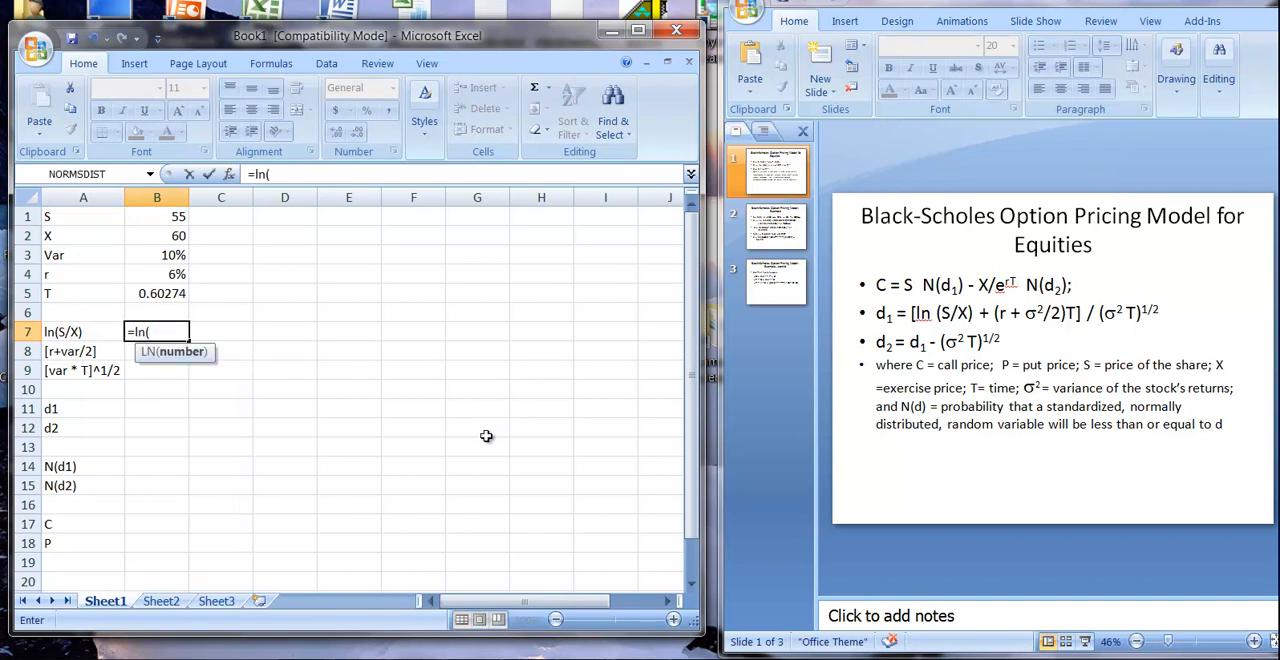
{"action": "type", "text": "b"}
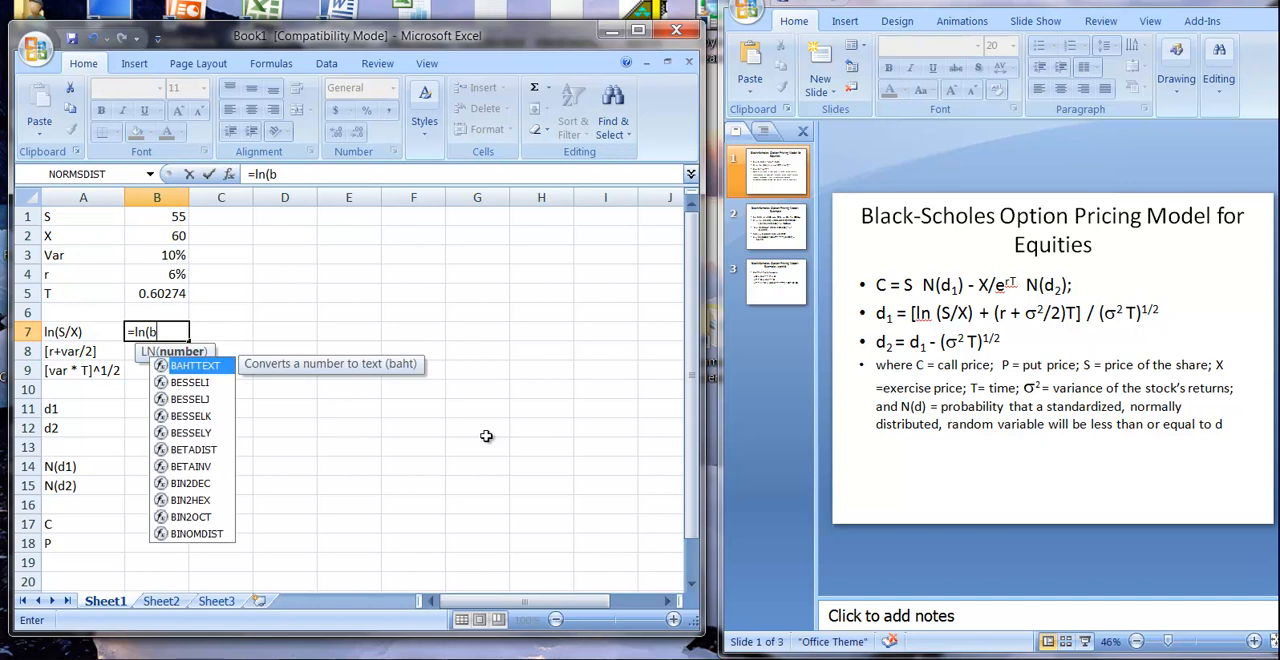
{"action": "type", "text": "1/b"}
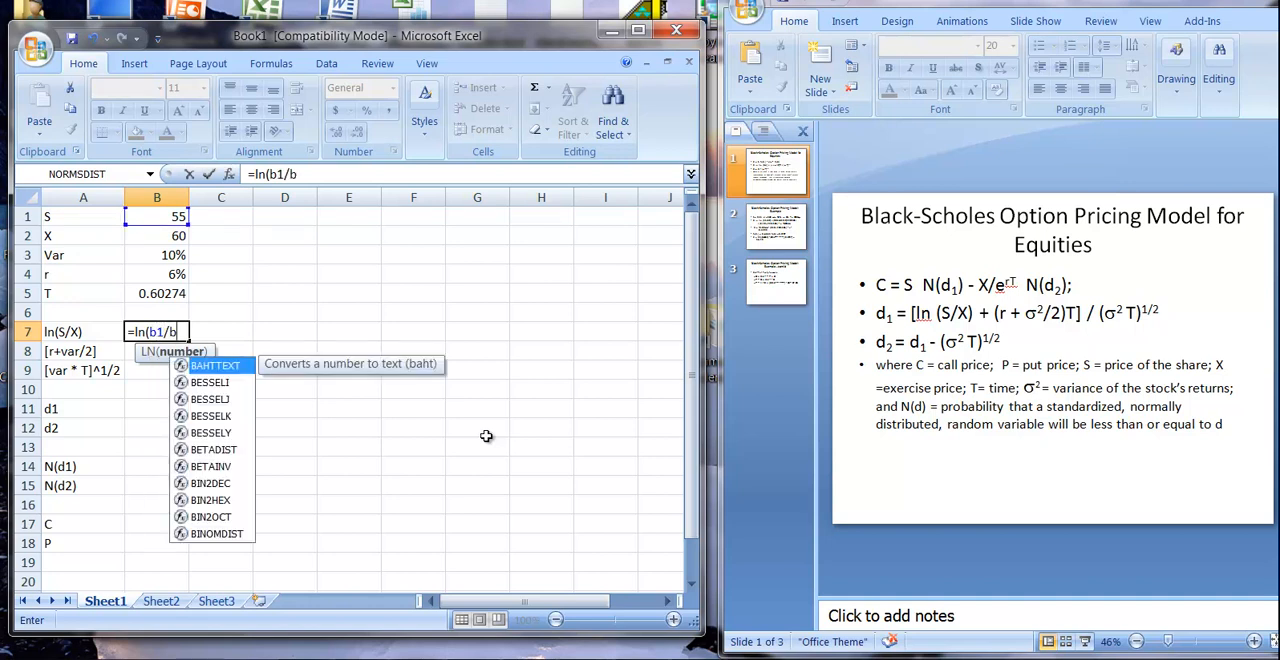
{"action": "type", "text": "2)"}
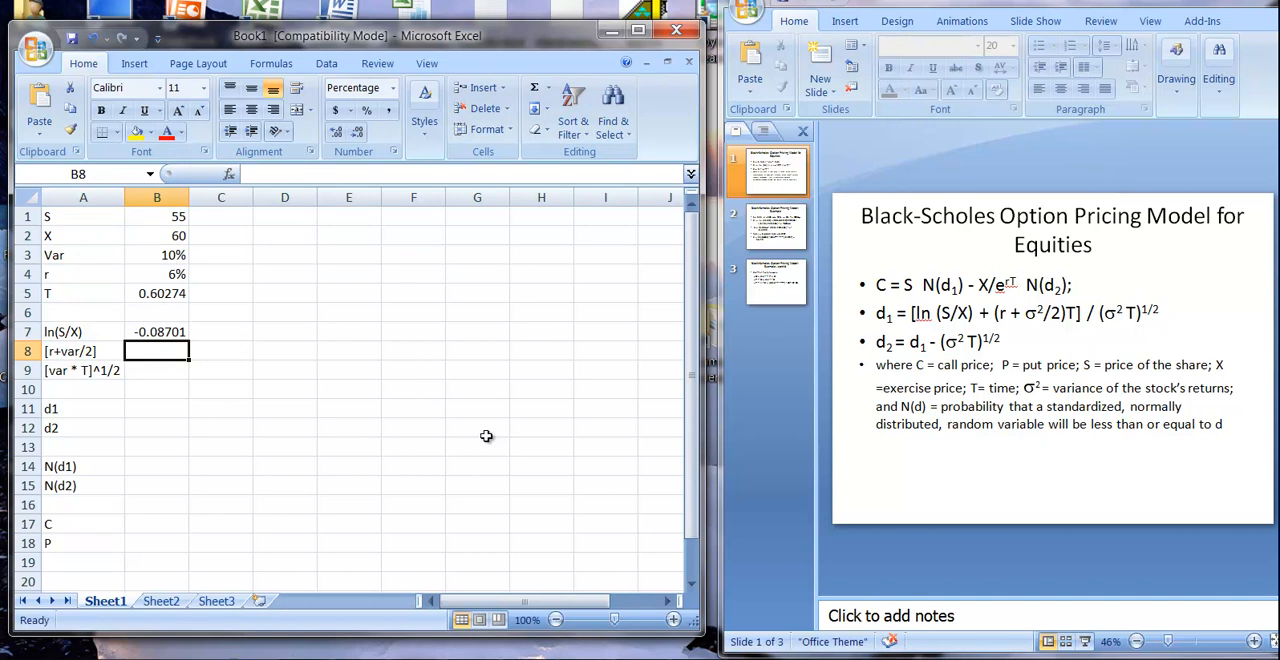
Compute r+var/2 in B8 as =b4+b3/2, giving 11.00%.
{"action": "type", "text": "=b4"}
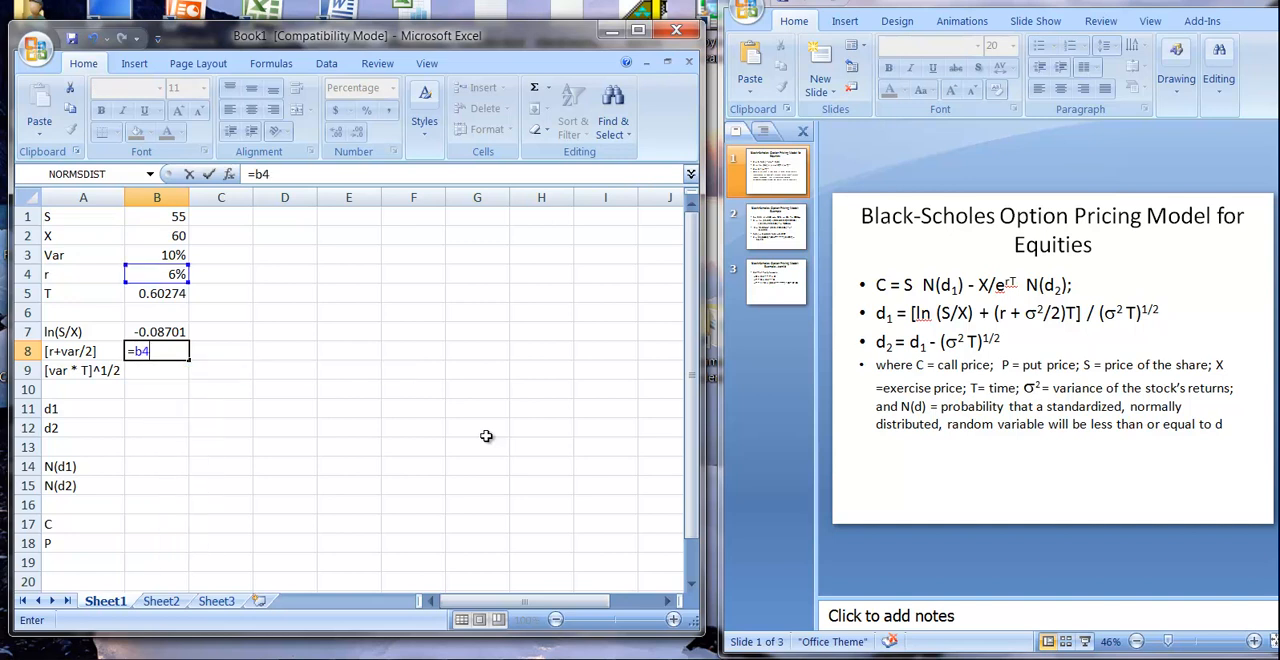
{"action": "type", "text": "+"}
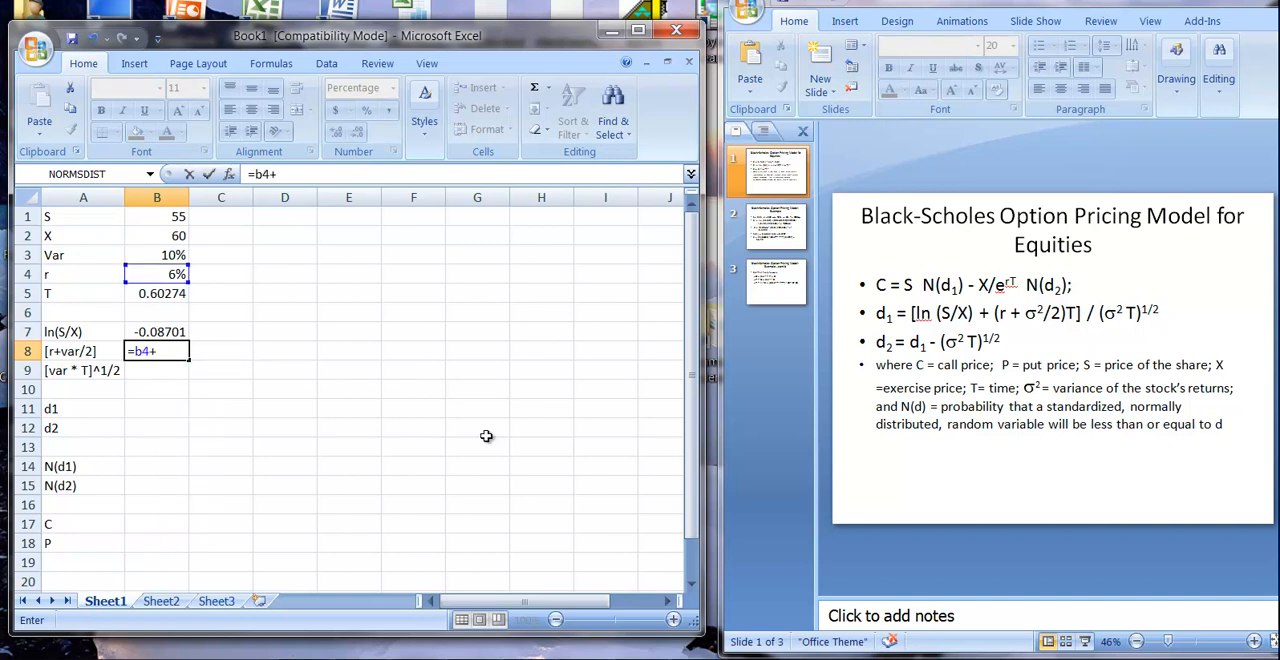
{"action": "type", "text": "b"}
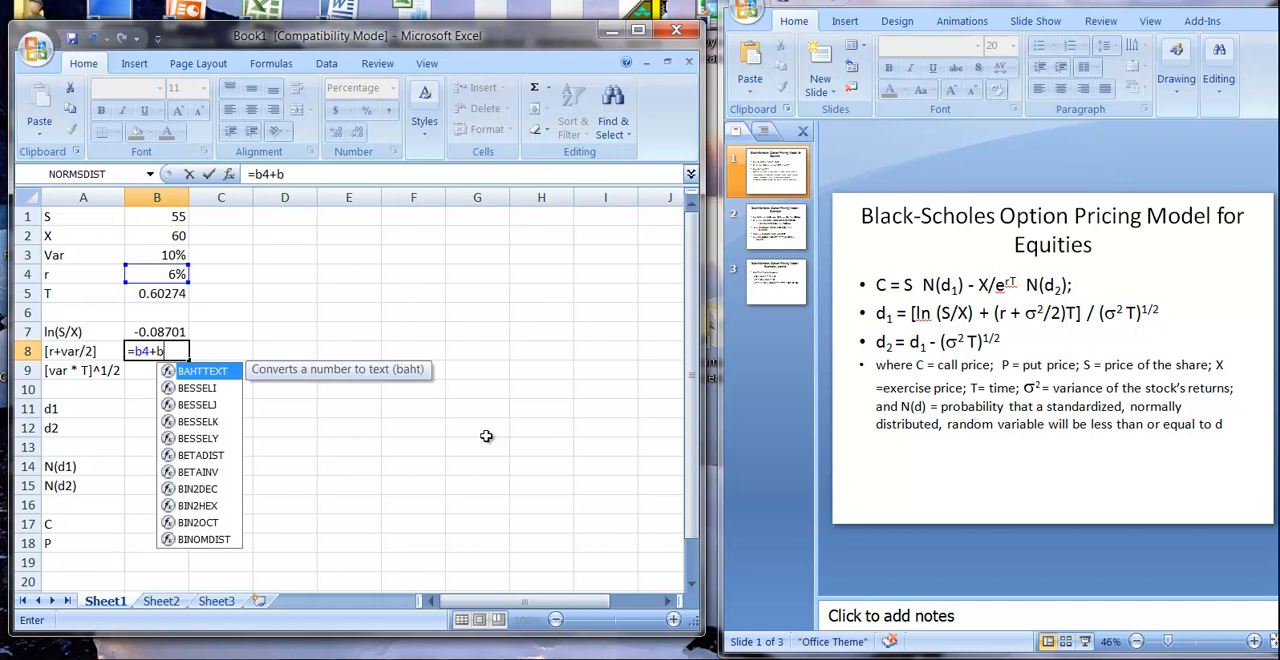
{"action": "type", "text": "3/2"}
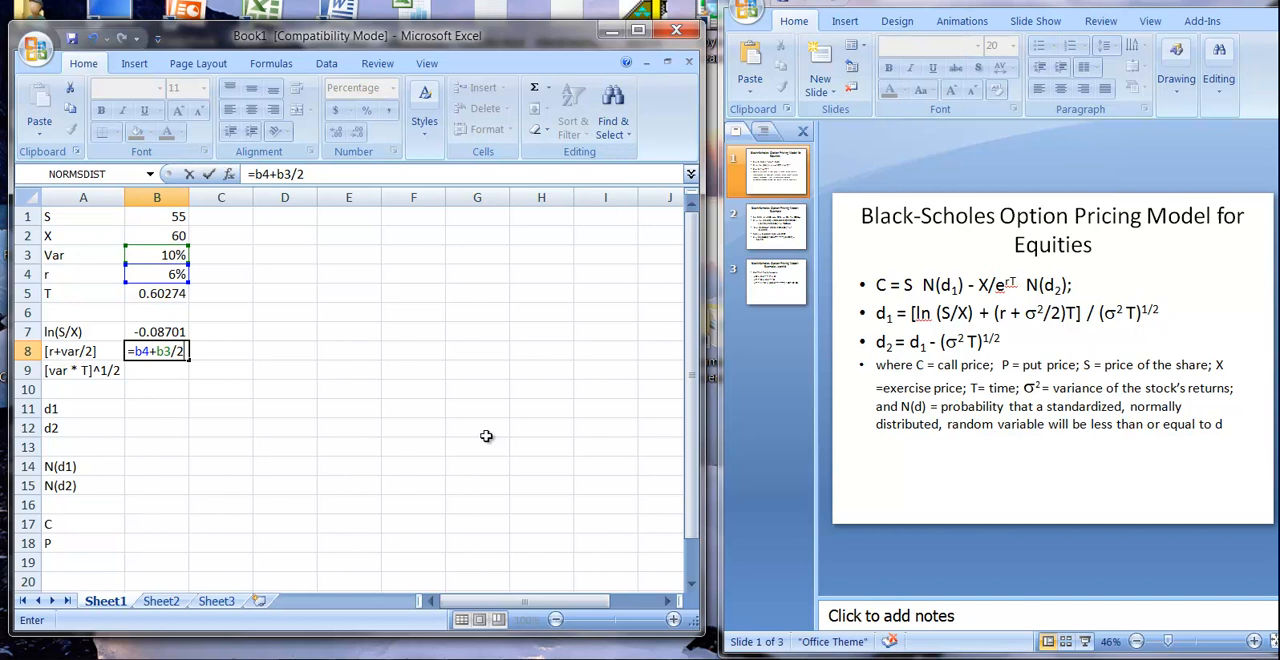
{"action": "mouse_move", "coordinate": [1270, 318]}
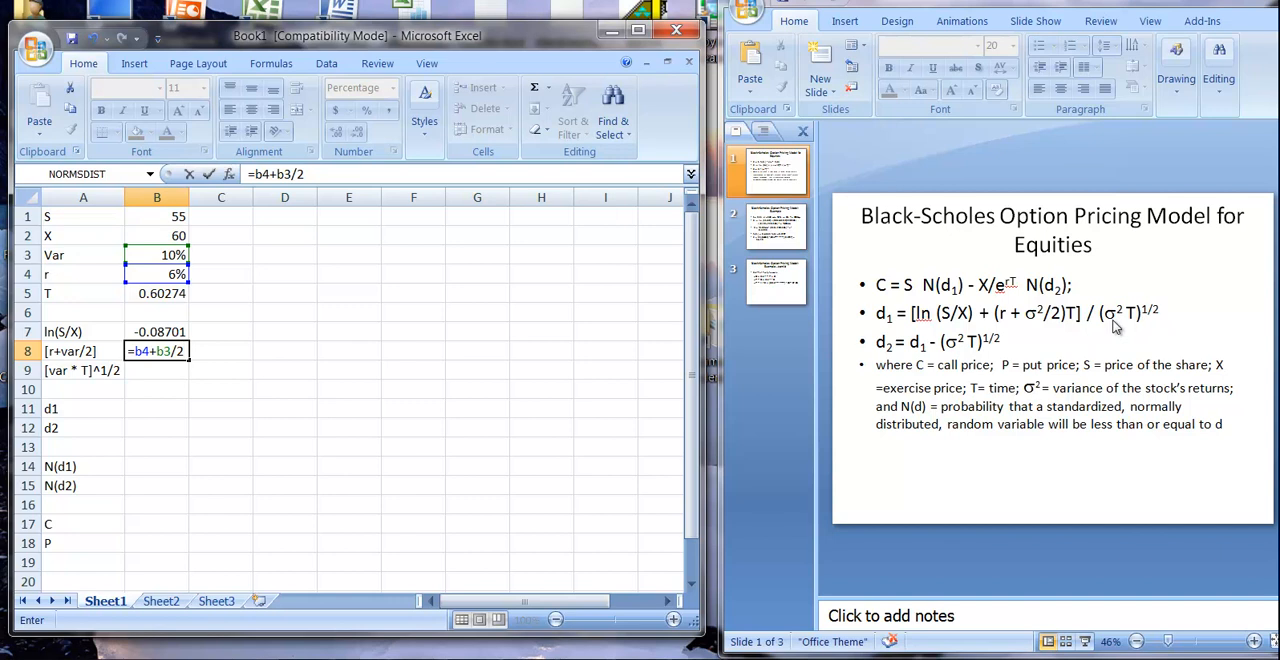
{"action": "mouse_move", "coordinate": [1118, 330]}
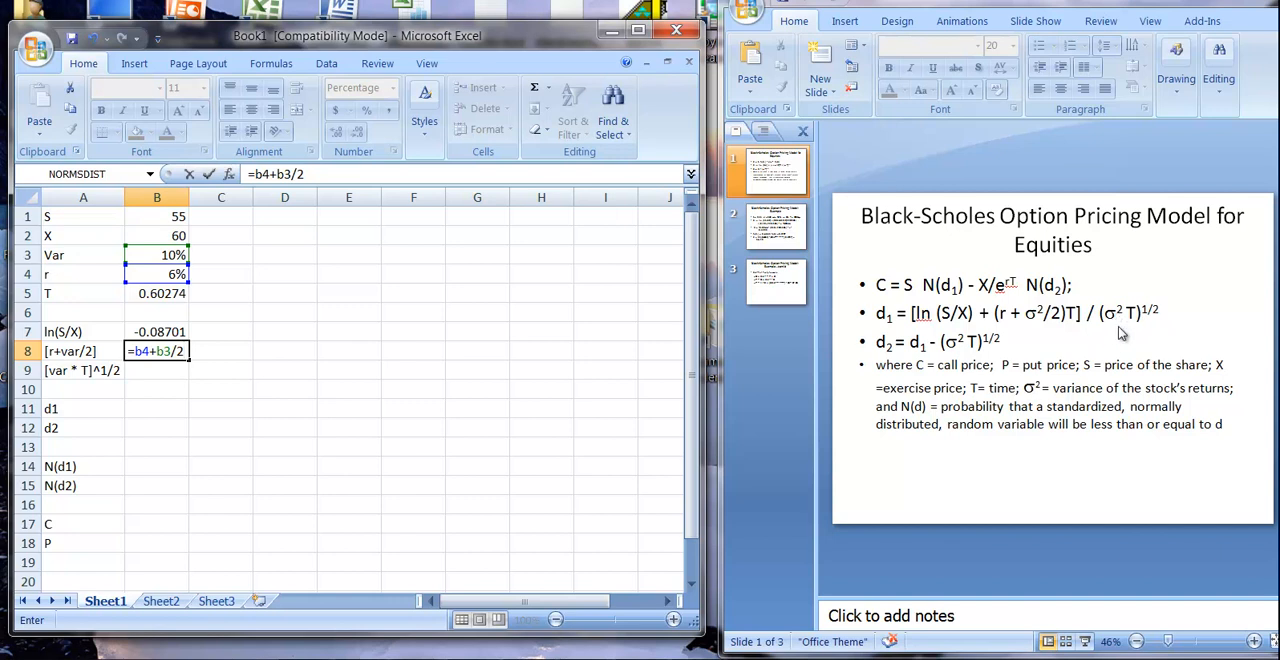
{"action": "mouse_move", "coordinate": [1050, 342]}
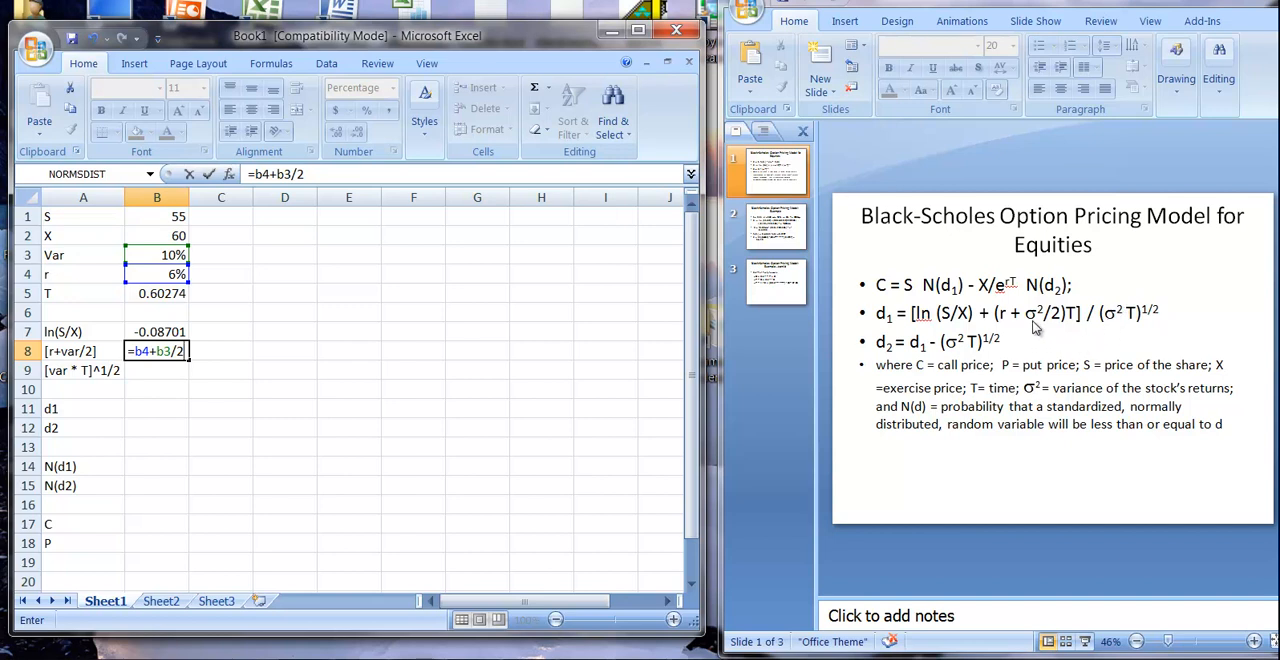
{"action": "mouse_move", "coordinate": [220, 268]}
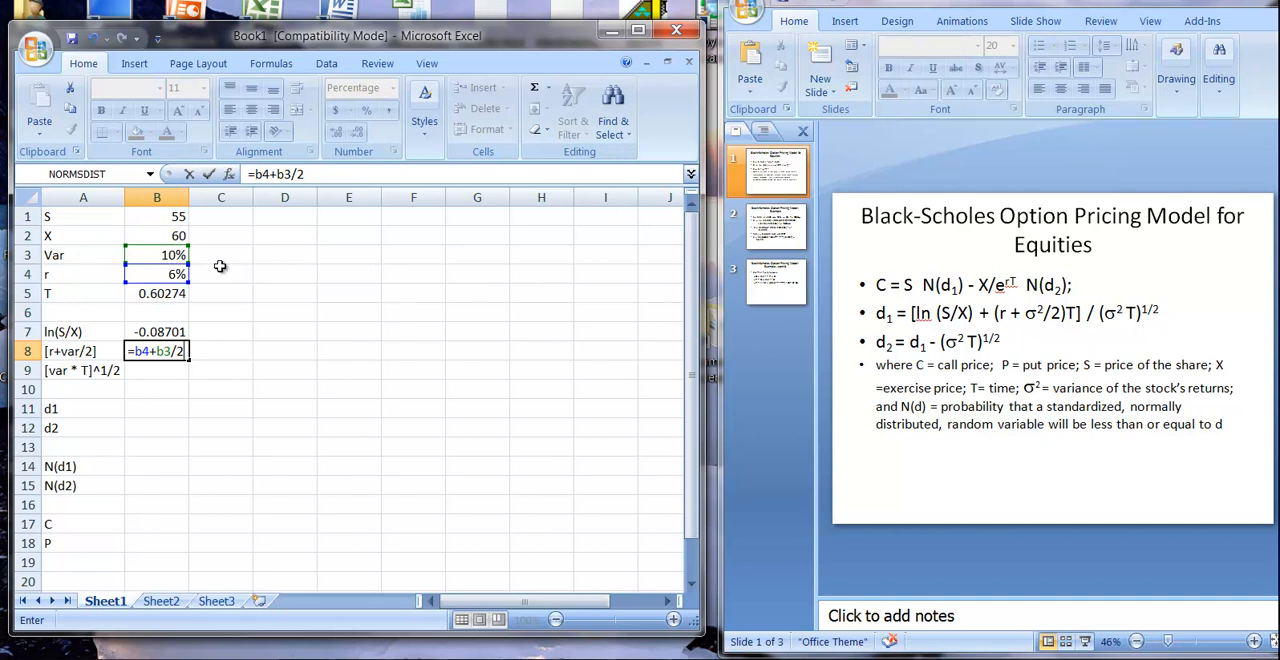
{"action": "mouse_move", "coordinate": [1050, 330]}
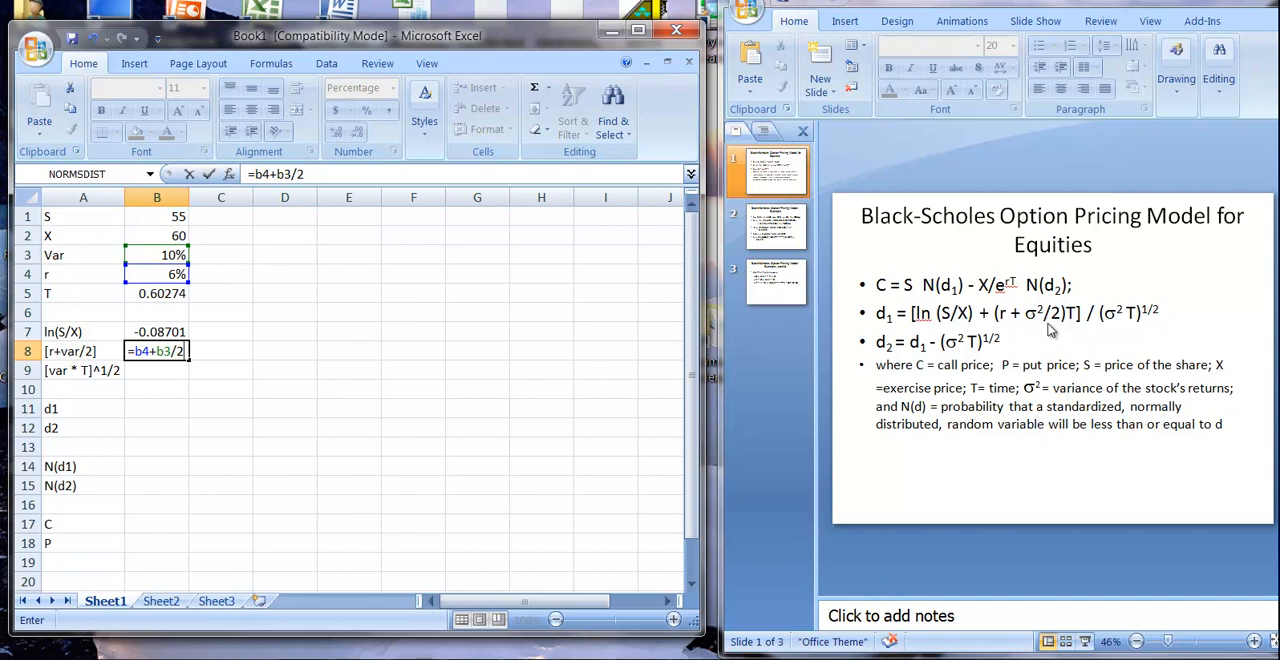
{"action": "mouse_move", "coordinate": [1030, 328]}
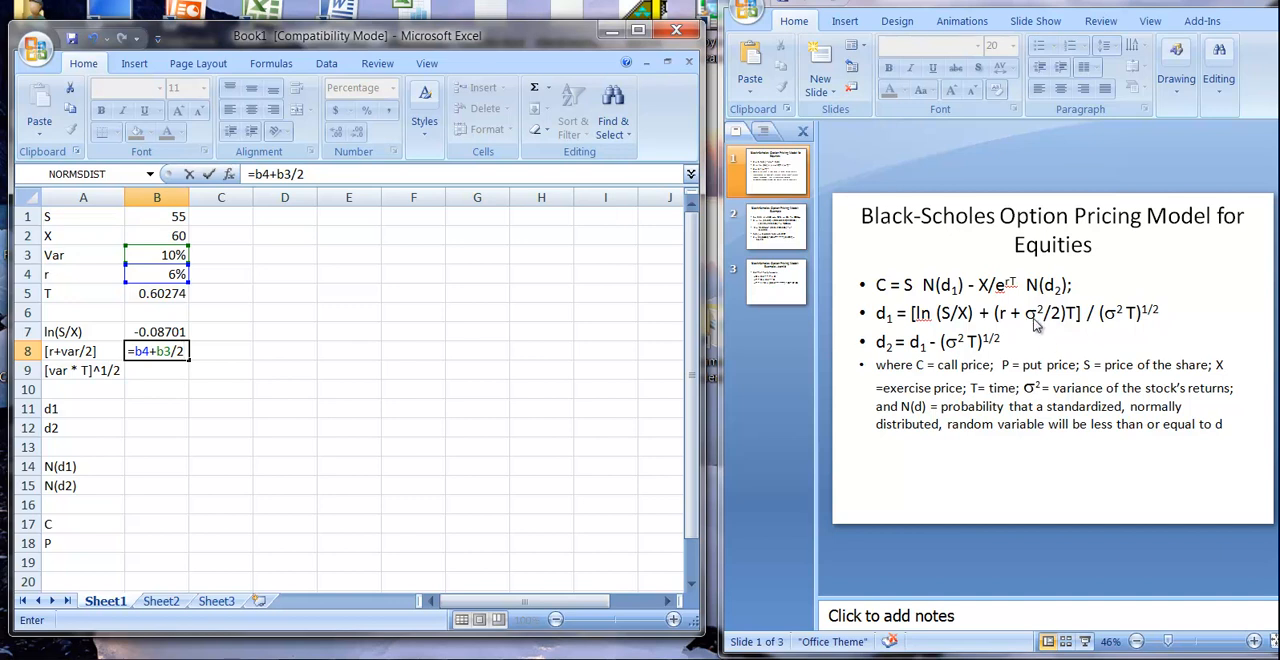
{"action": "left_click", "coordinate": [156, 256]}
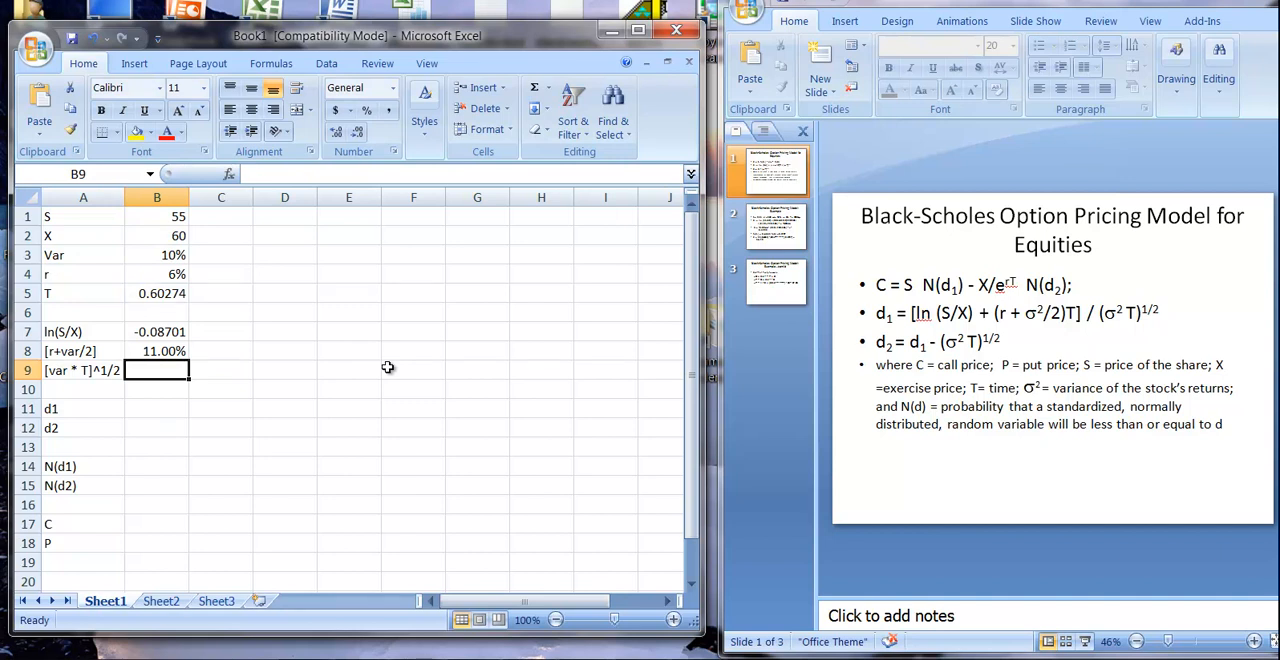
Compute [var*T]^1/2 in B9 as =sqrt(B3*B5), giving 0.245508.
{"action": "type", "text": "=s"}
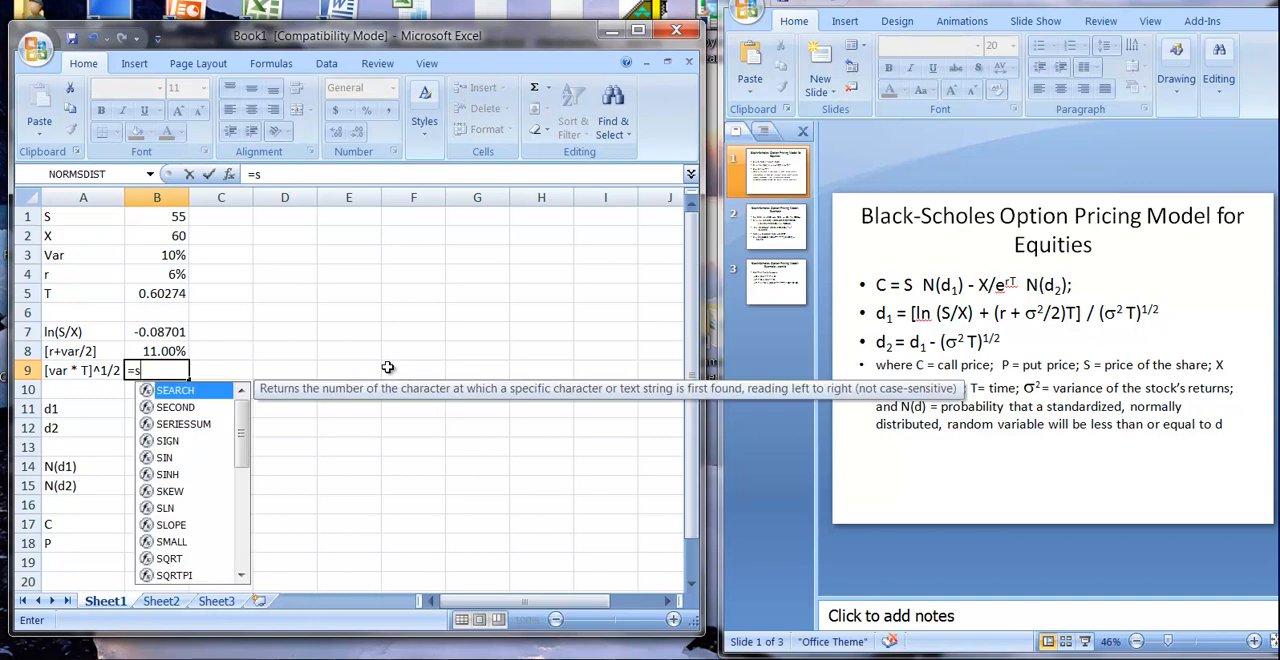
{"action": "type", "text": "qrt"}
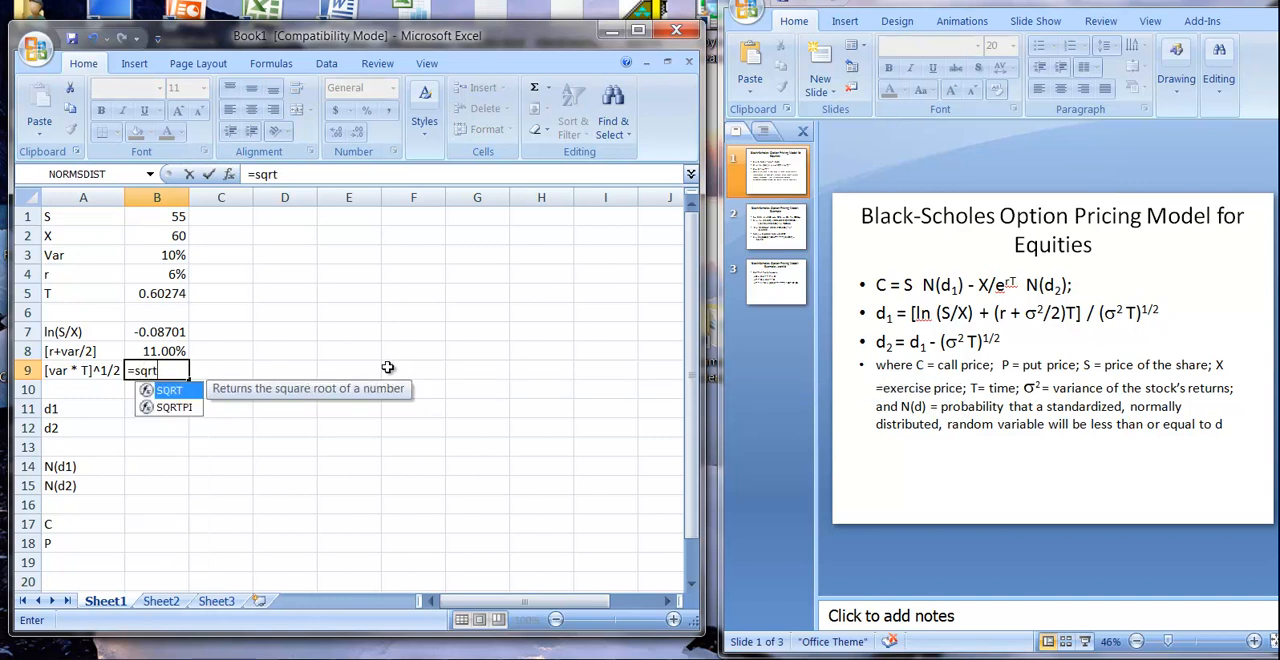
{"action": "type", "text": "("}
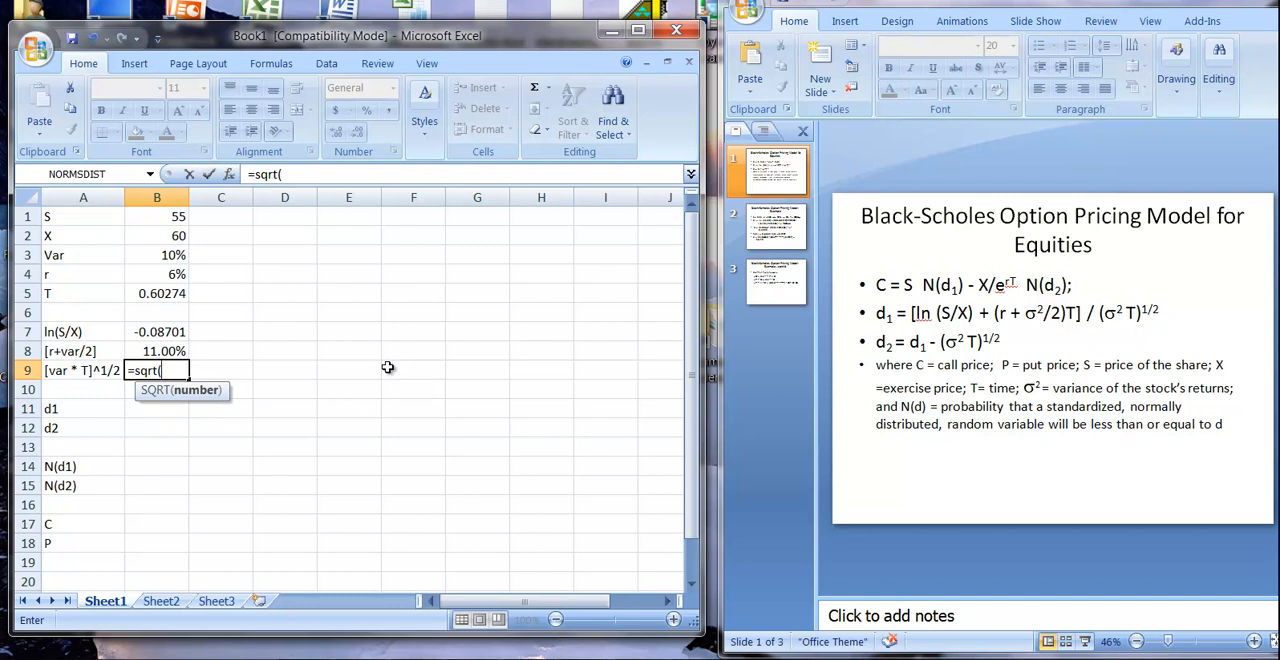
{"action": "left_click", "coordinate": [156, 256]}
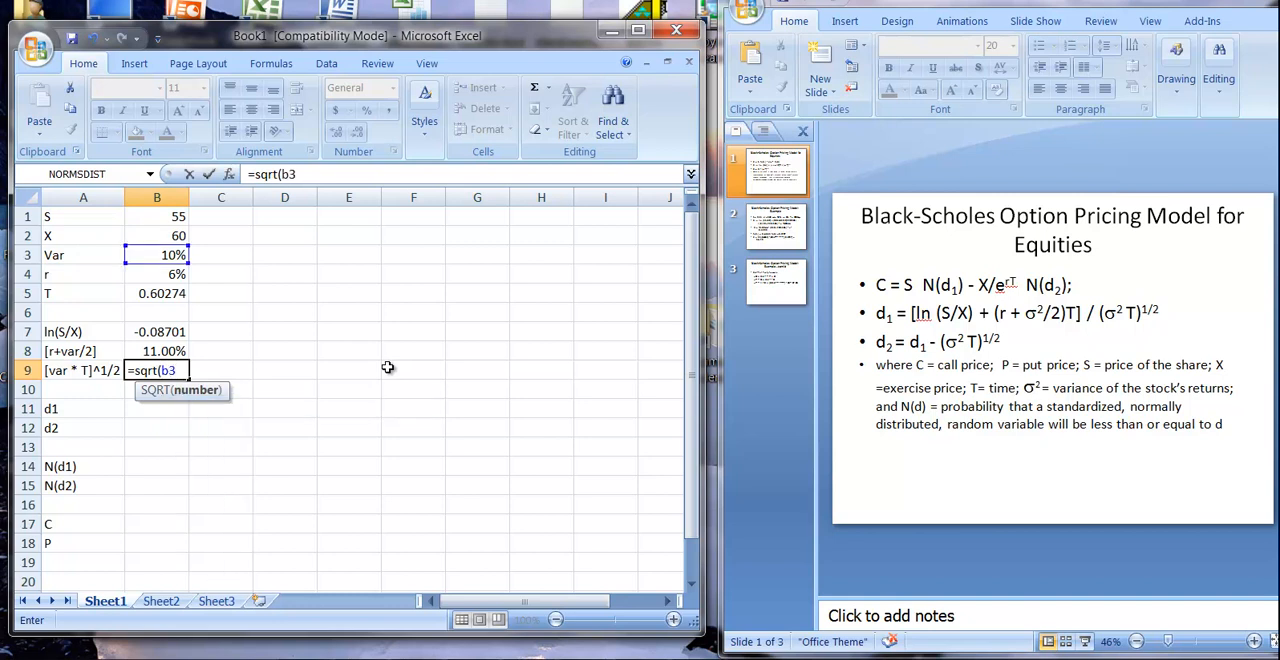
{"action": "type", "text": "*"}
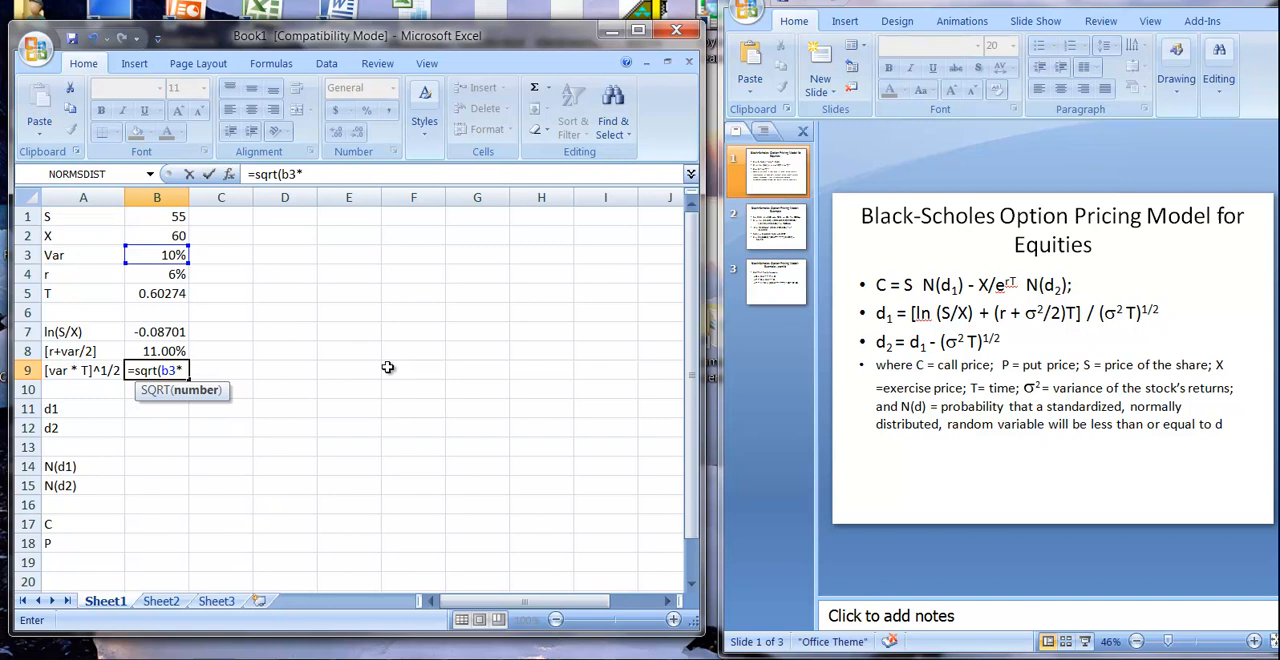
{"action": "left_click", "coordinate": [156, 292]}
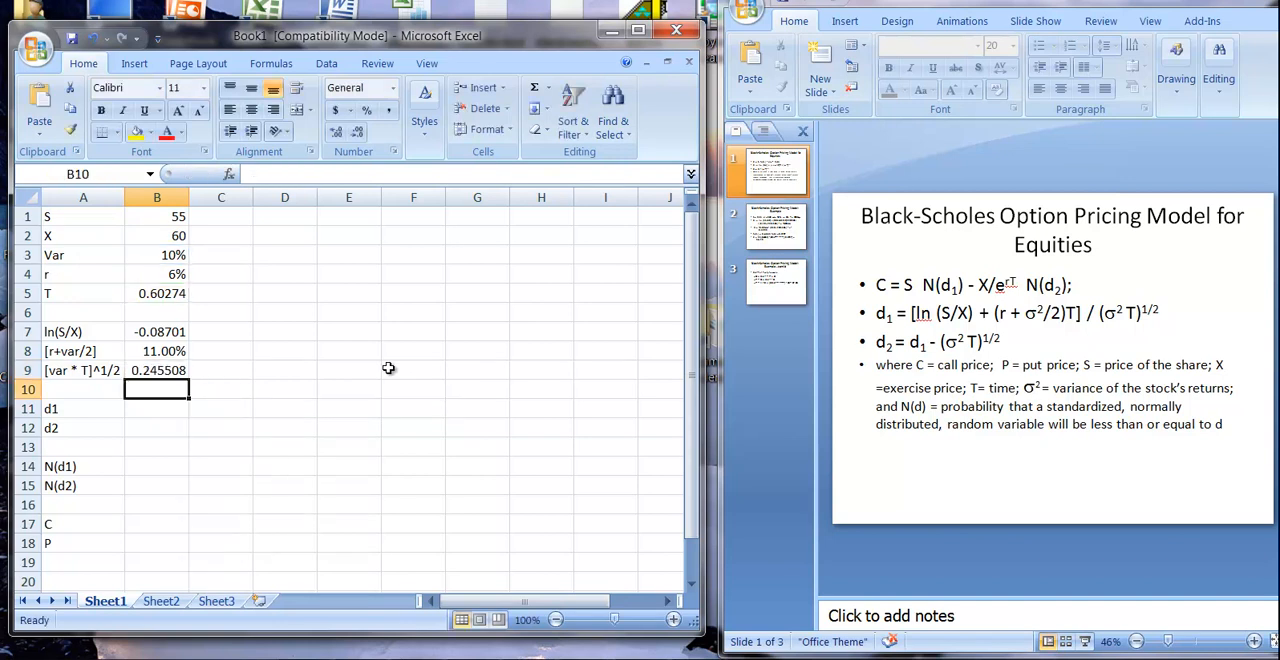
{"action": "left_click", "coordinate": [156, 408]}
{"action": "type", "text": "="}
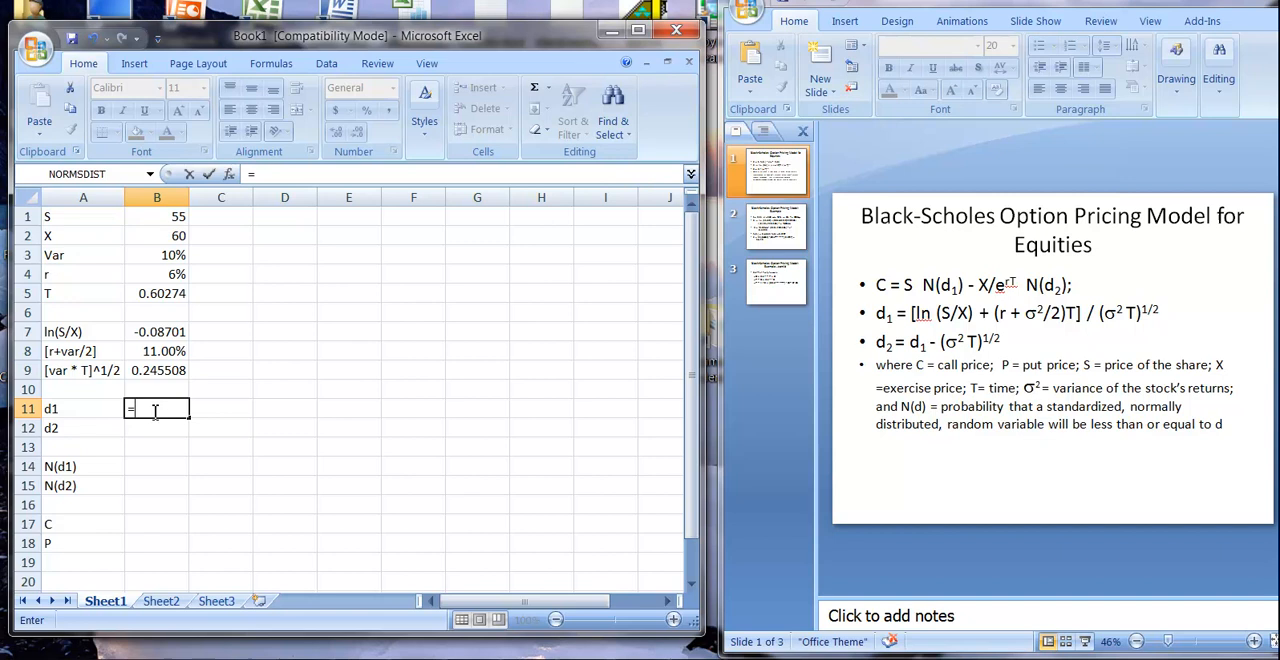
Enter a first d1 in B11 as =b7+B8*B5, accepting Excel's correction, giving -0.02071.
{"action": "type", "text": "b7"}
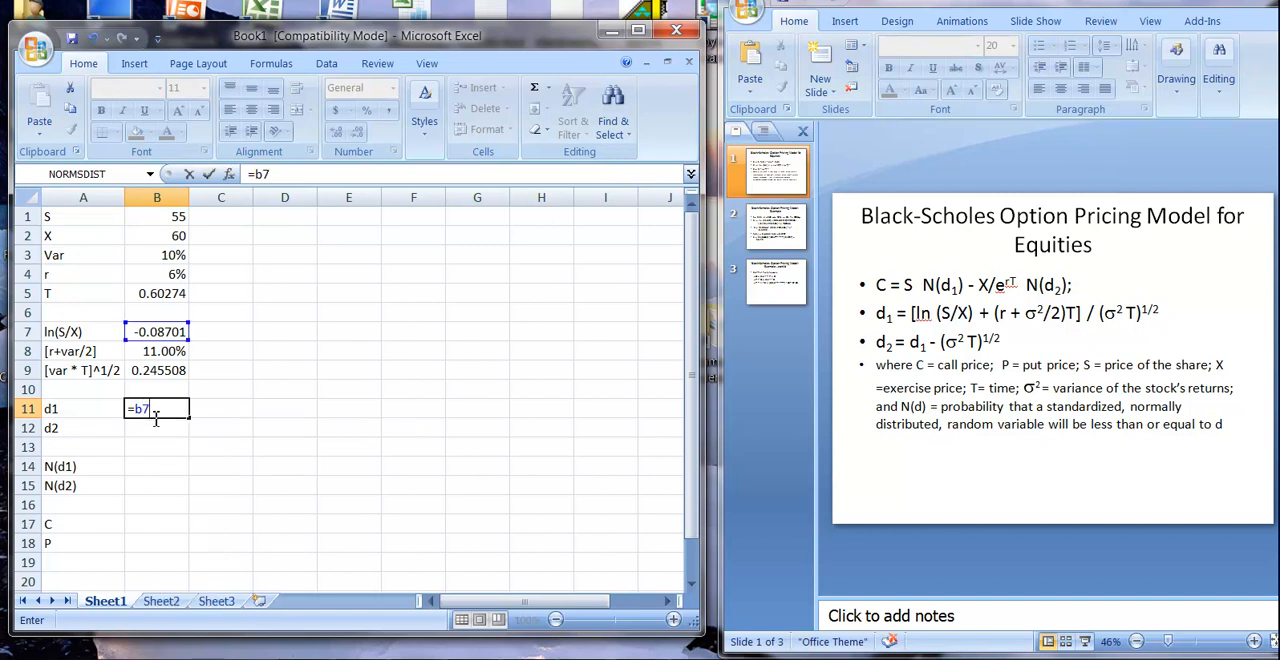
{"action": "type", "text": "+"}
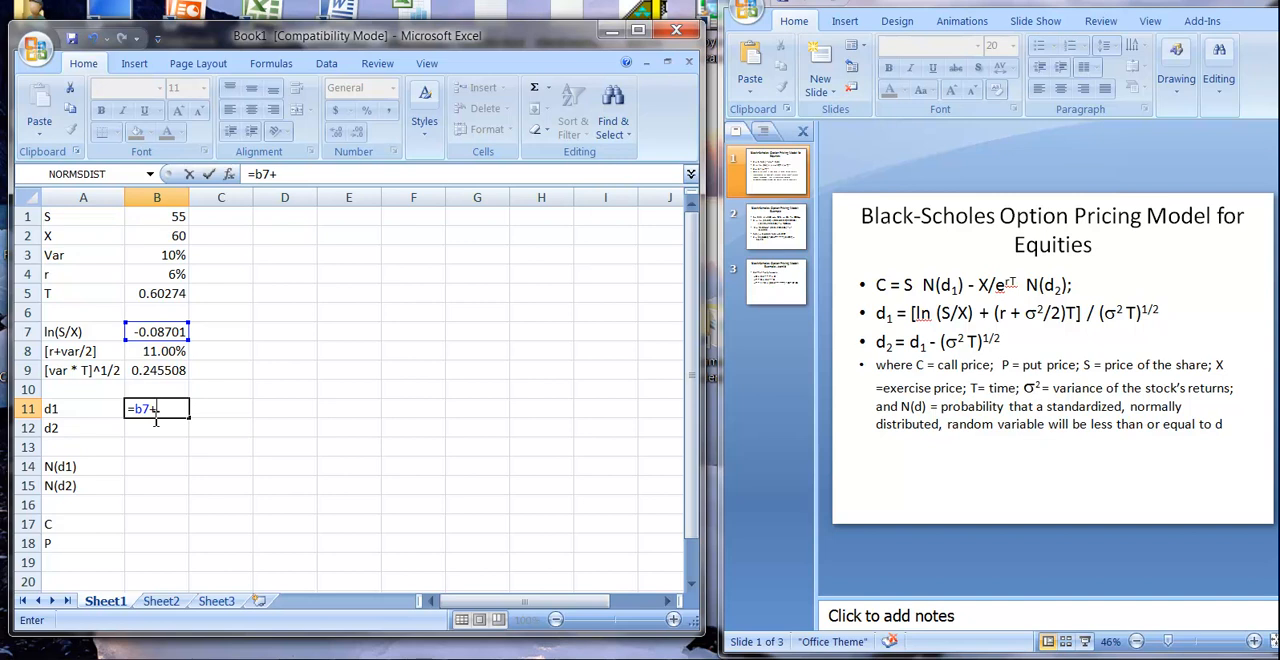
{"action": "left_click", "coordinate": [156, 352]}
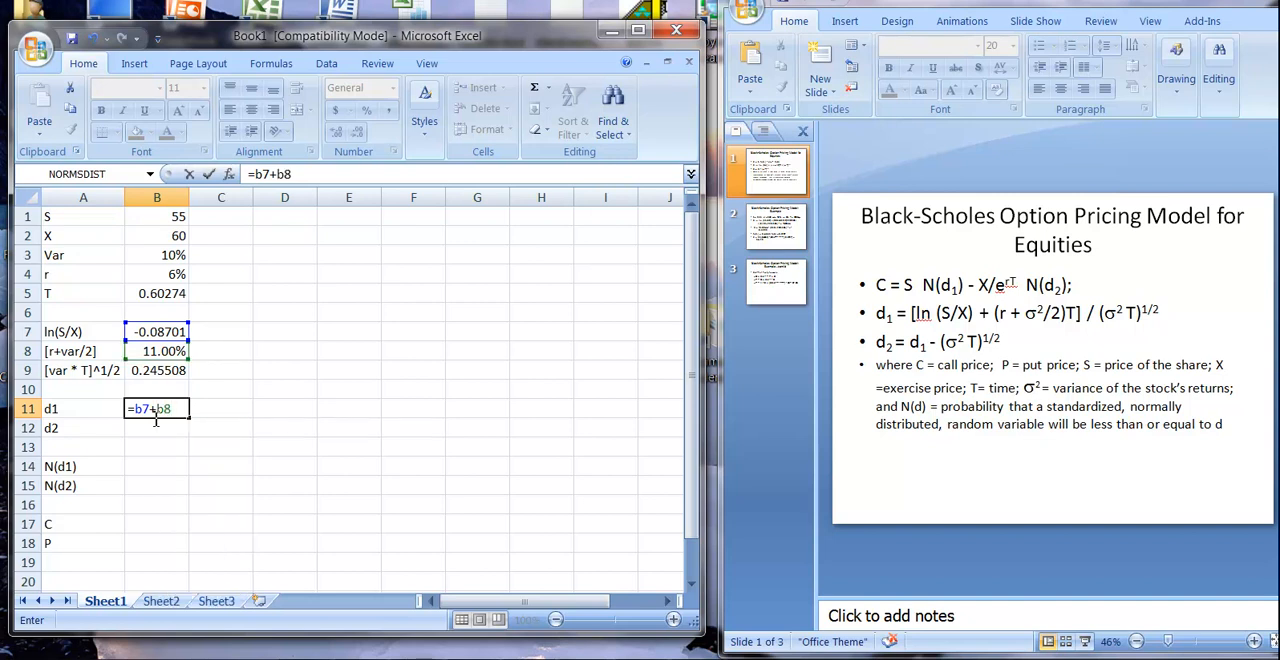
{"action": "type", "text": "*"}
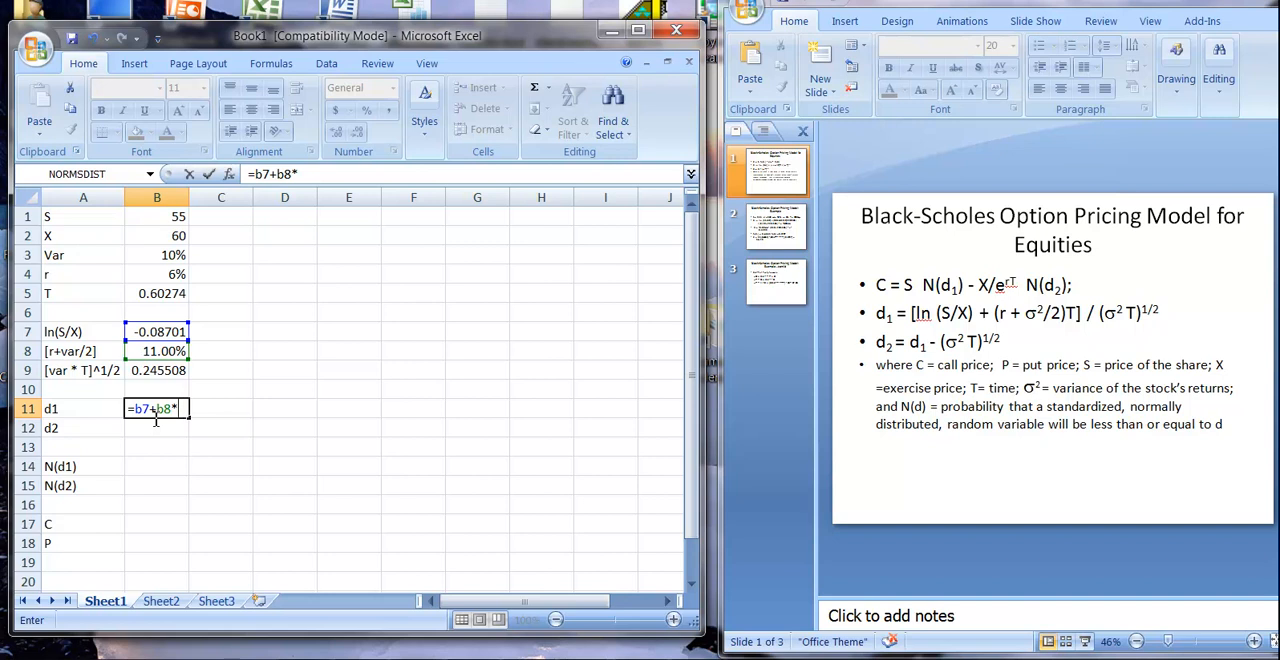
{"action": "left_click", "coordinate": [156, 292]}
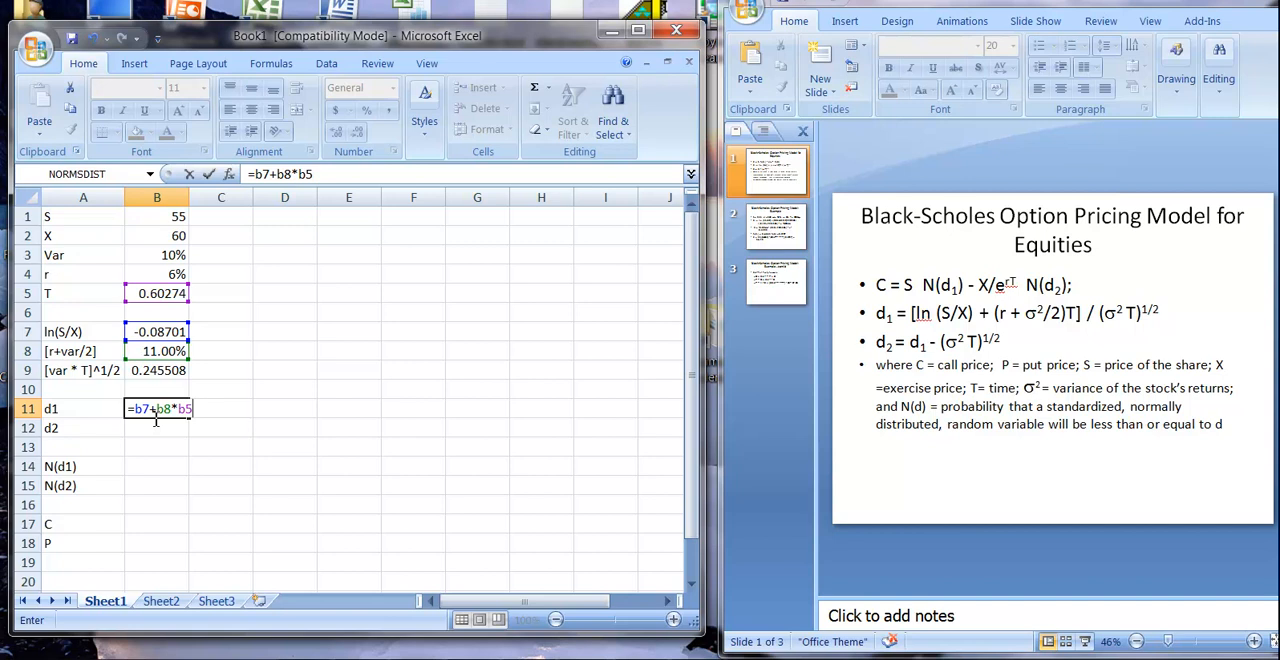
{"action": "type", "text": ")"}
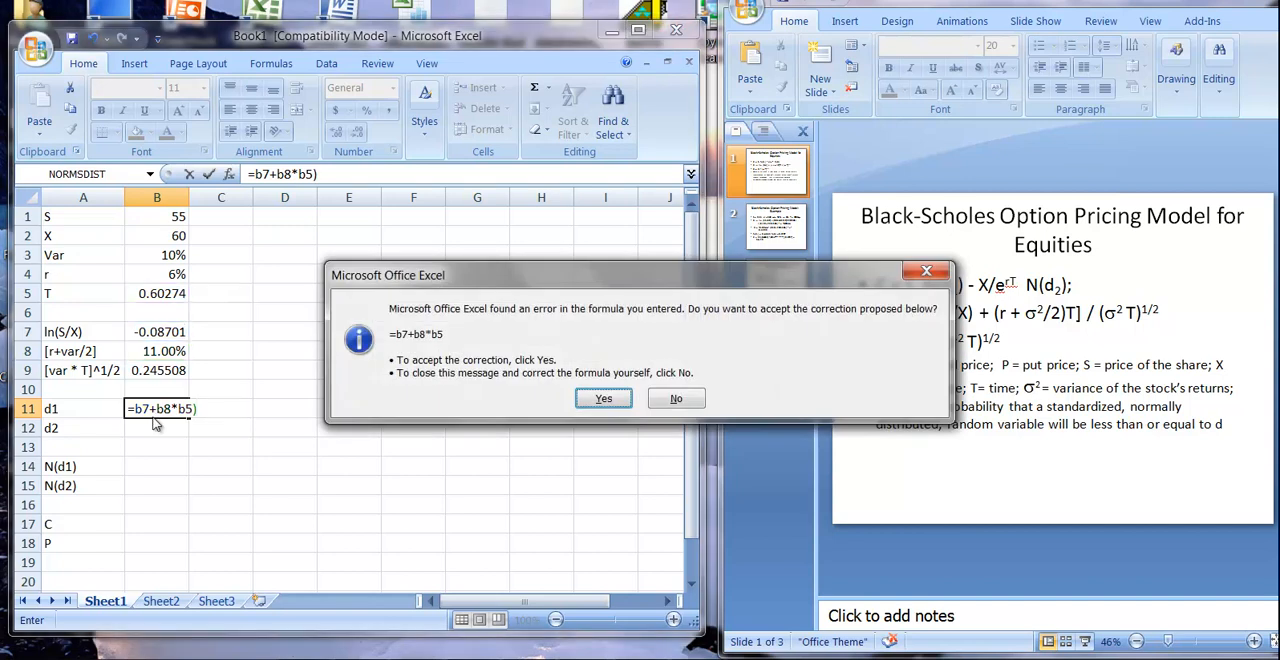
{"action": "left_click", "coordinate": [604, 398]}
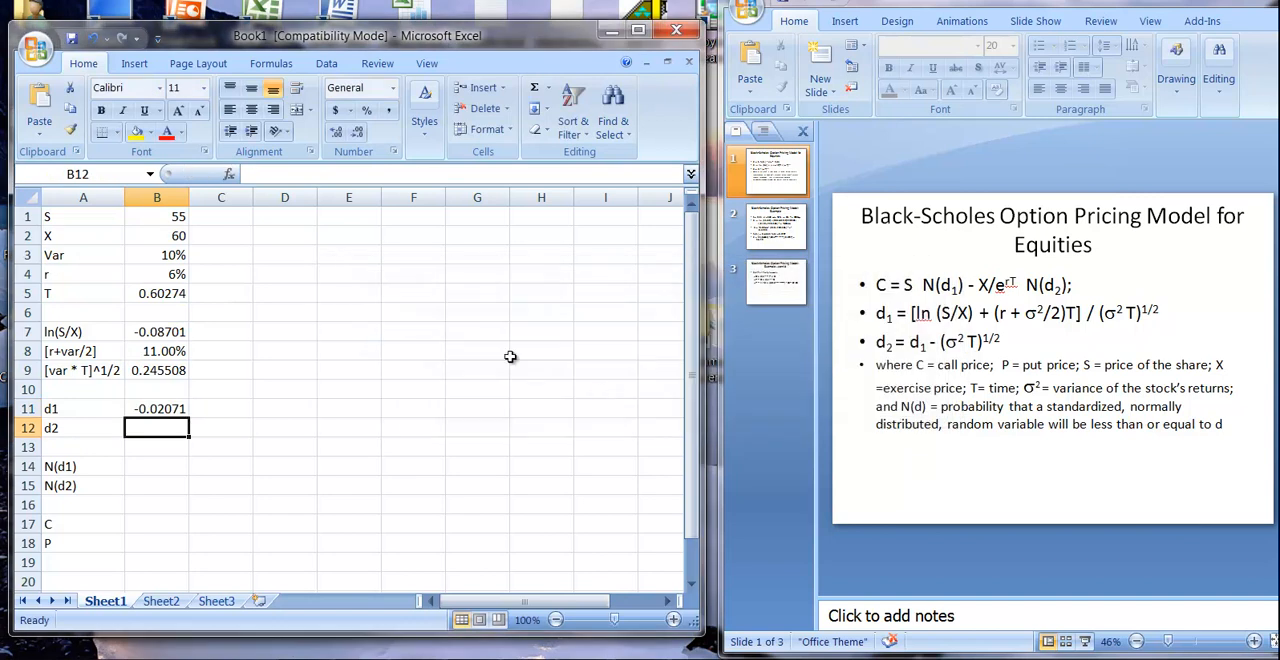
Correct d1 to =(B7+B8*B5)/B9 so B11 reads -0.08436.
{"action": "left_click", "coordinate": [156, 408]}
{"action": "type", "text": "=(B7+B8*B5"}
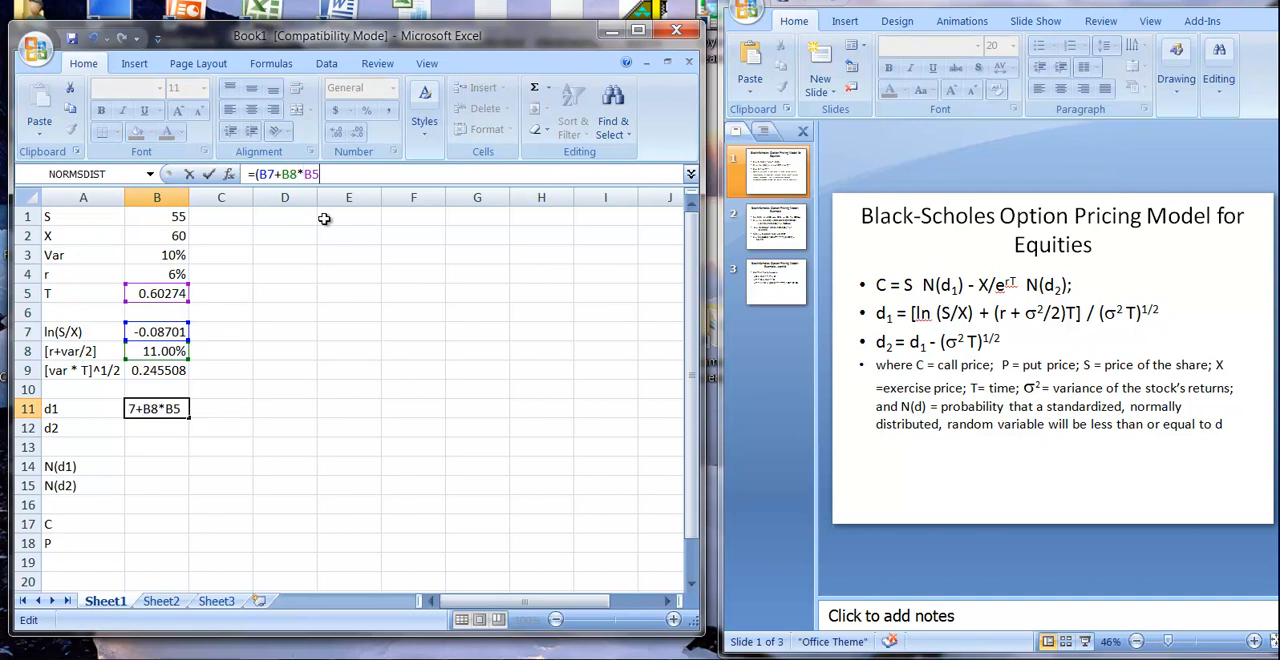
{"action": "type", "text": "/"}
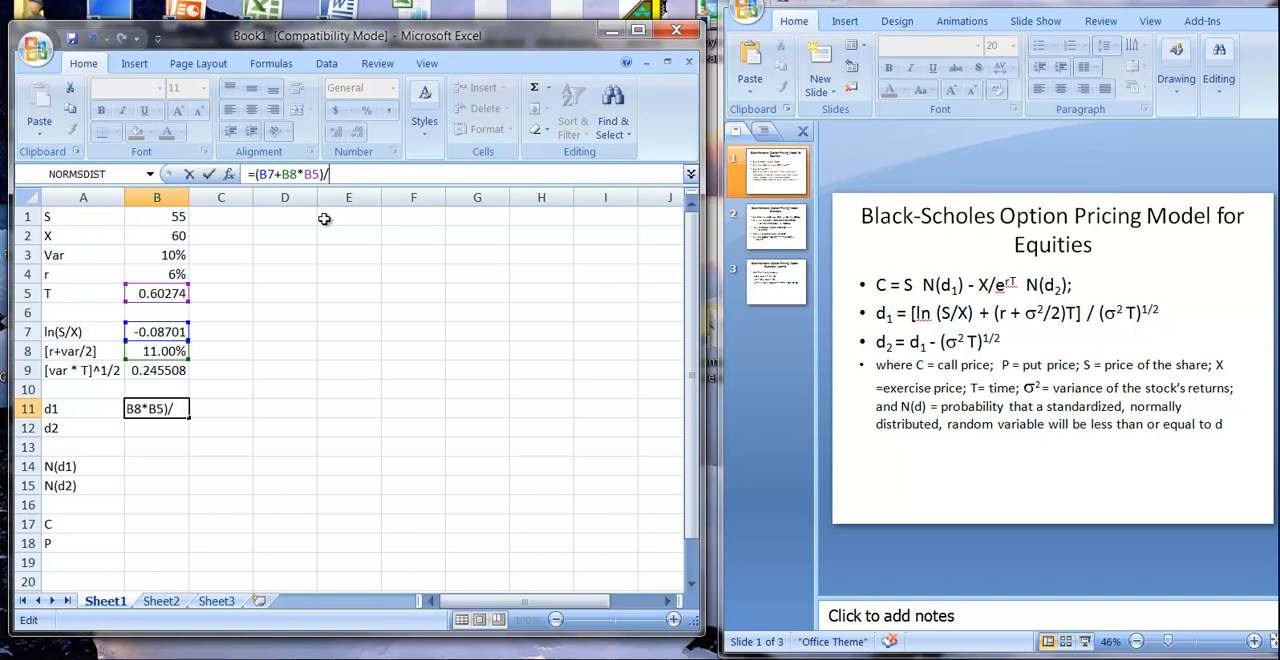
{"action": "type", "text": "b"}
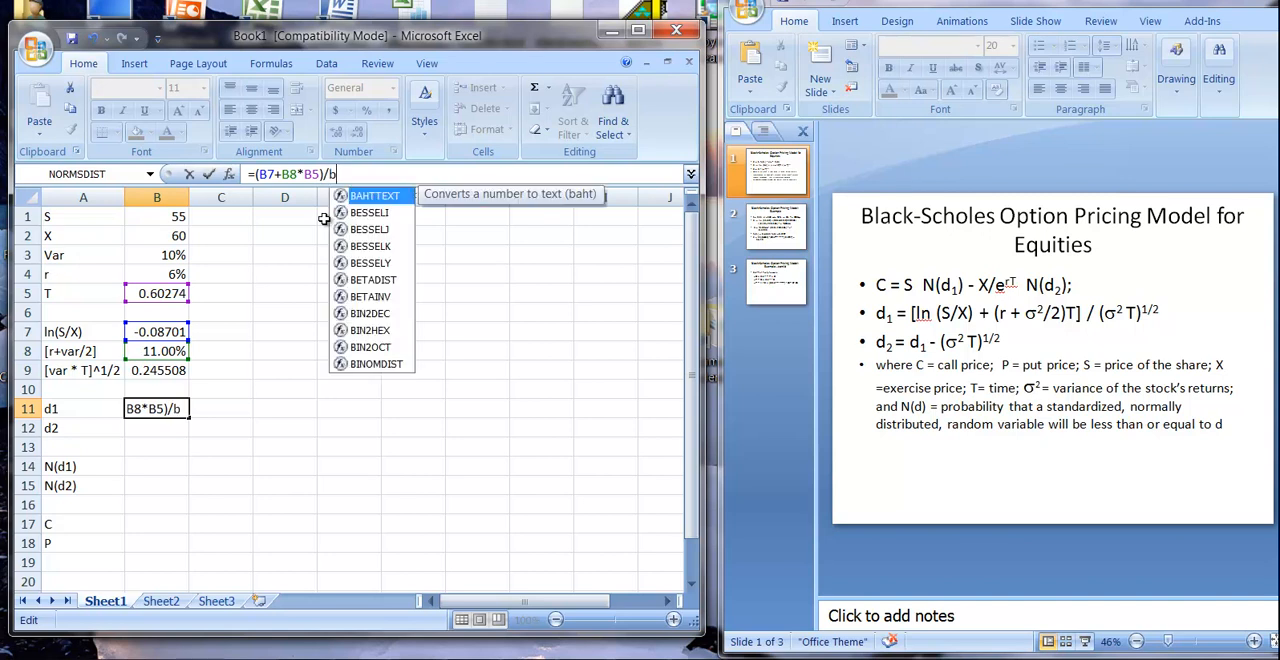
{"action": "type", "text": "9"}
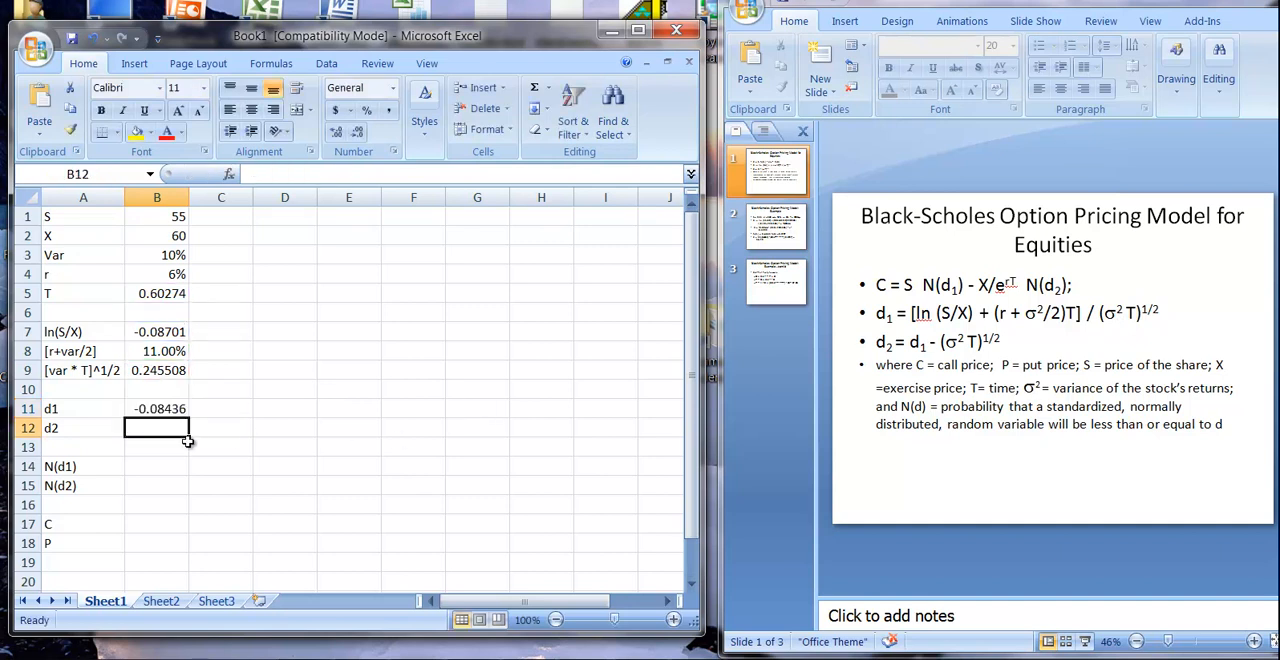
Compute d2 in B12 as =b11-b9, giving -0.32986.
{"action": "type", "text": "="}
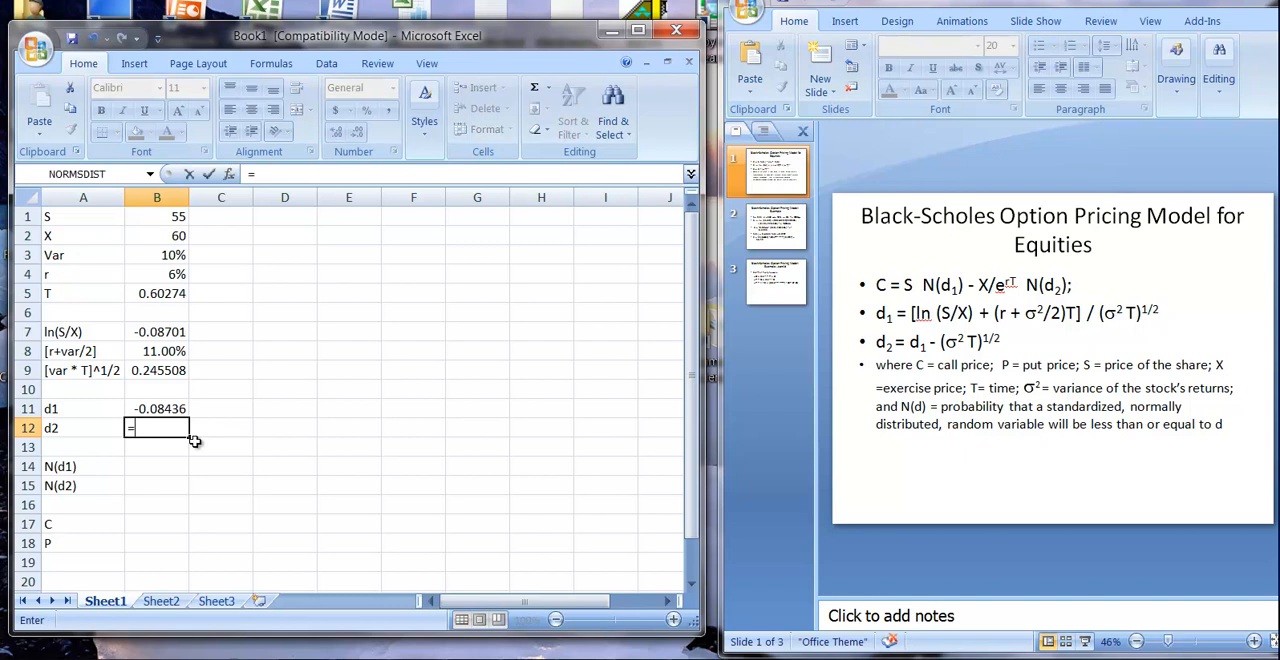
{"action": "type", "text": "b"}
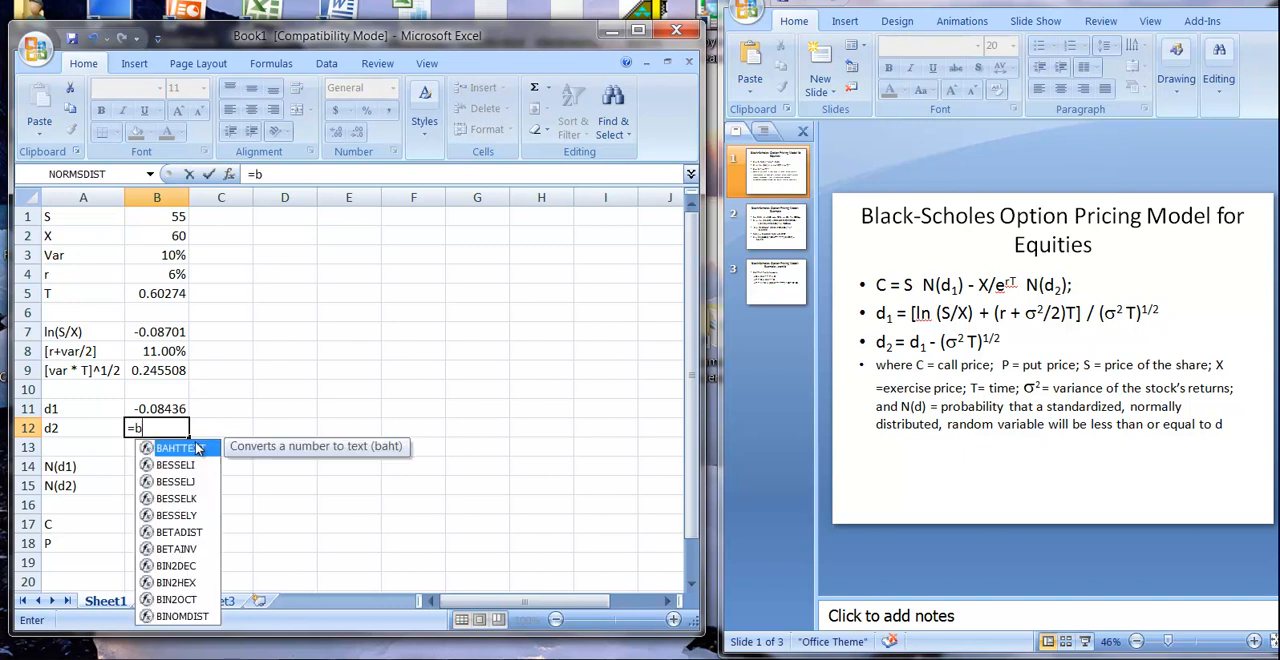
{"action": "type", "text": "11"}
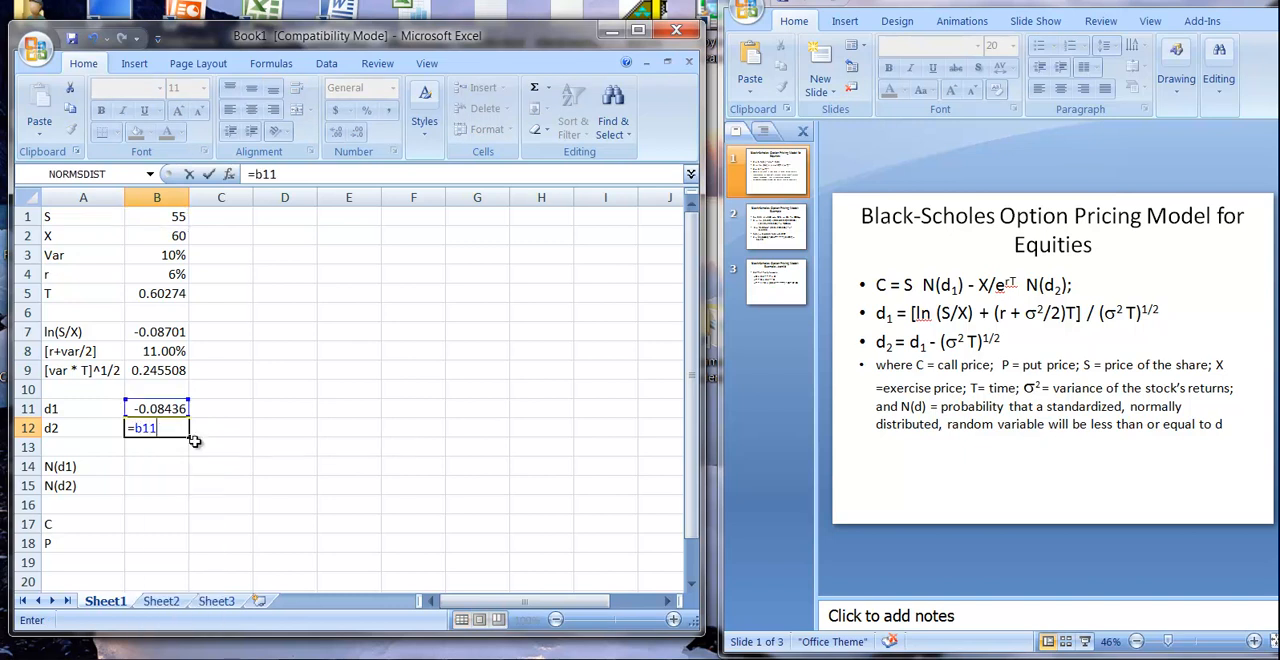
{"action": "type", "text": "-"}
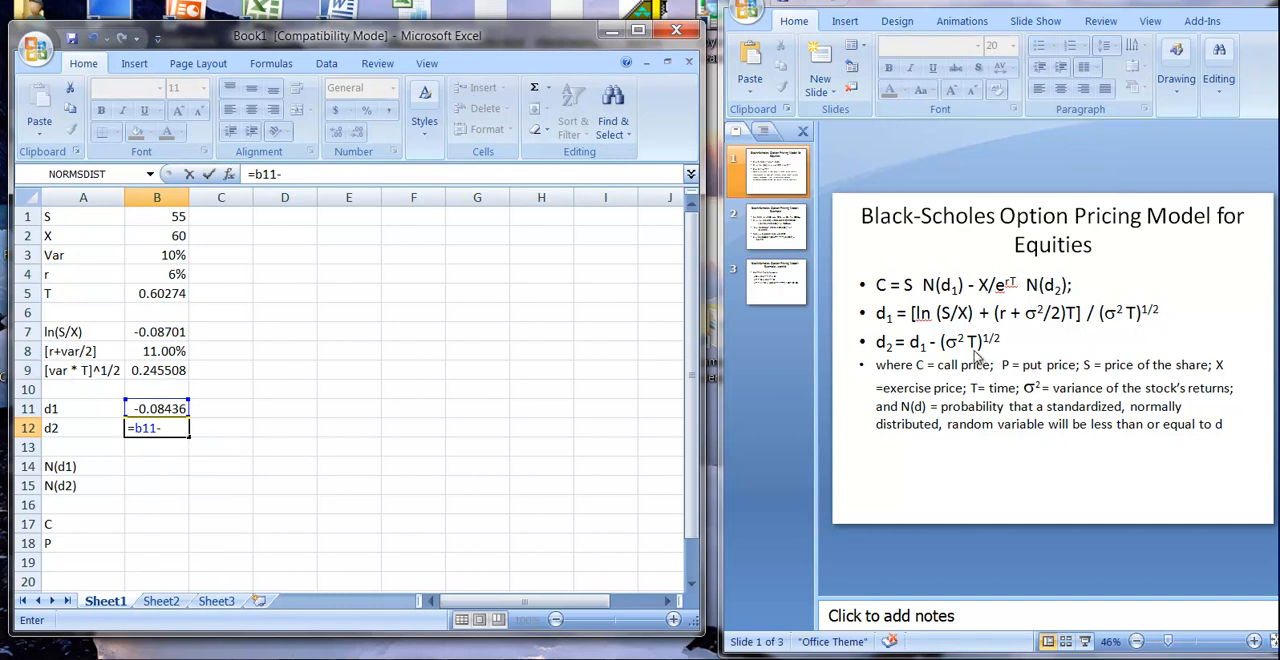
{"action": "mouse_move", "coordinate": [960, 488]}
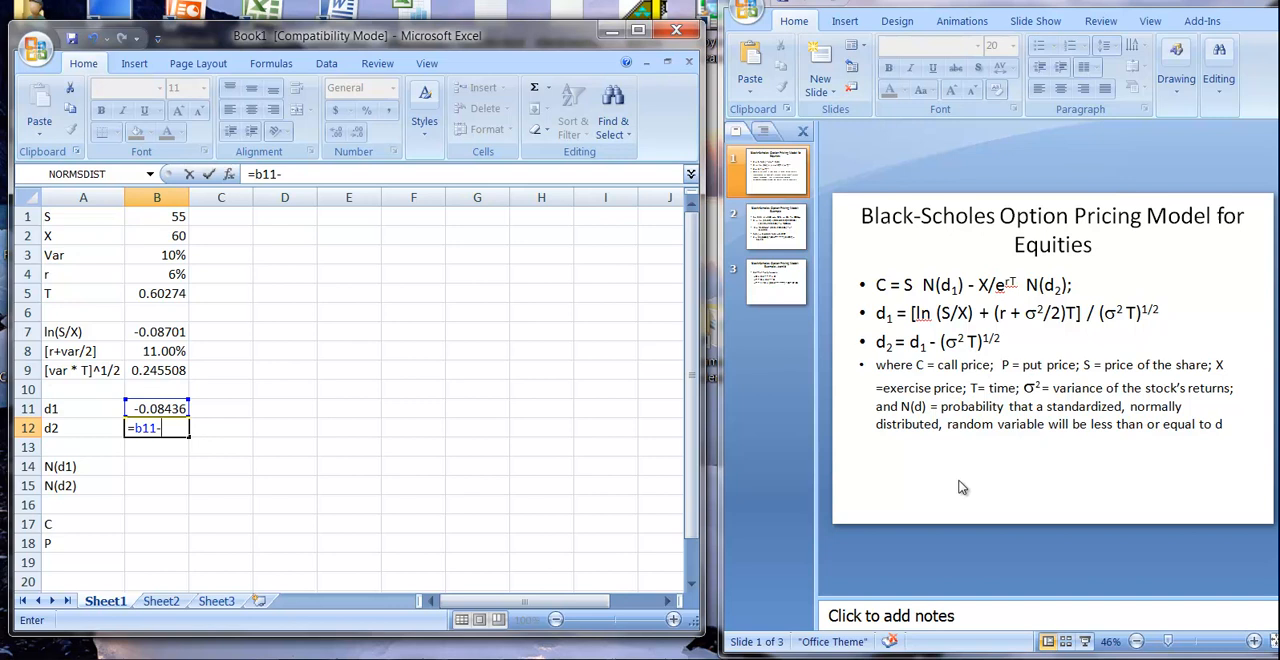
{"action": "type", "text": "b9"}
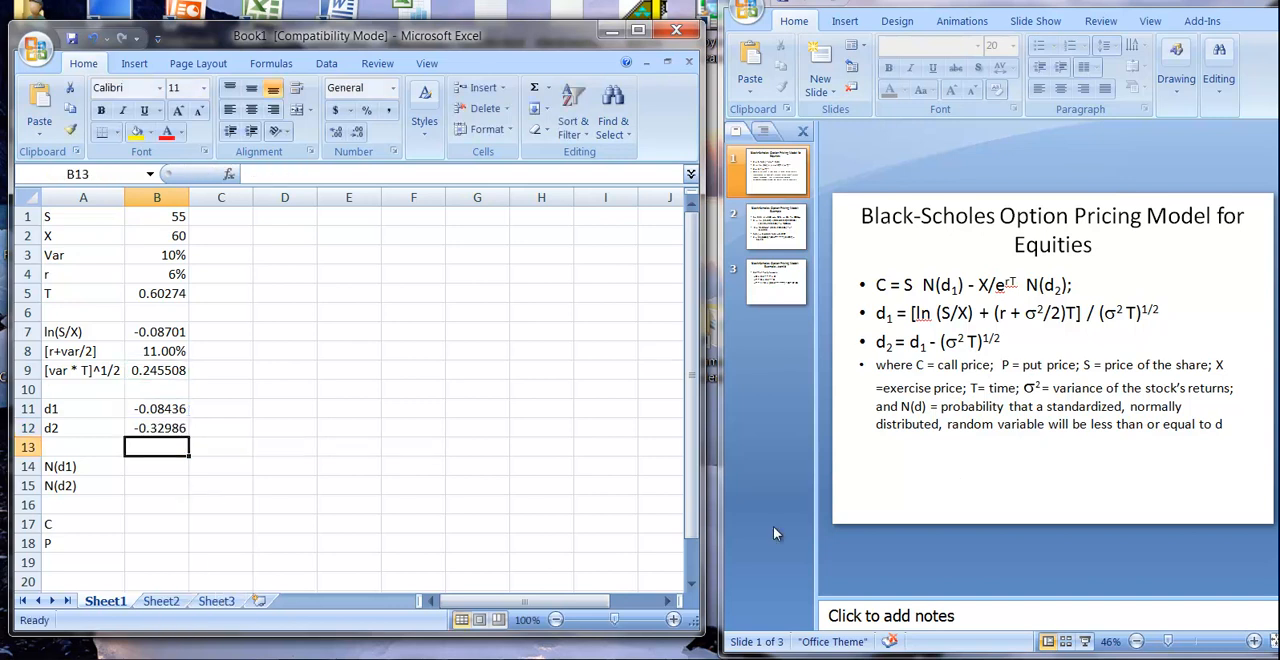
{"action": "left_click", "coordinate": [156, 466]}
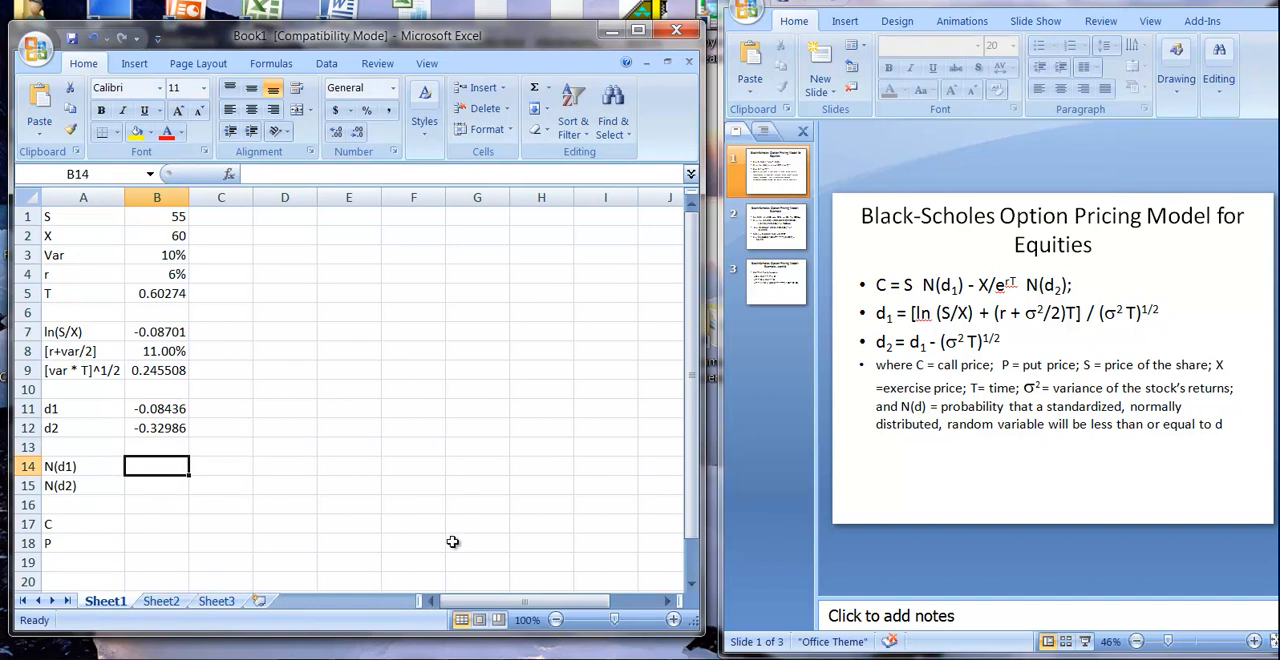
{"action": "mouse_move", "coordinate": [576, 588]}
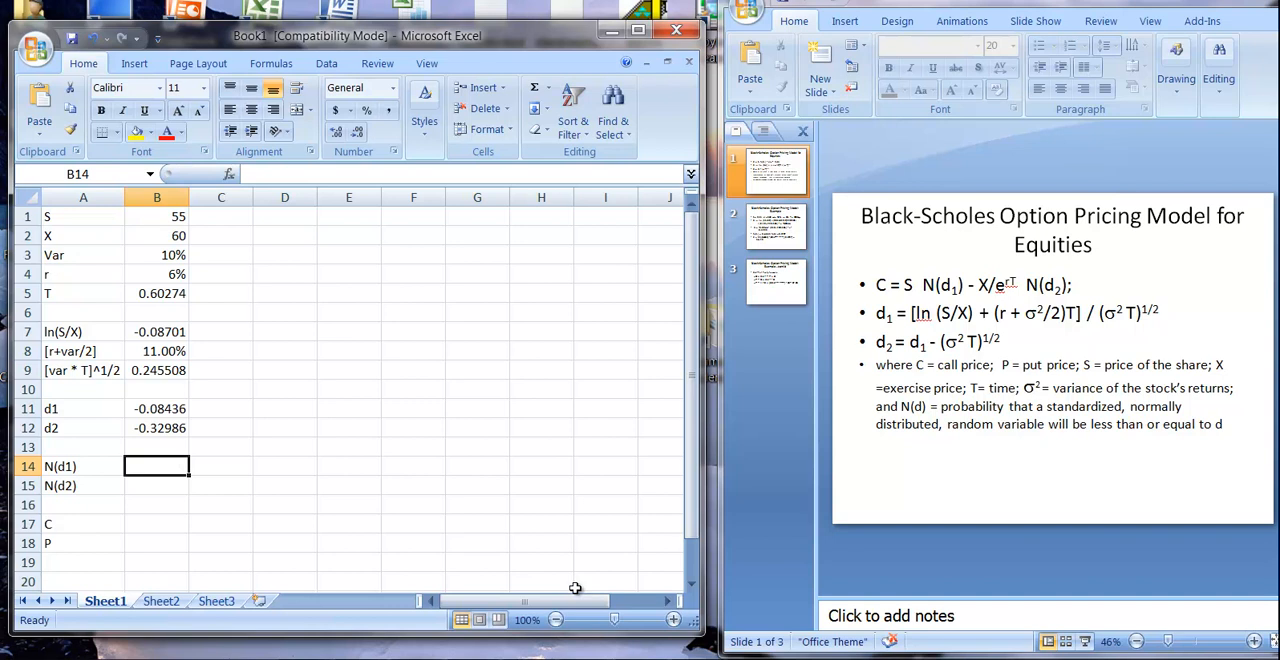
{"action": "mouse_move", "coordinate": [508, 412]}
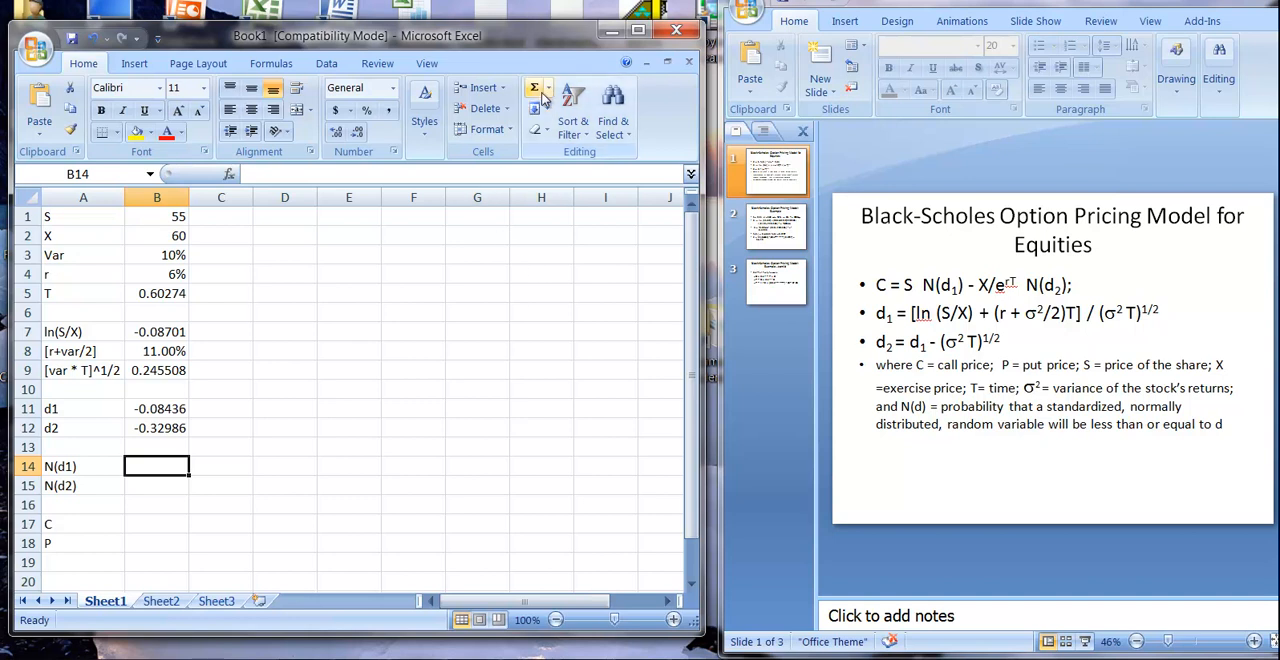
Insert the Statistical NORMSDIST function in B14 with z = B11, giving N(d1) = 0.466387.
{"action": "left_click", "coordinate": [544, 90]}
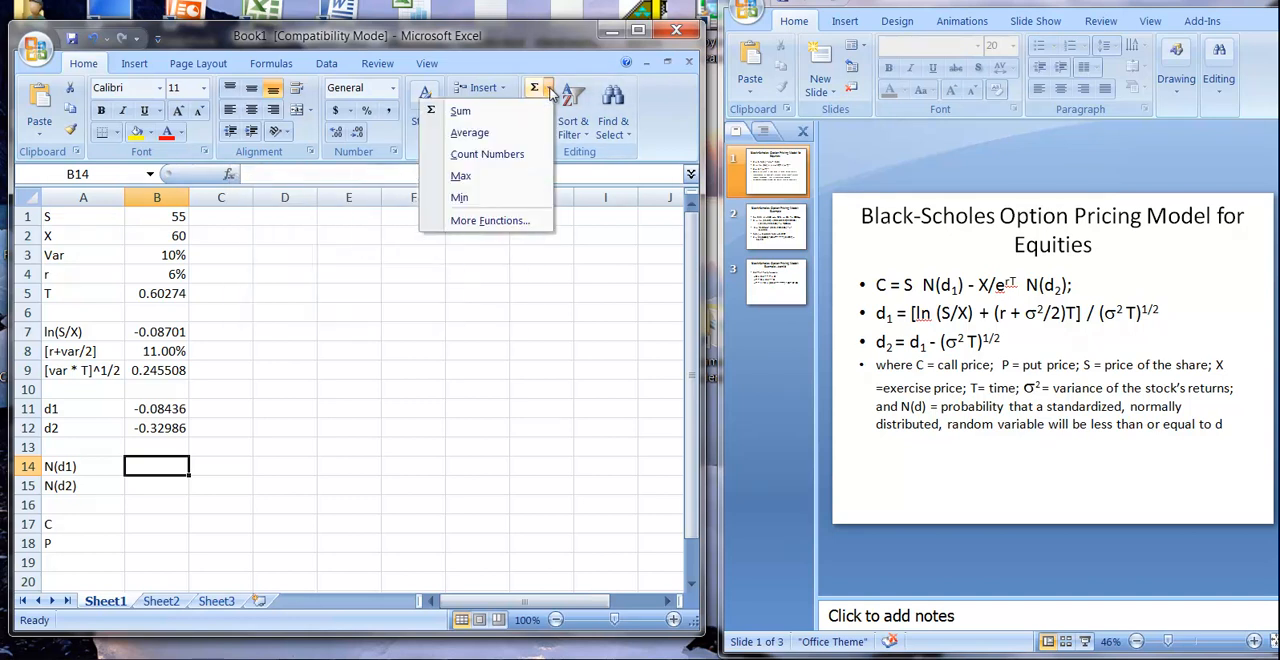
{"action": "mouse_move", "coordinate": [490, 220]}
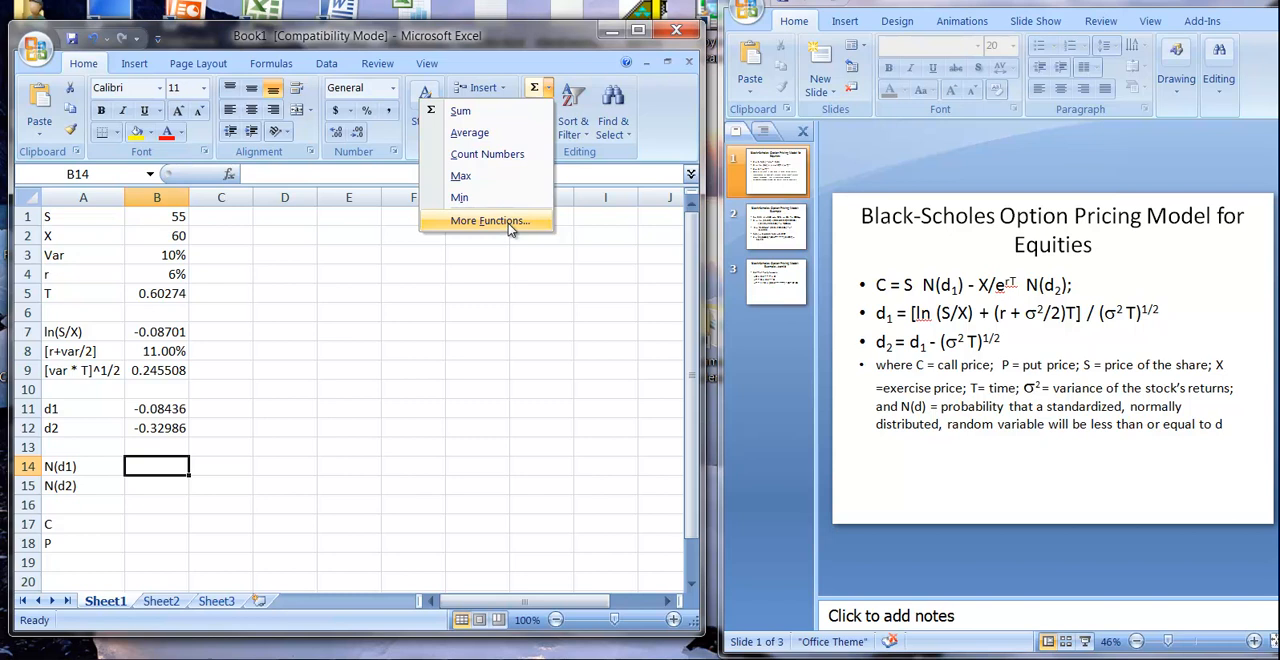
{"action": "left_click", "coordinate": [490, 220]}
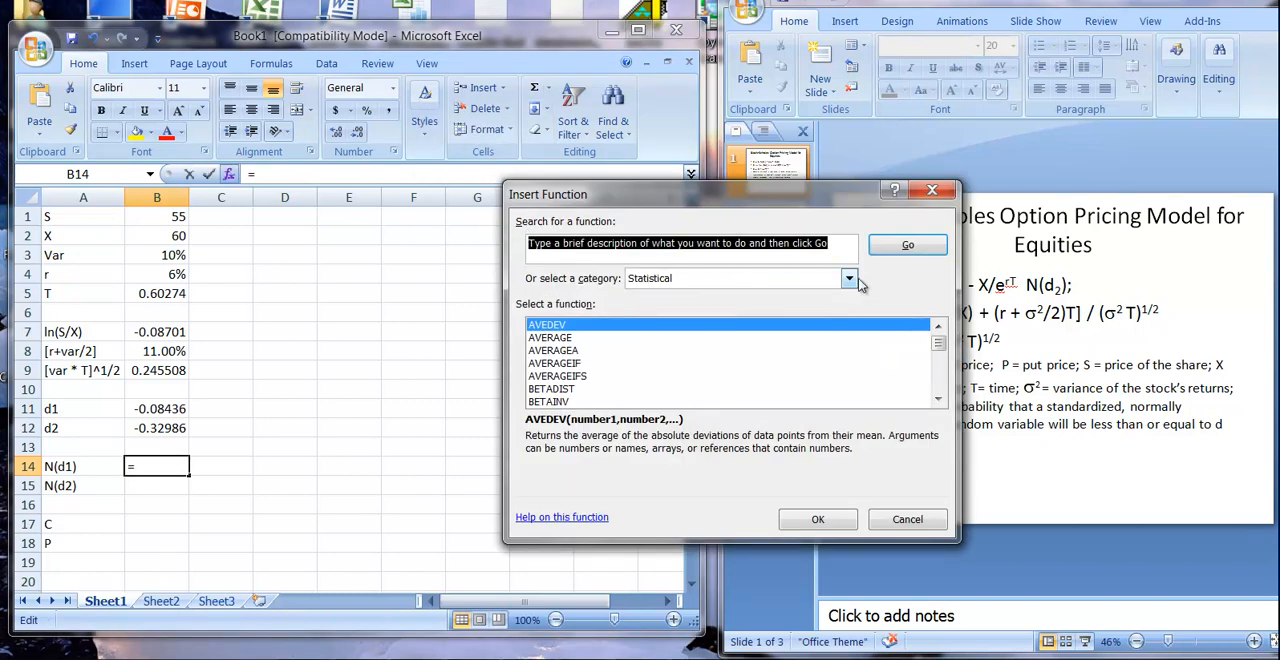
{"action": "left_click", "coordinate": [848, 278]}
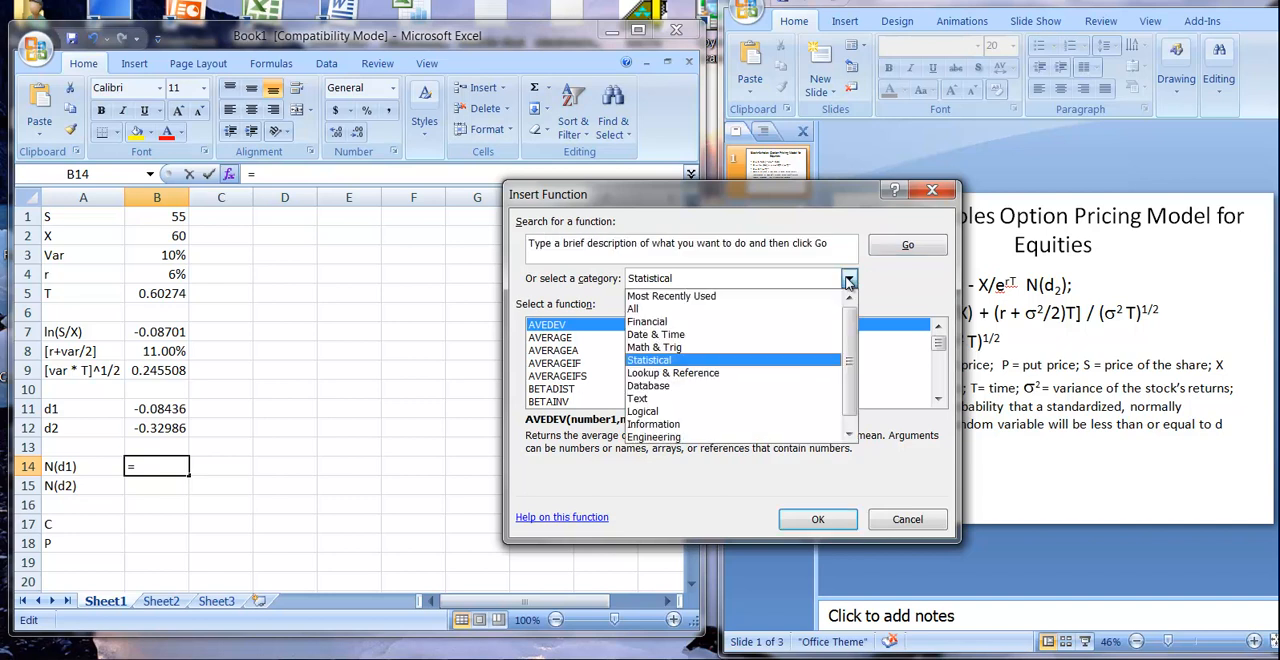
{"action": "left_click", "coordinate": [672, 296]}
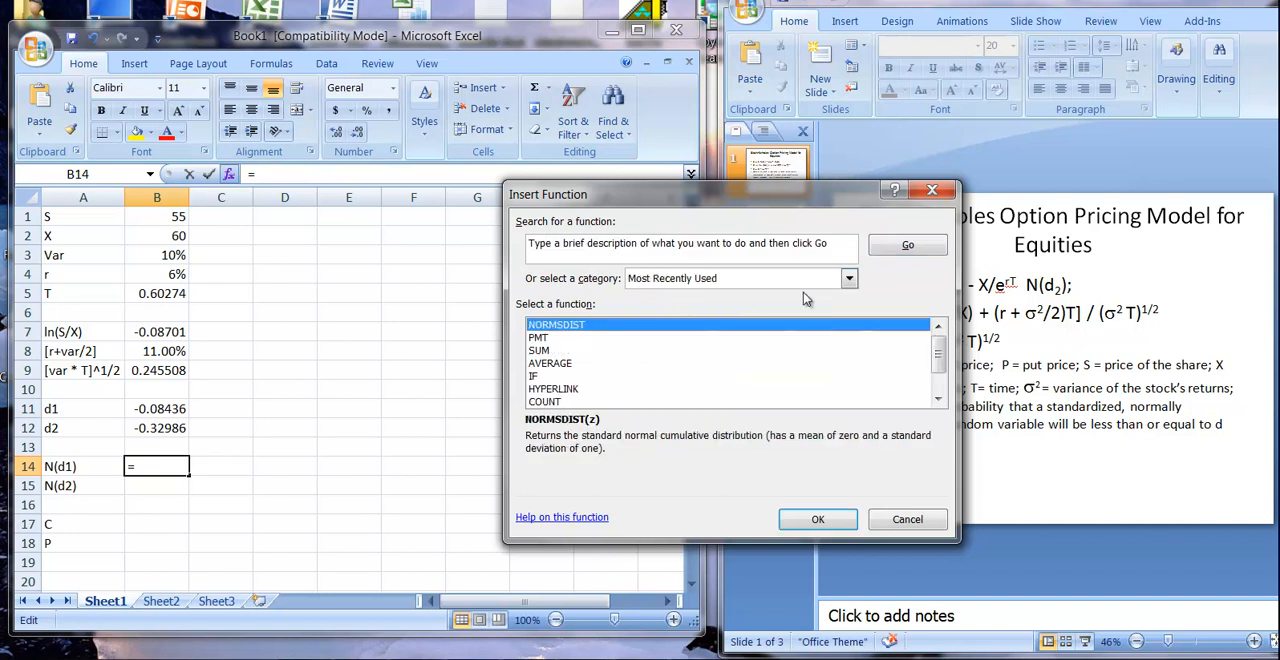
{"action": "left_click", "coordinate": [848, 278]}
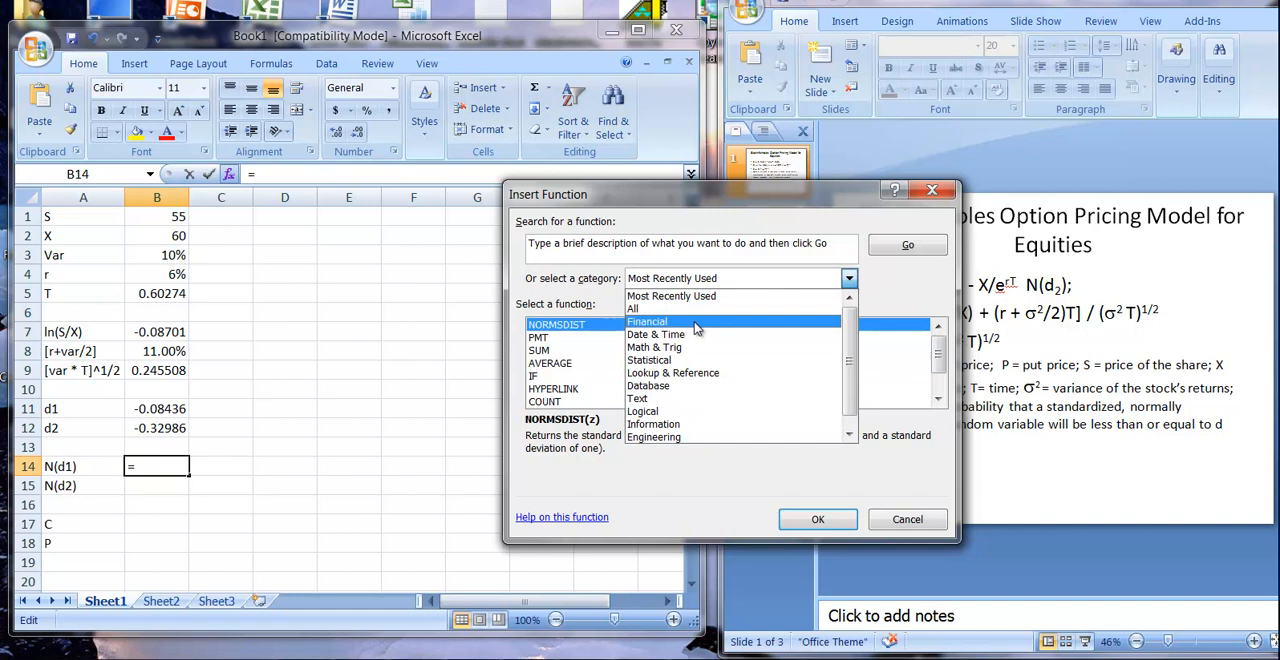
{"action": "left_click", "coordinate": [652, 360]}
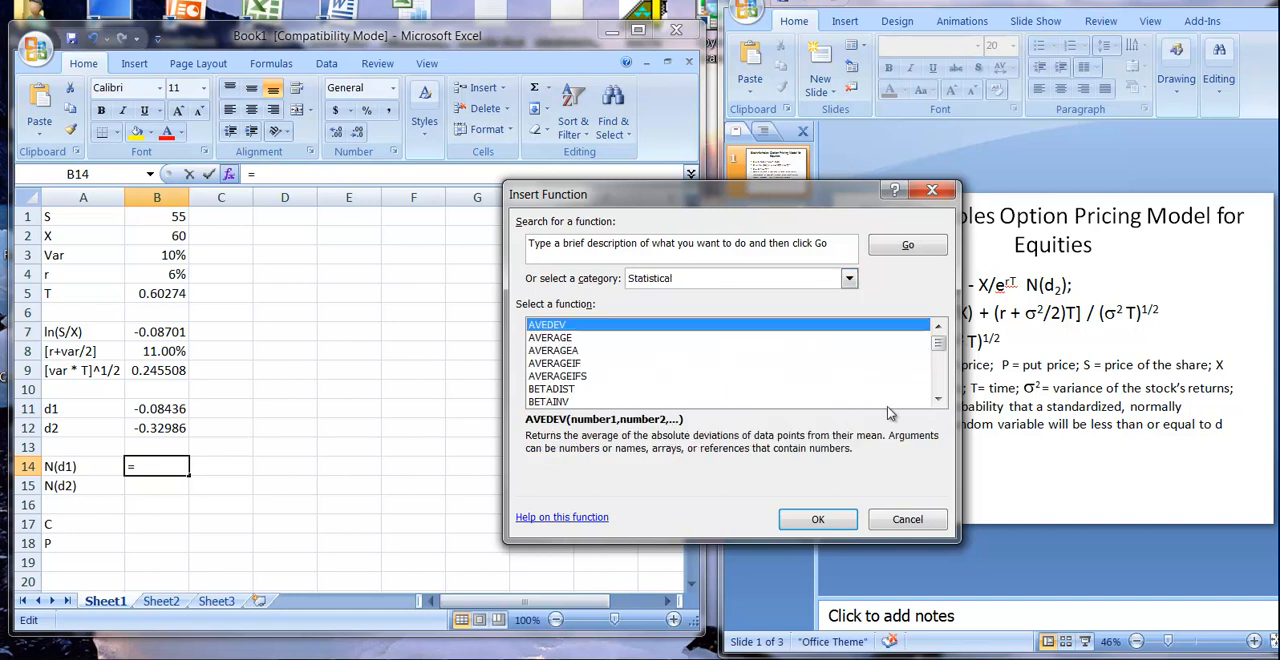
{"action": "left_click", "coordinate": [936, 400]}
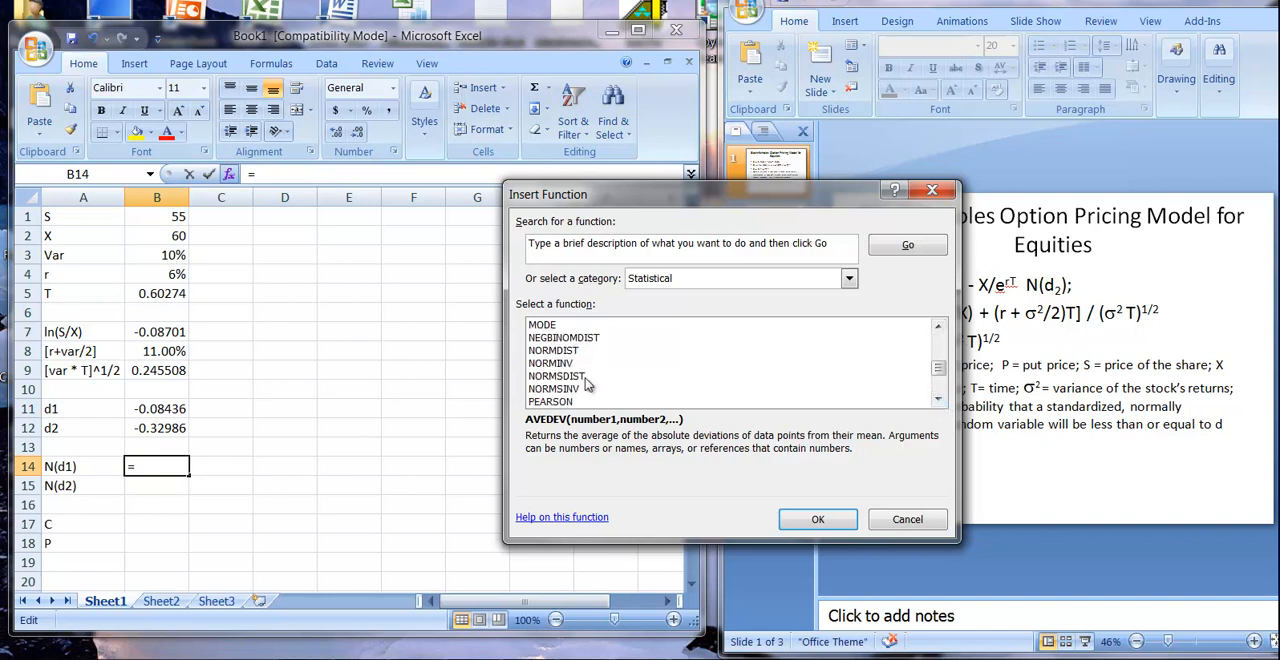
{"action": "left_click", "coordinate": [556, 376]}
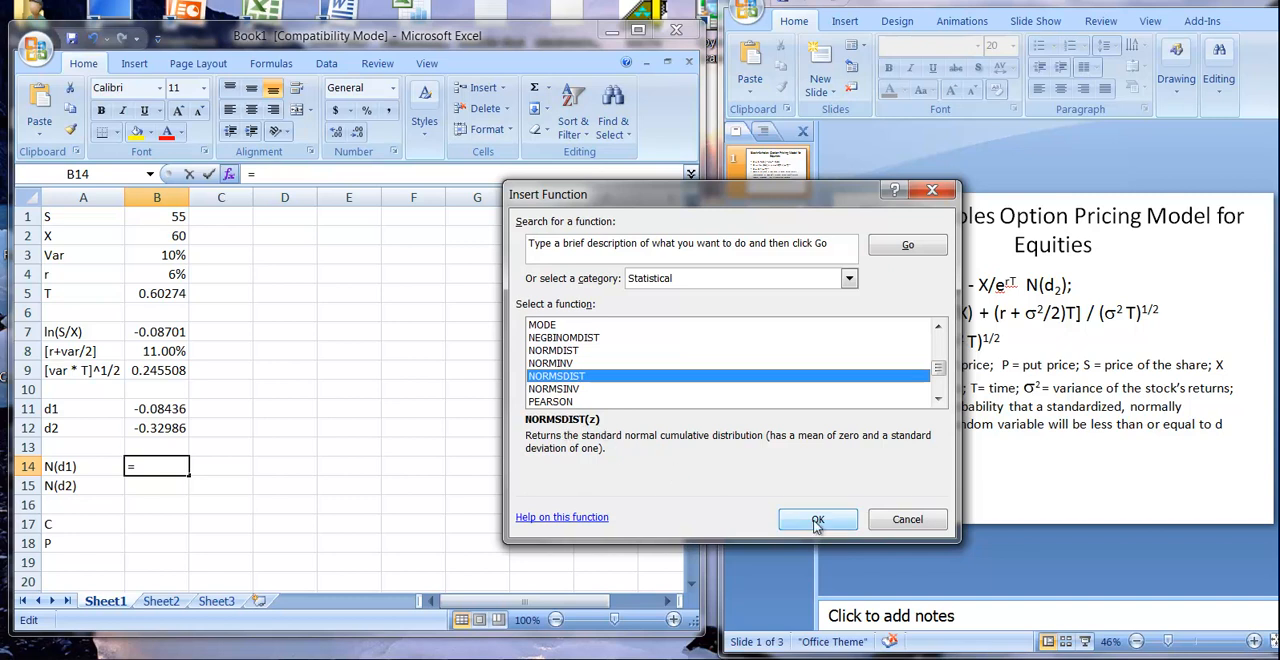
{"action": "left_click", "coordinate": [816, 520]}
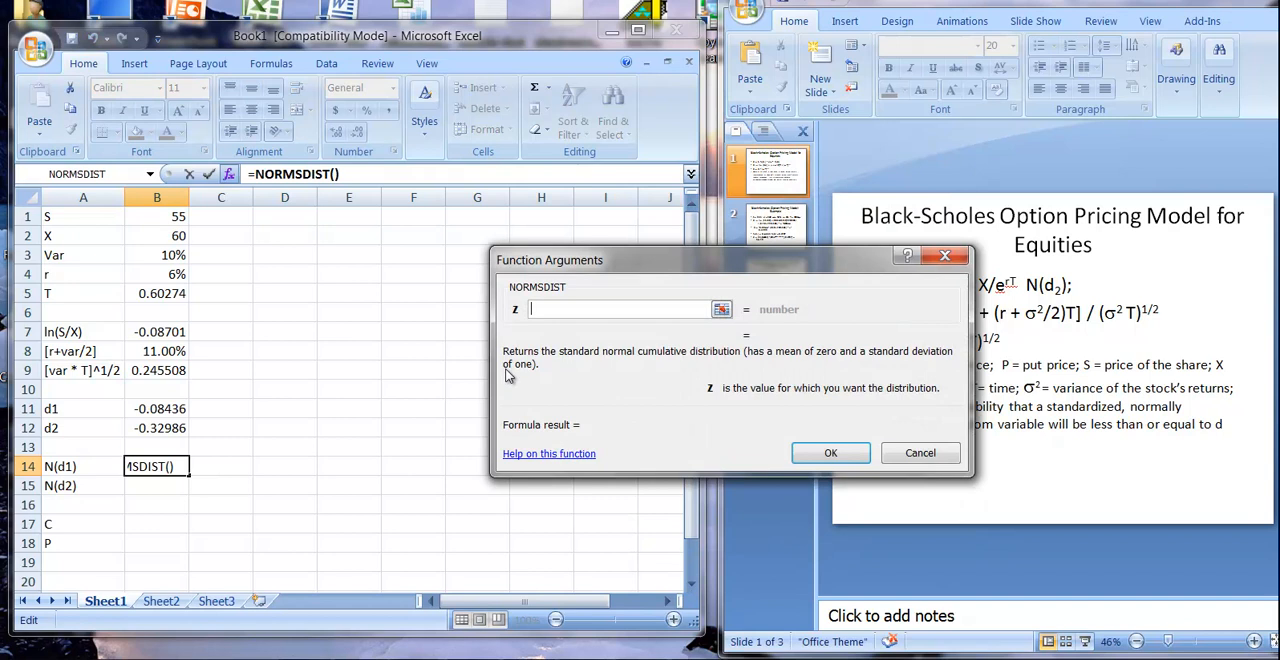
{"action": "mouse_move", "coordinate": [244, 376]}
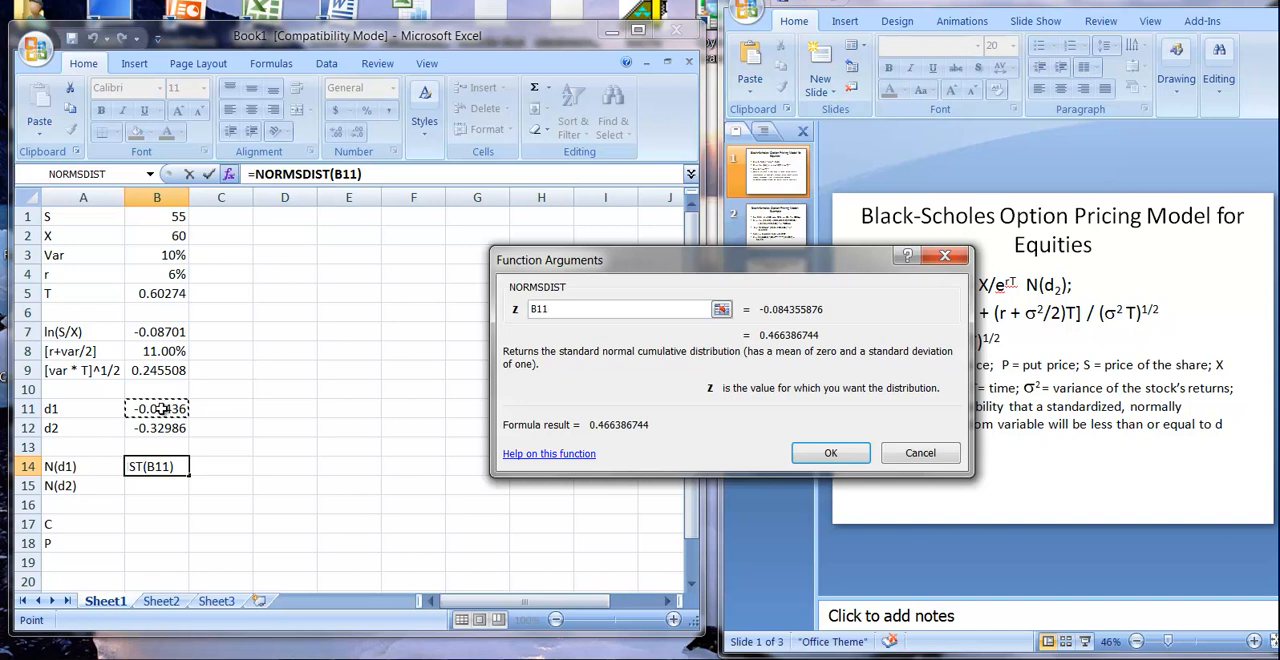
{"action": "left_click", "coordinate": [830, 452]}
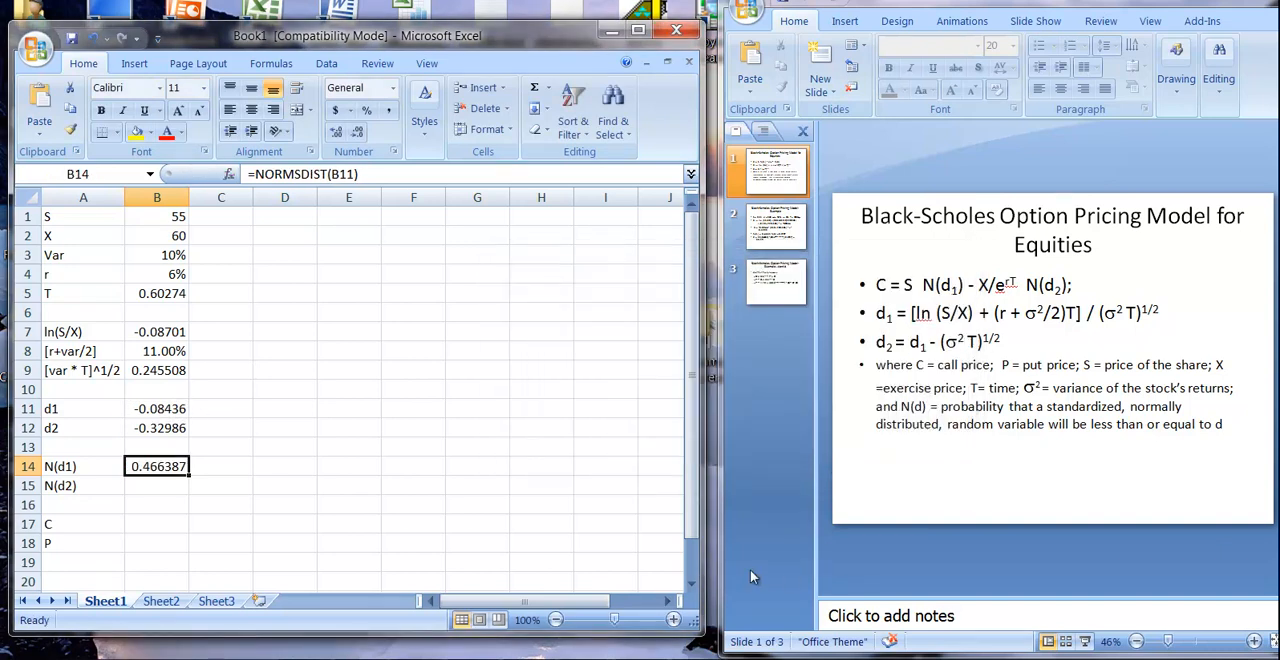
Fill the NORMSDIST formula from B14 down to B15 so N(d2) reads 0.370752.
{"action": "left_click", "coordinate": [156, 484]}
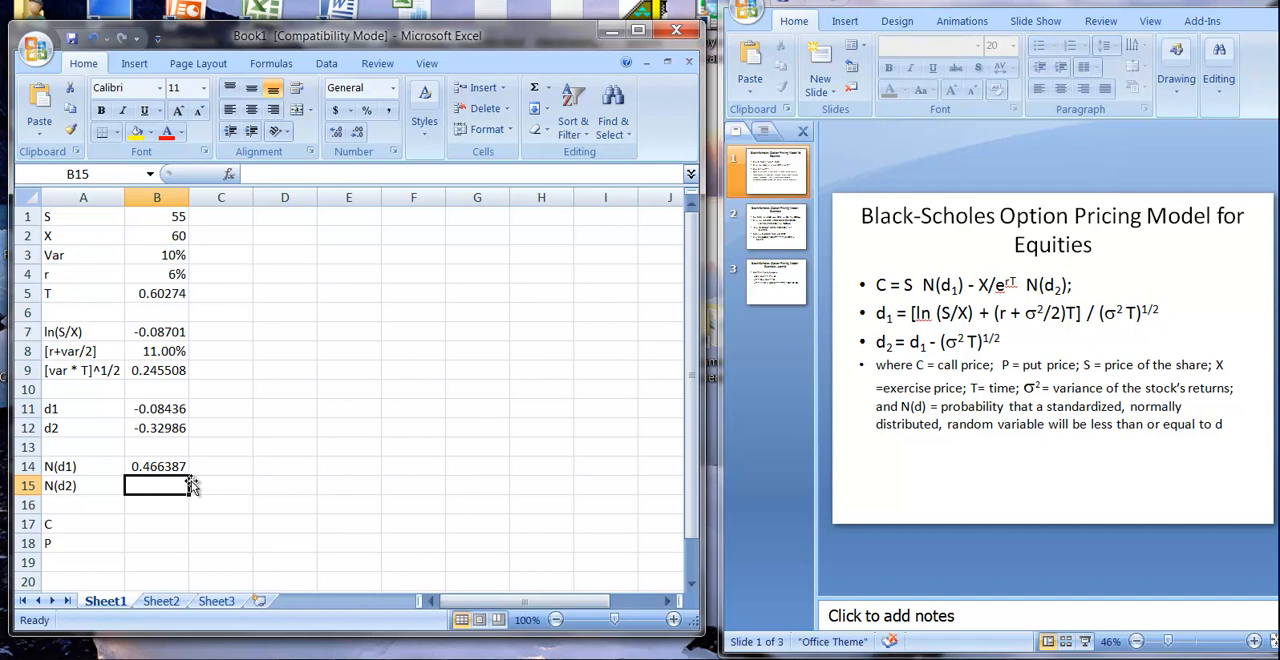
{"action": "left_click", "coordinate": [156, 466]}
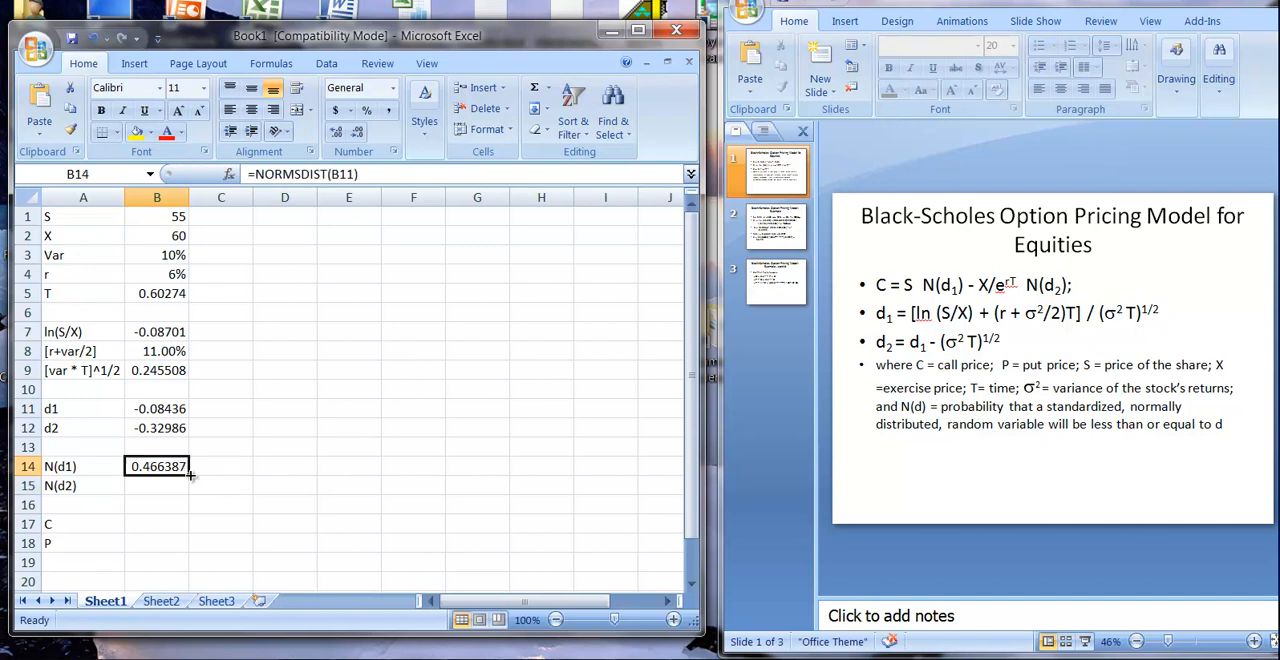
{"action": "left_click_drag", "start_coordinate": [188, 476], "coordinate": [188, 484]}
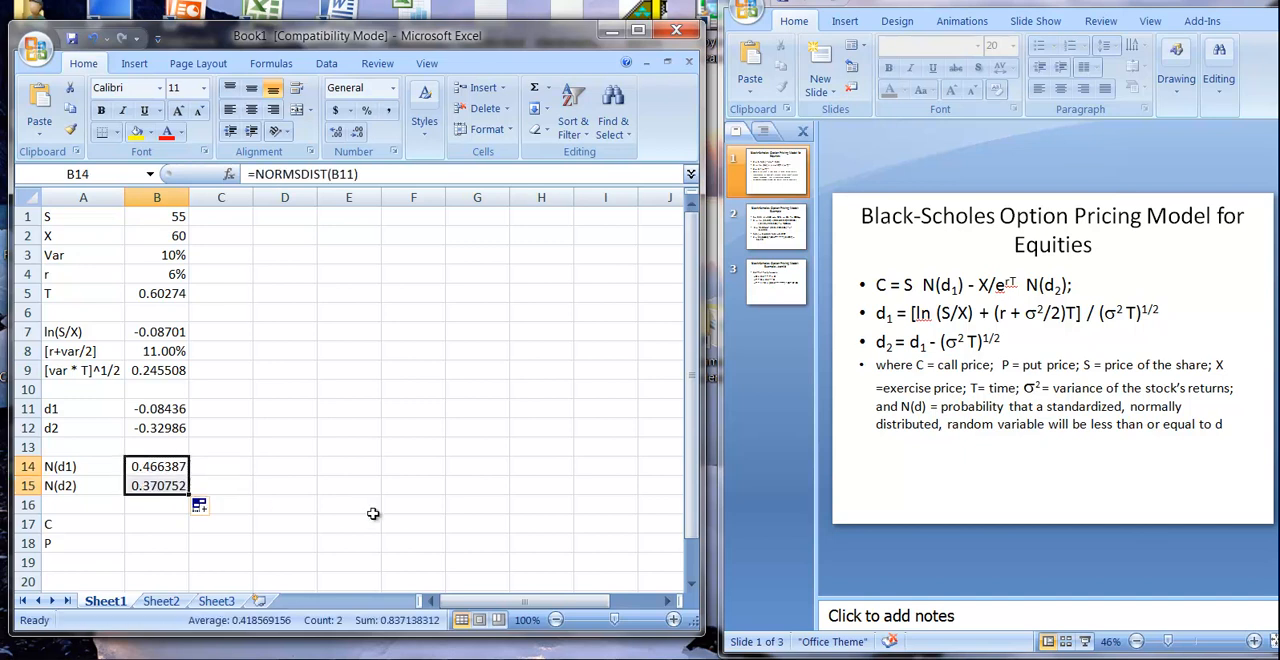
{"action": "left_click", "coordinate": [156, 484]}
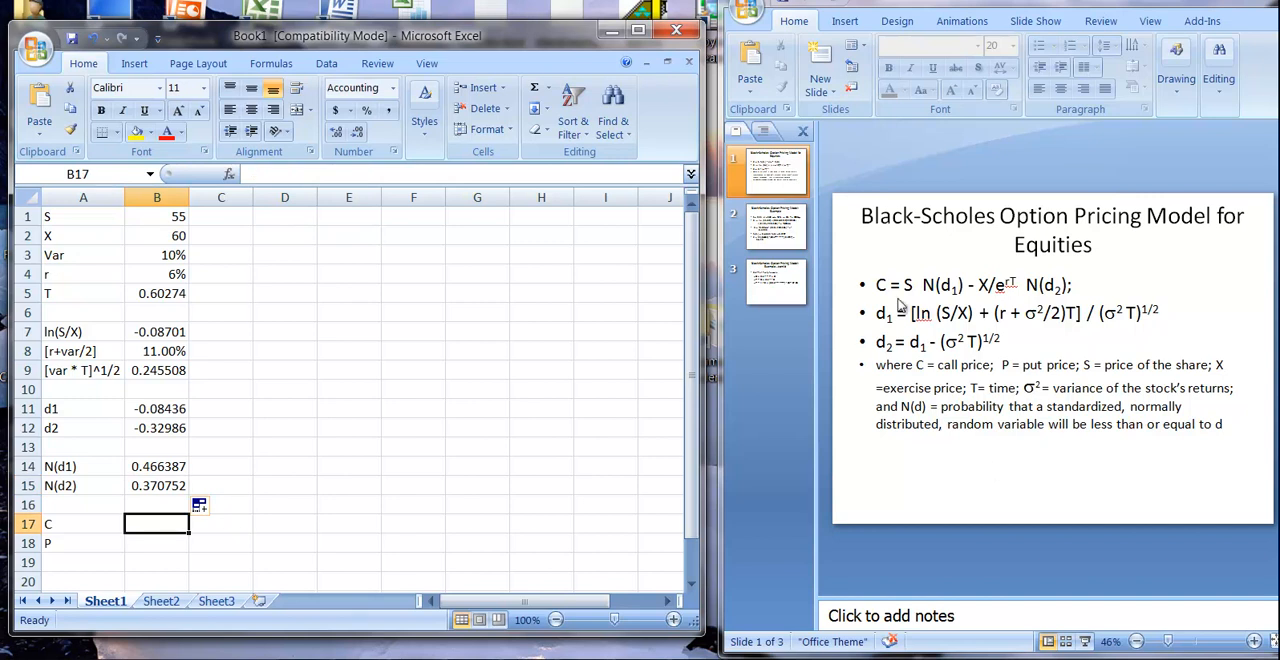
{"action": "mouse_move", "coordinate": [1000, 520]}
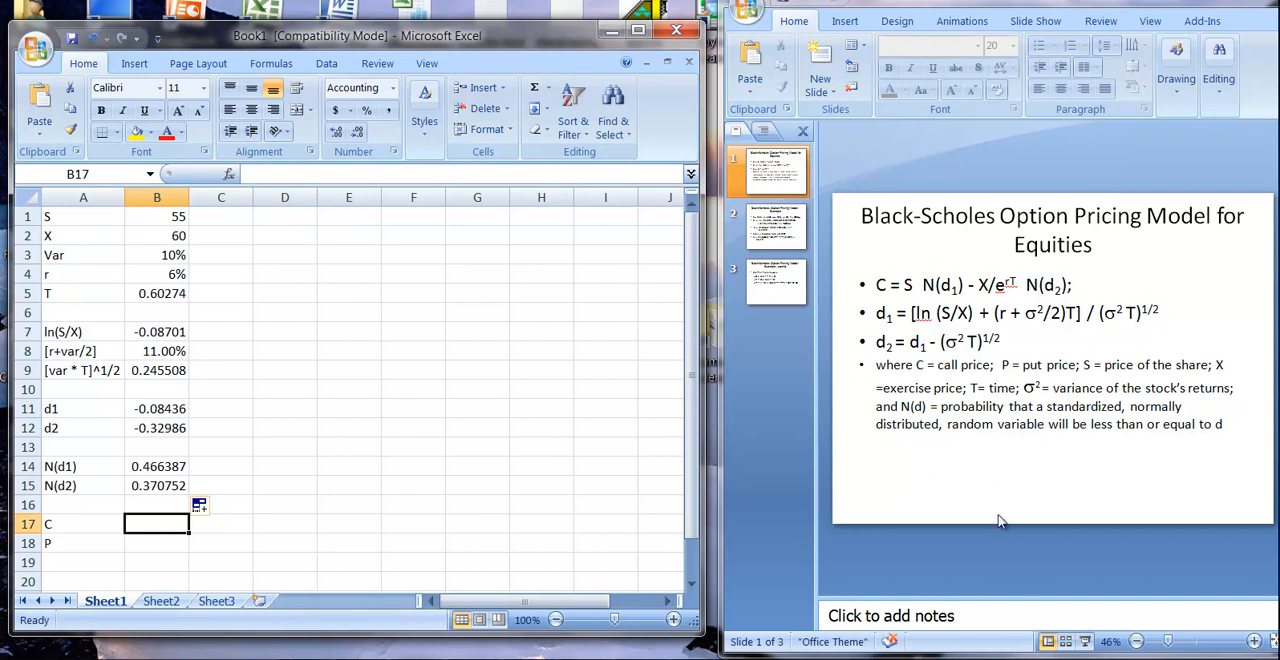
Compute the call price in B17 as =b1*b14-b2/exp(b4*b5)*b15, giving $4.20.
{"action": "type", "text": "="}
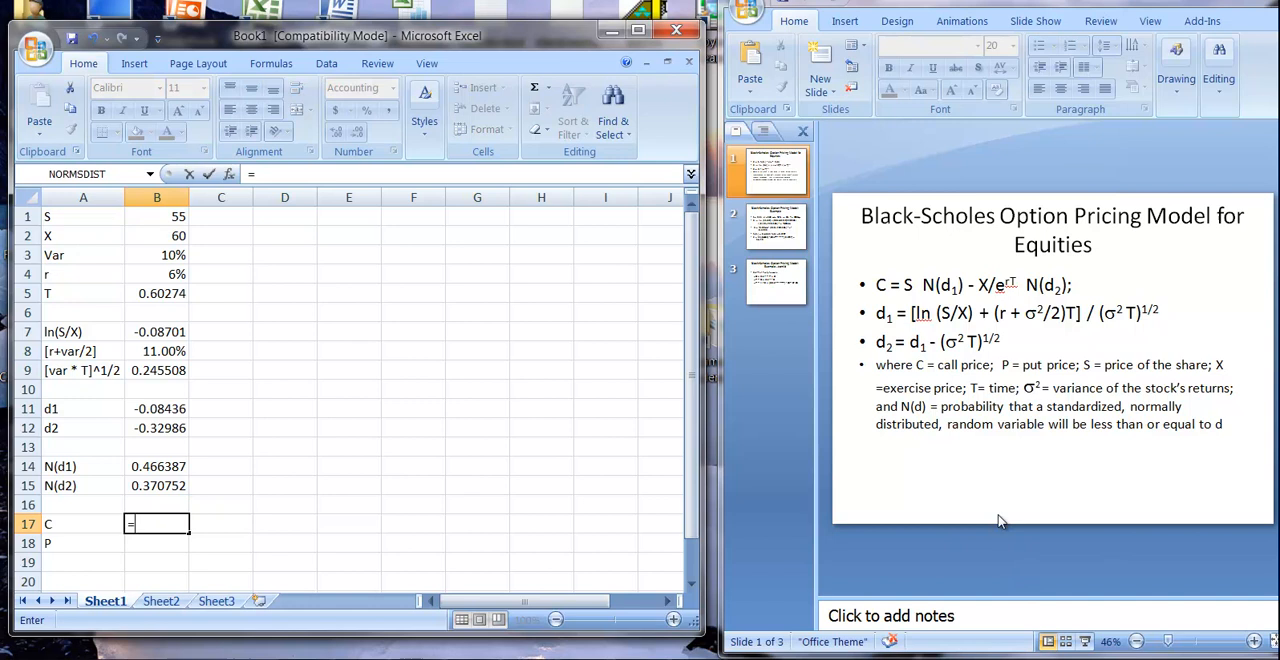
{"action": "type", "text": "=b1"}
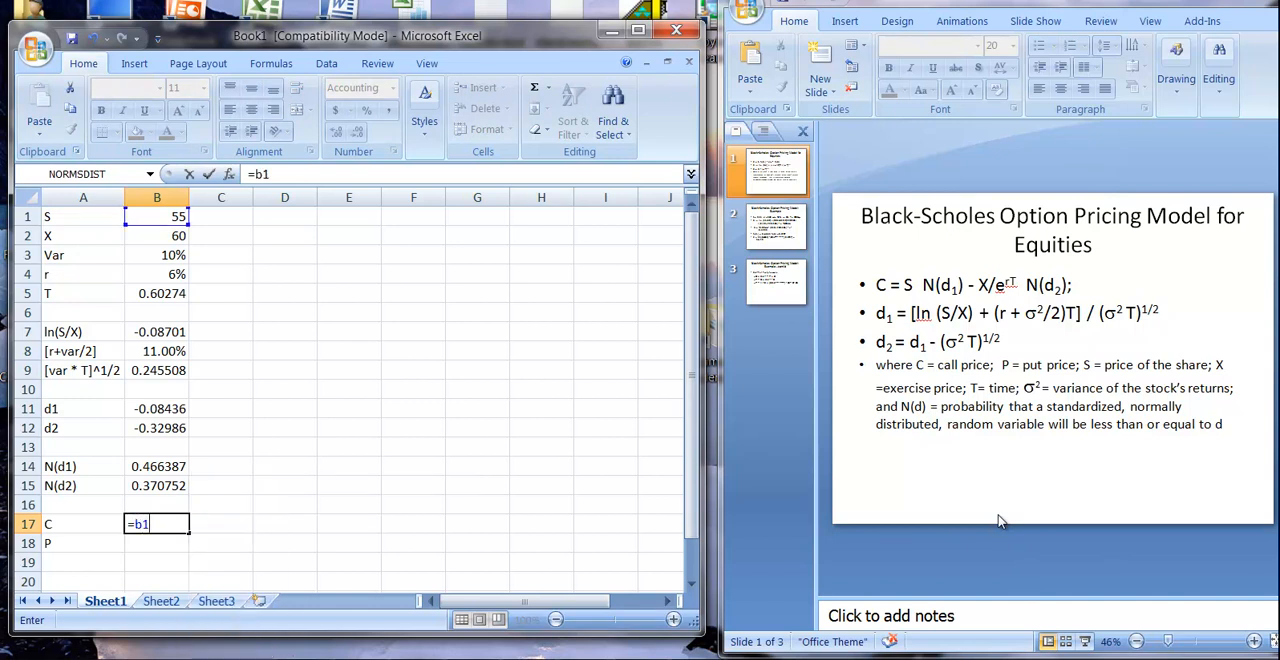
{"action": "type", "text": "*"}
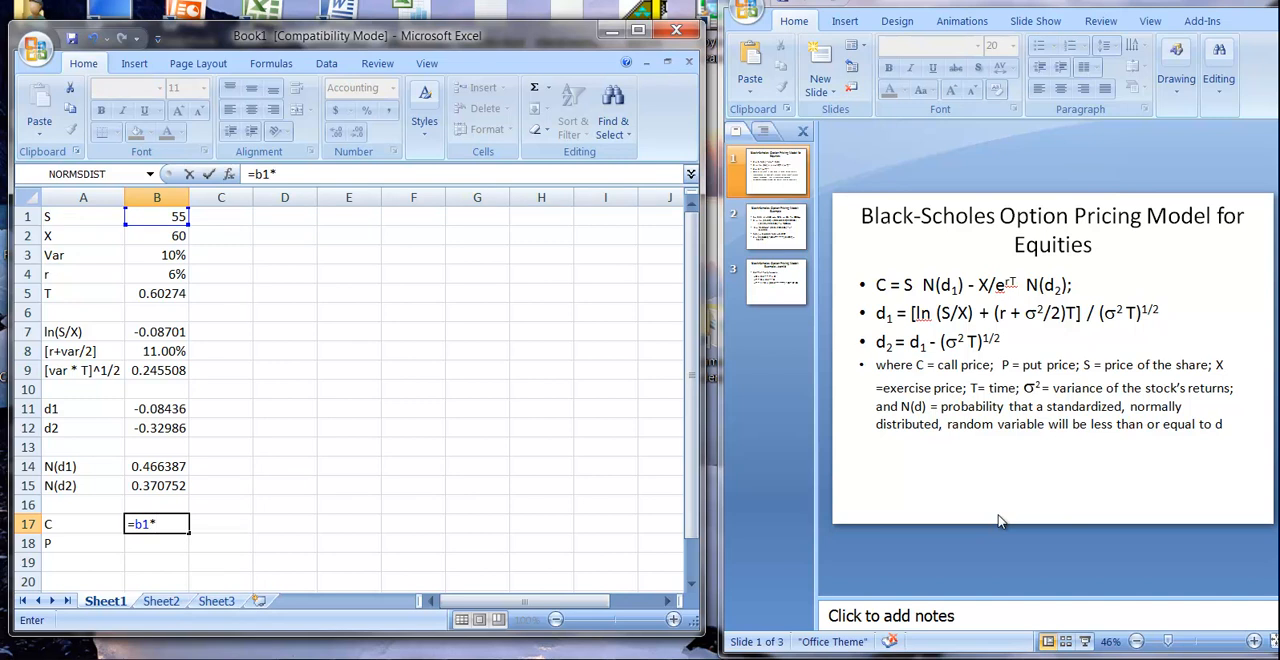
{"action": "type", "text": "b14"}
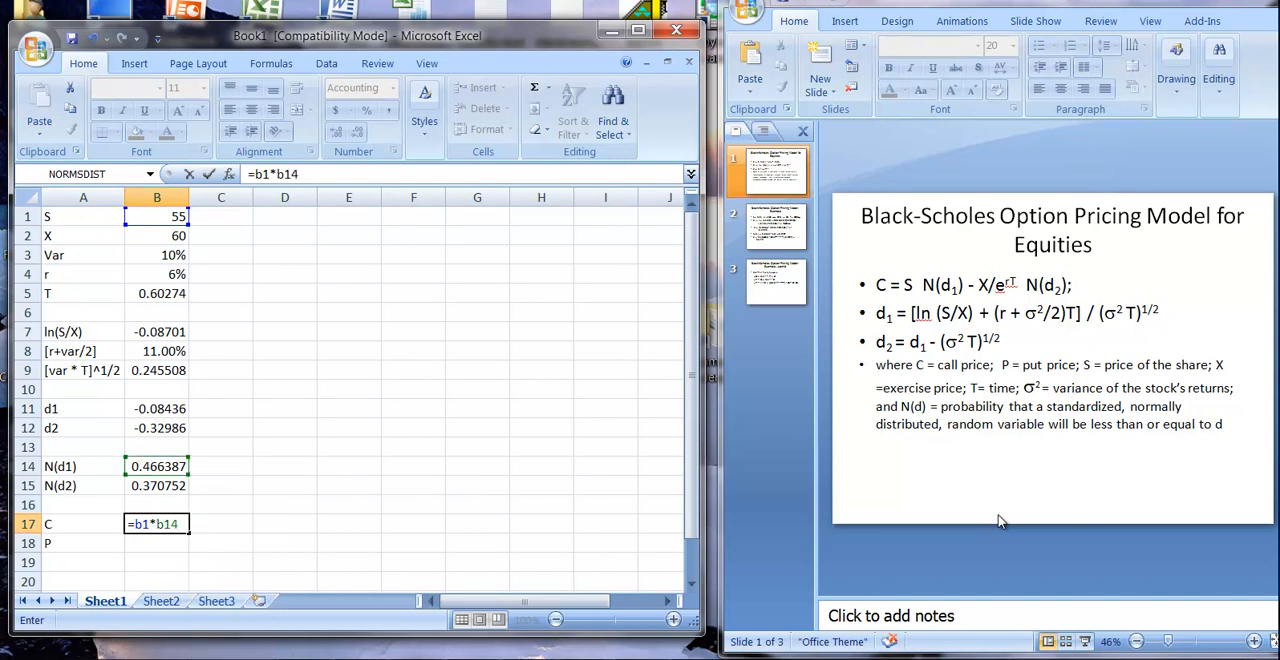
{"action": "type", "text": "-b2/"}
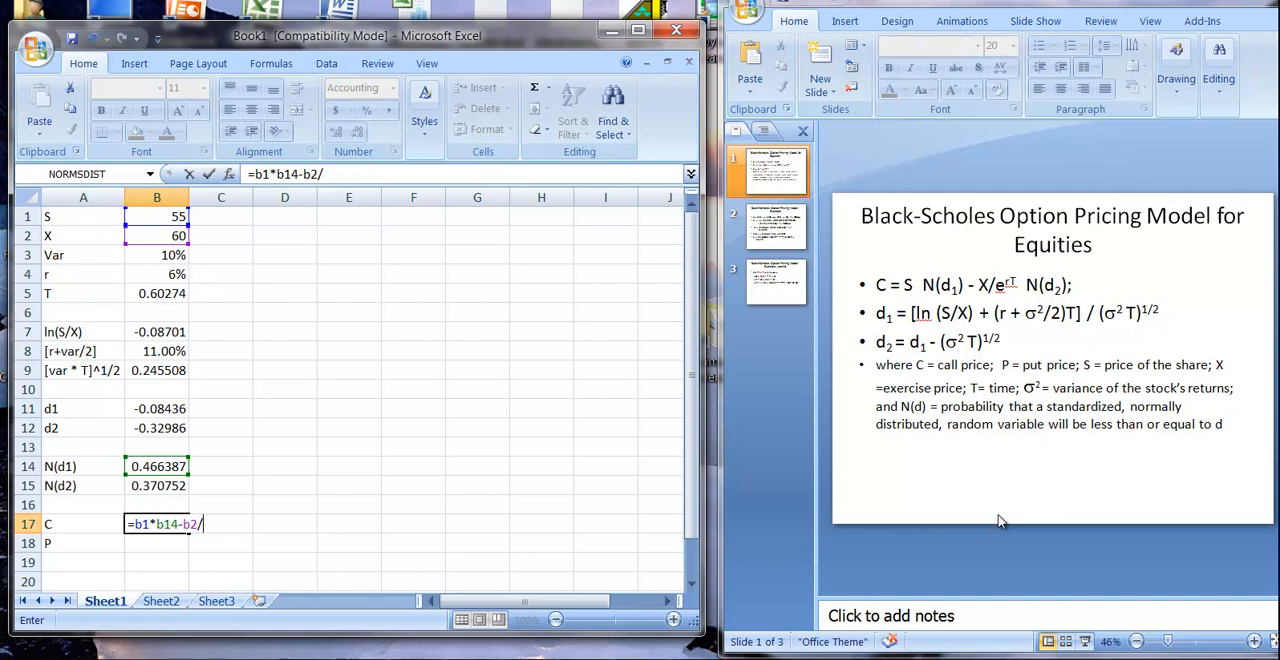
{"action": "type", "text": "ex"}
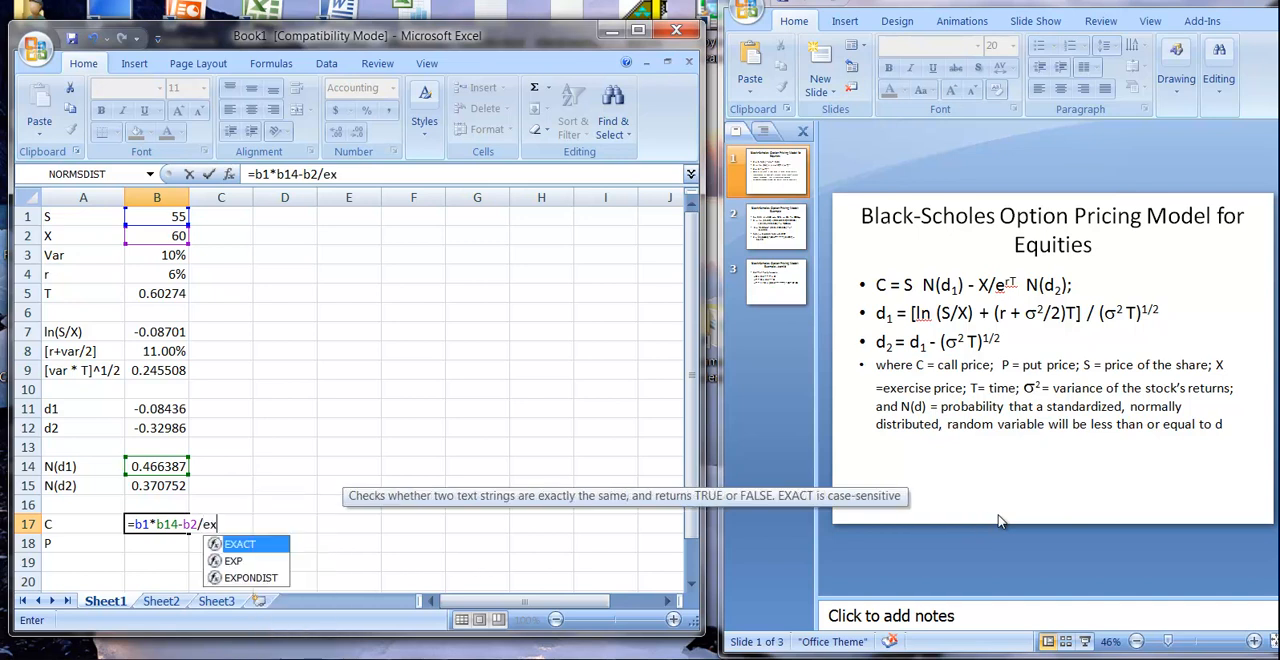
{"action": "type", "text": "p"}
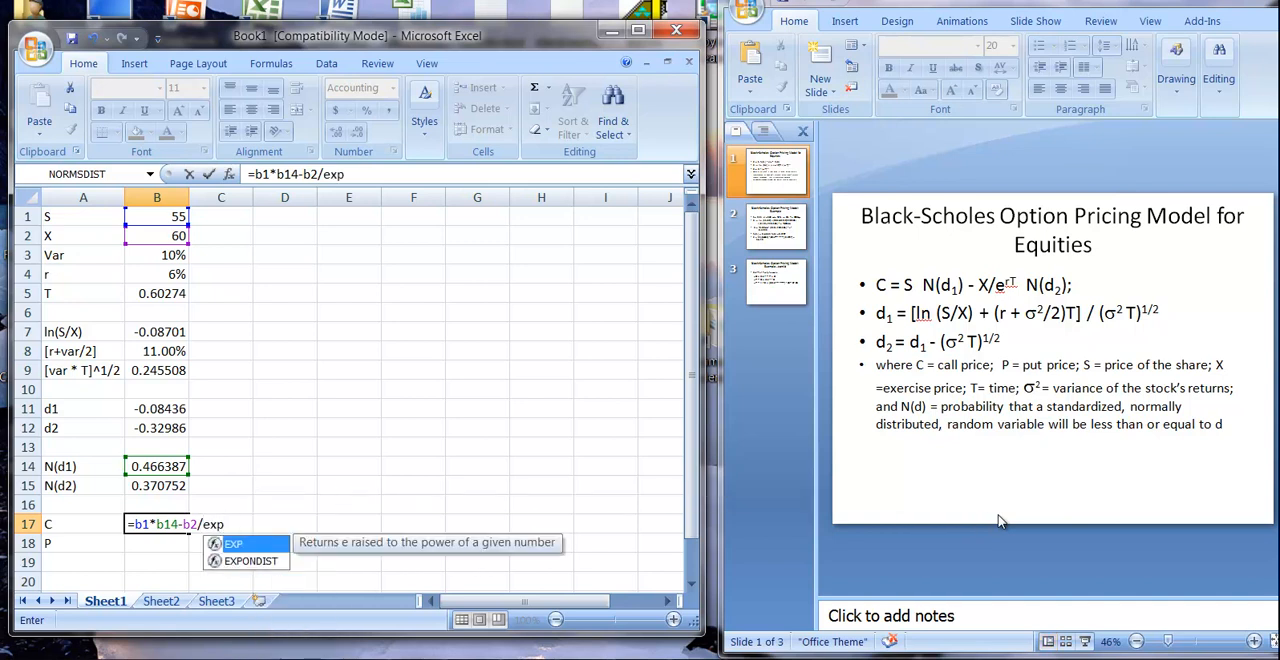
{"action": "type", "text": "("}
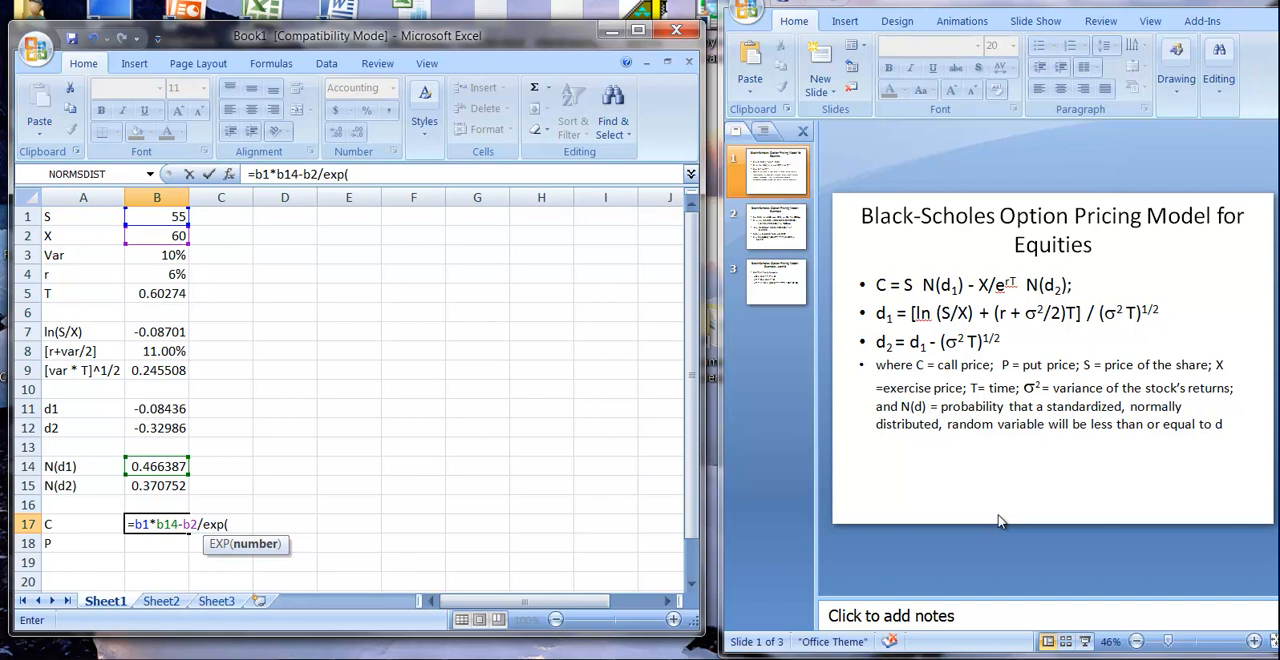
{"action": "type", "text": "b"}
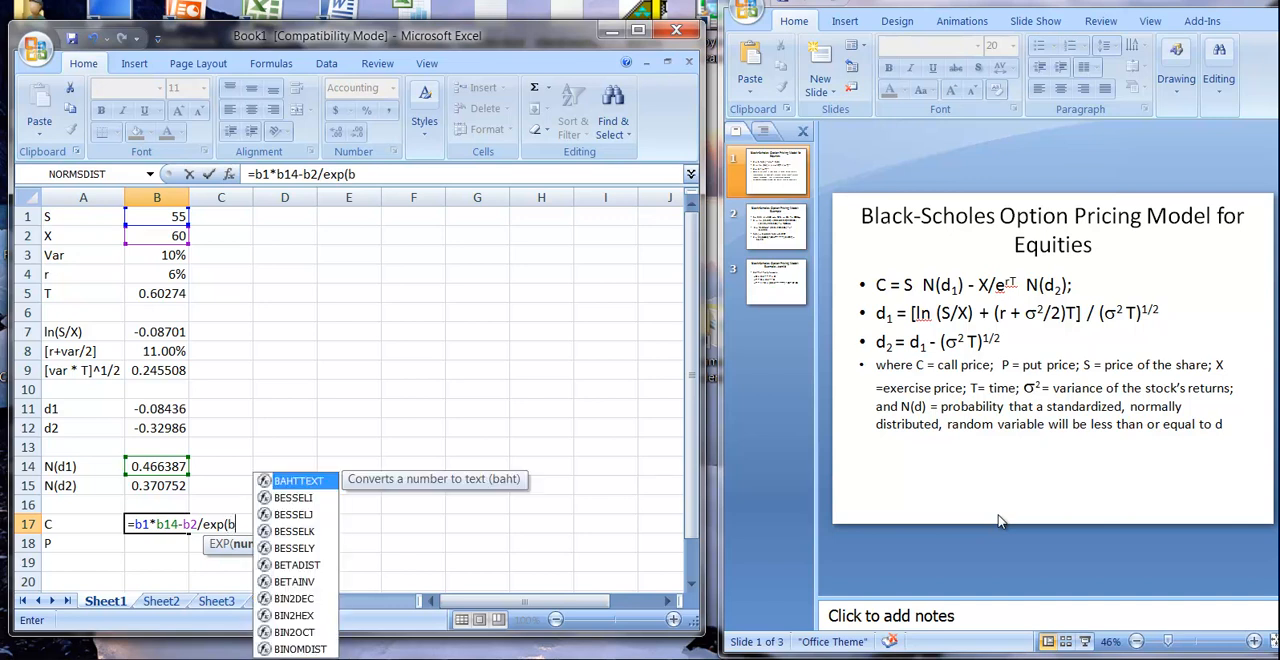
{"action": "type", "text": "4*"}
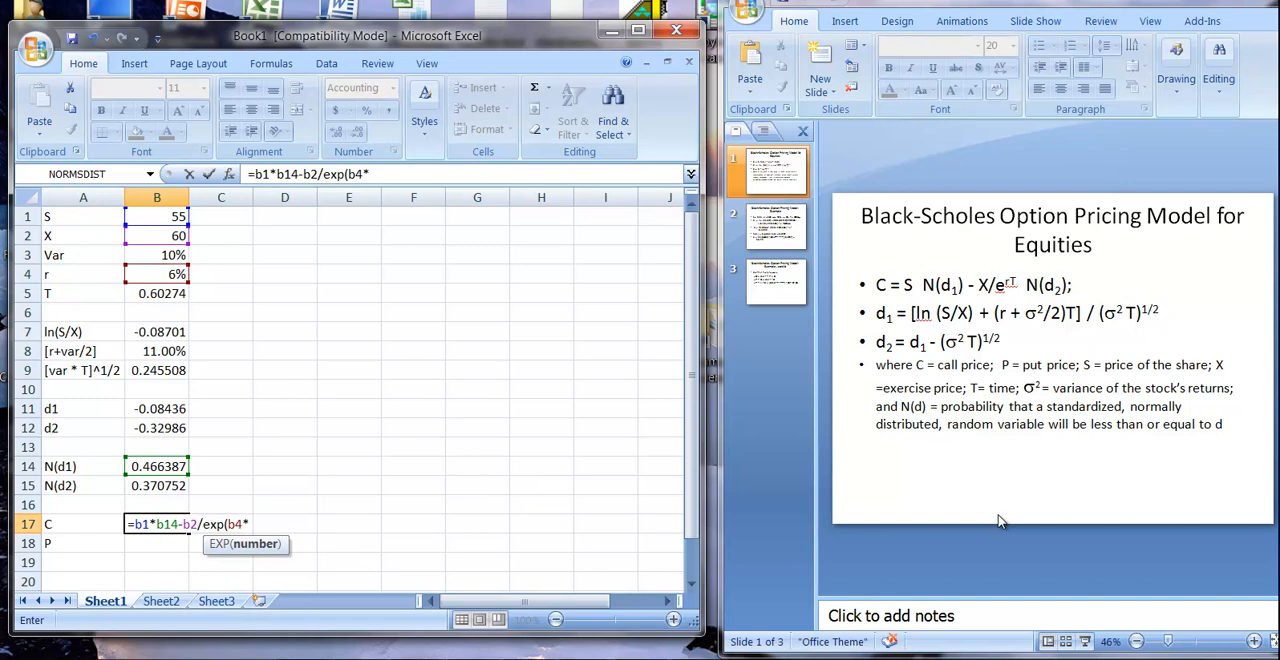
{"action": "type", "text": "b"}
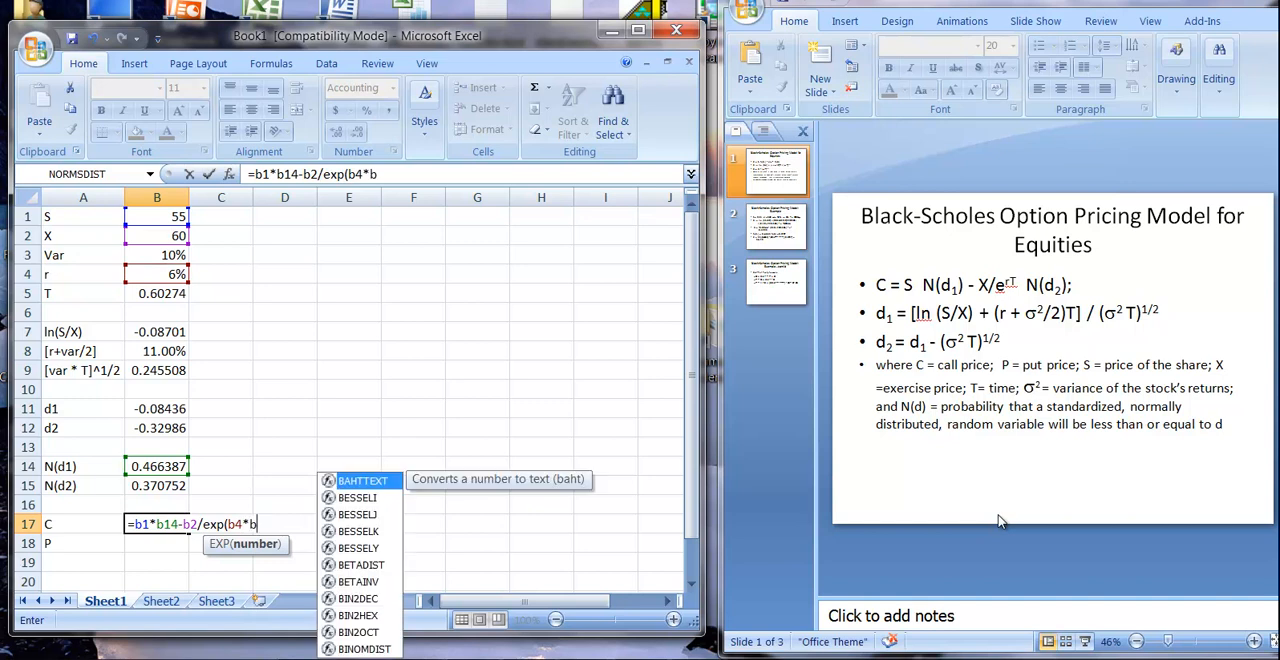
{"action": "type", "text": "5"}
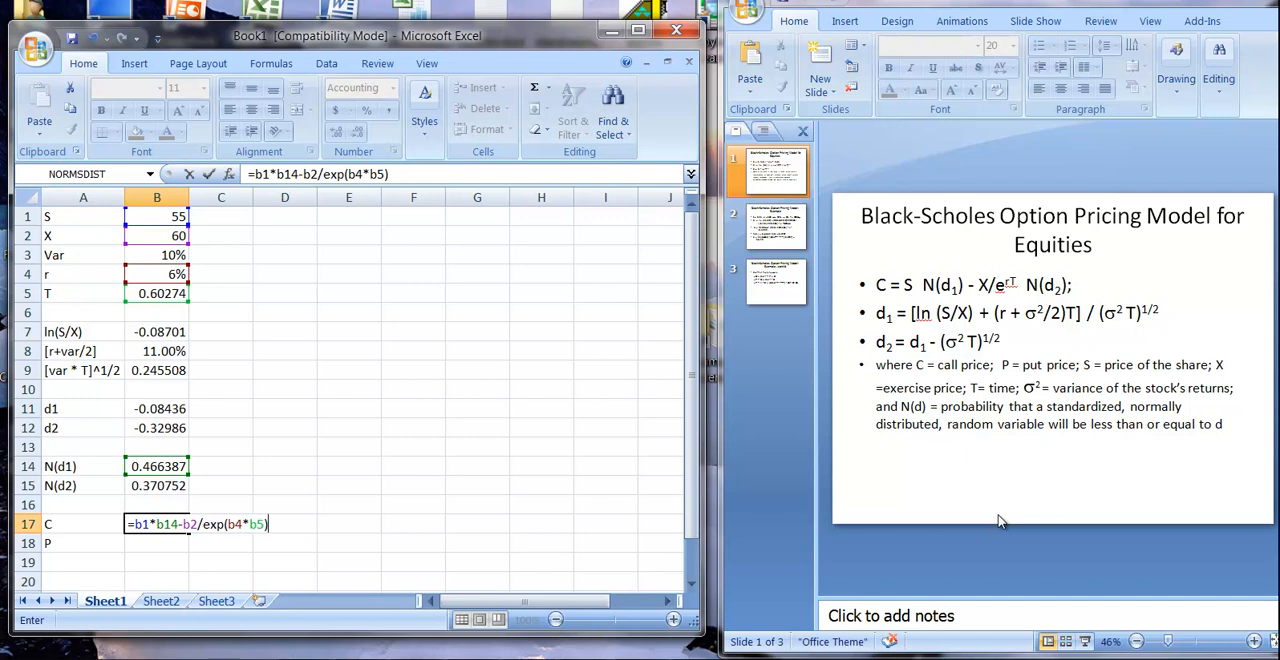
{"action": "type", "text": "-"}
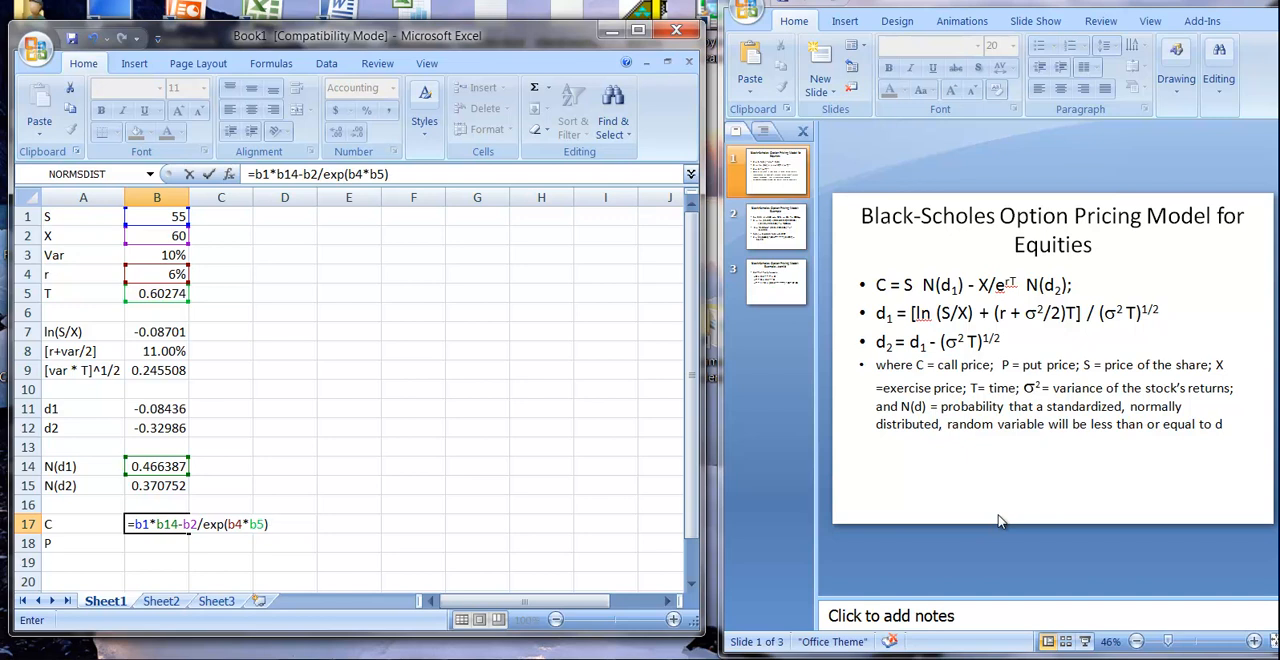
{"action": "type", "text": "*"}
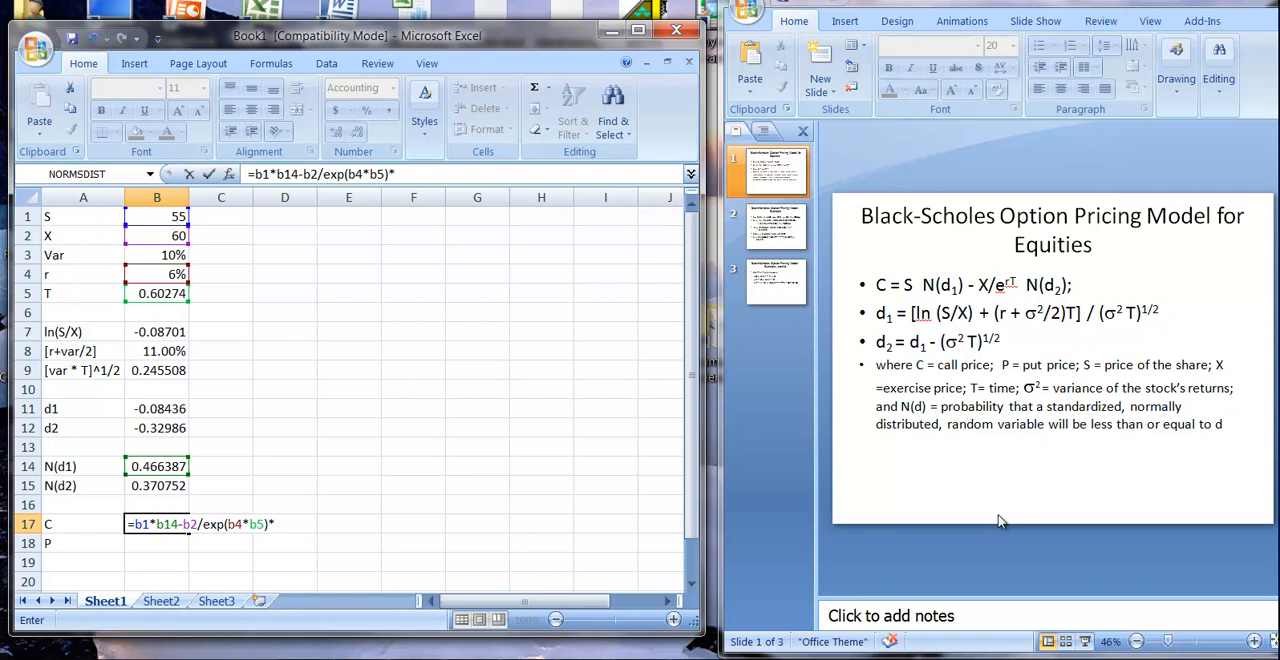
{"action": "type", "text": "*b1"}
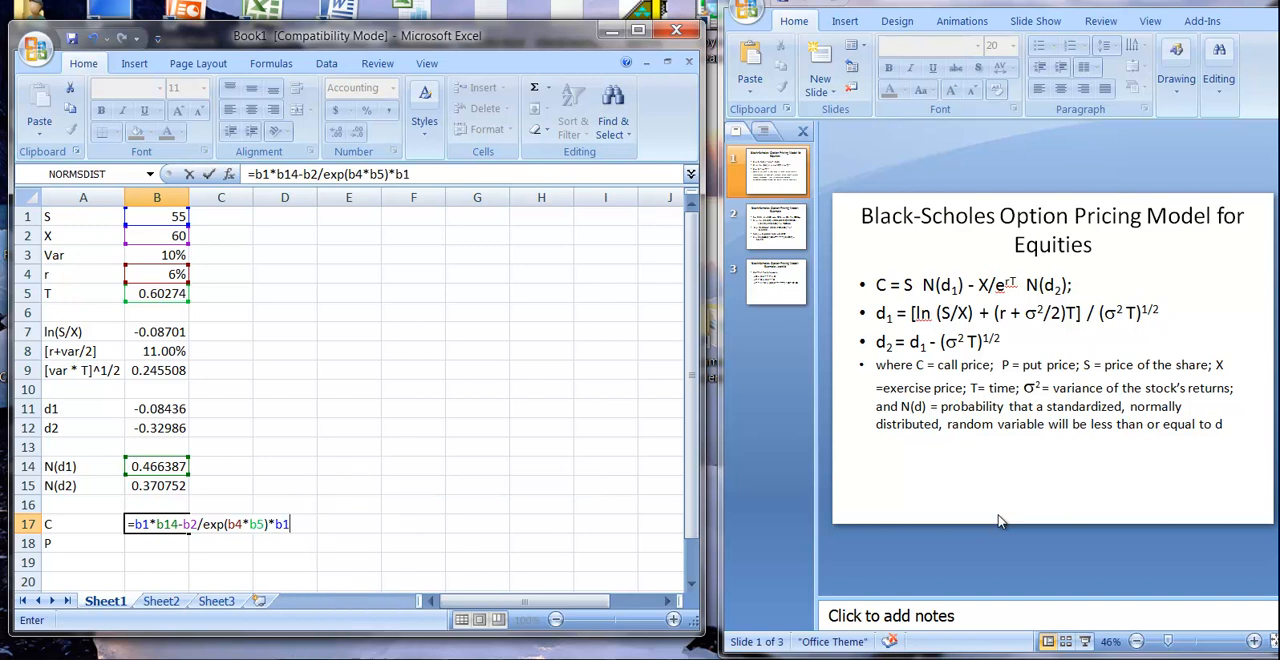
{"action": "type", "text": "5"}
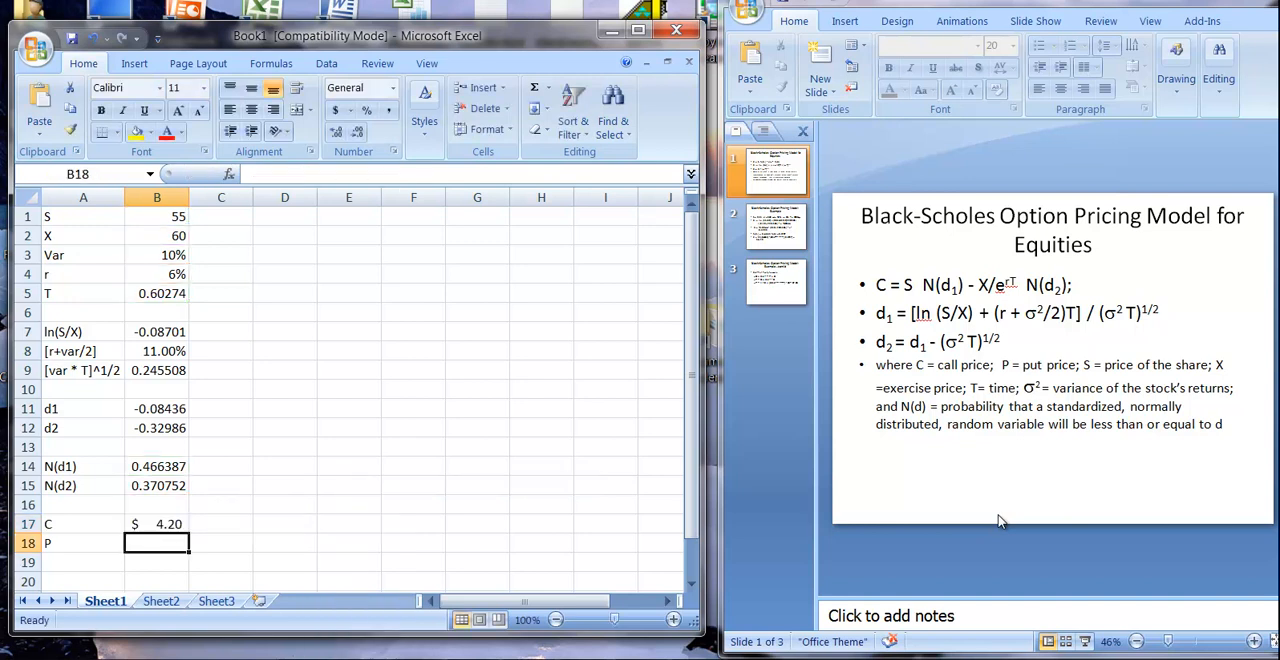
{"action": "mouse_move", "coordinate": [996, 518]}
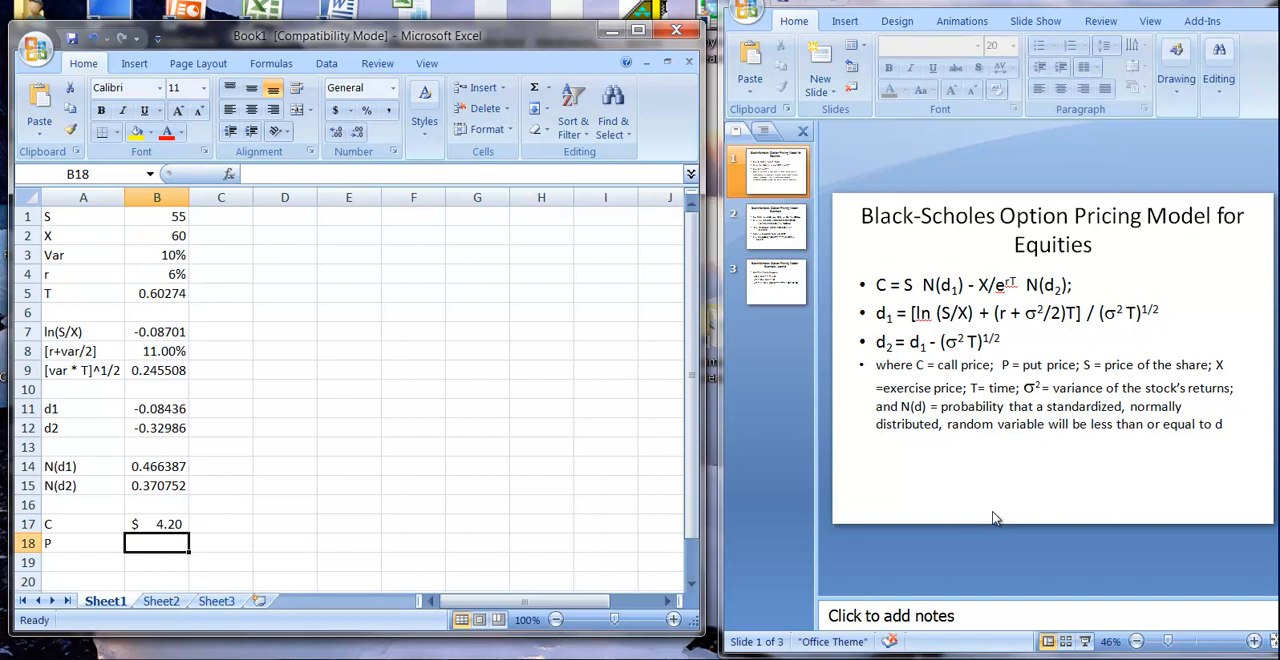
Check the worked example and call-put parity slides against B17, then select B18 for the put price.
{"action": "left_click", "coordinate": [776, 224]}
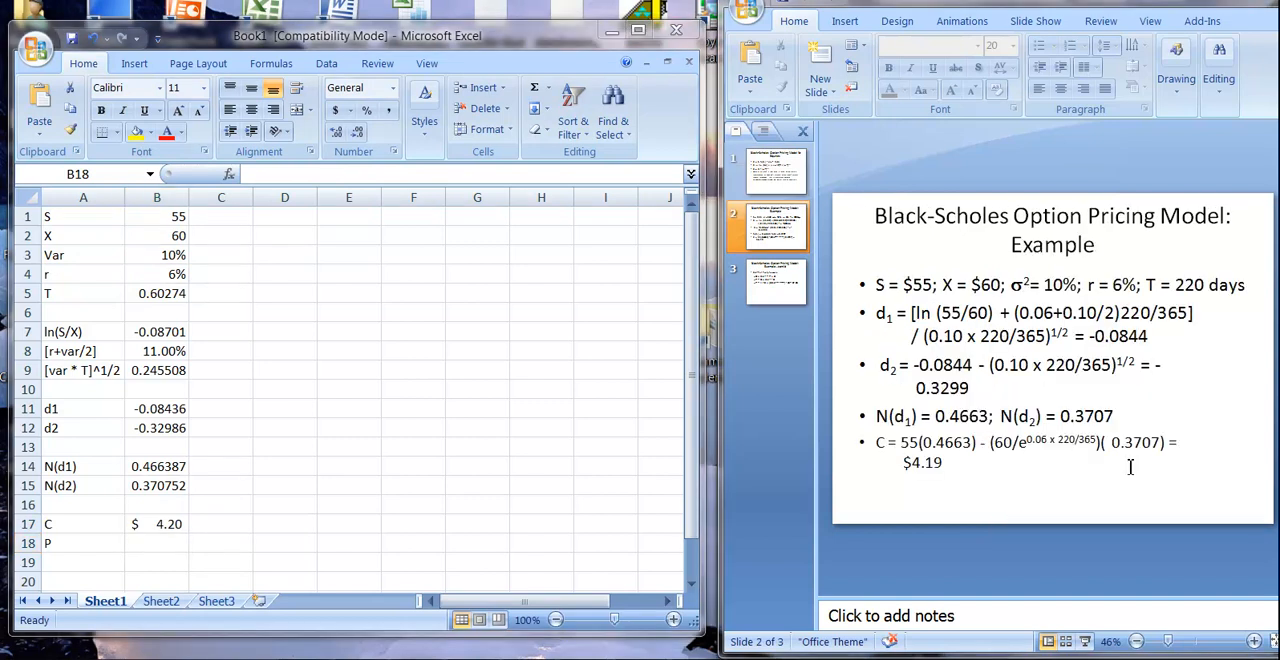
{"action": "mouse_move", "coordinate": [950, 488]}
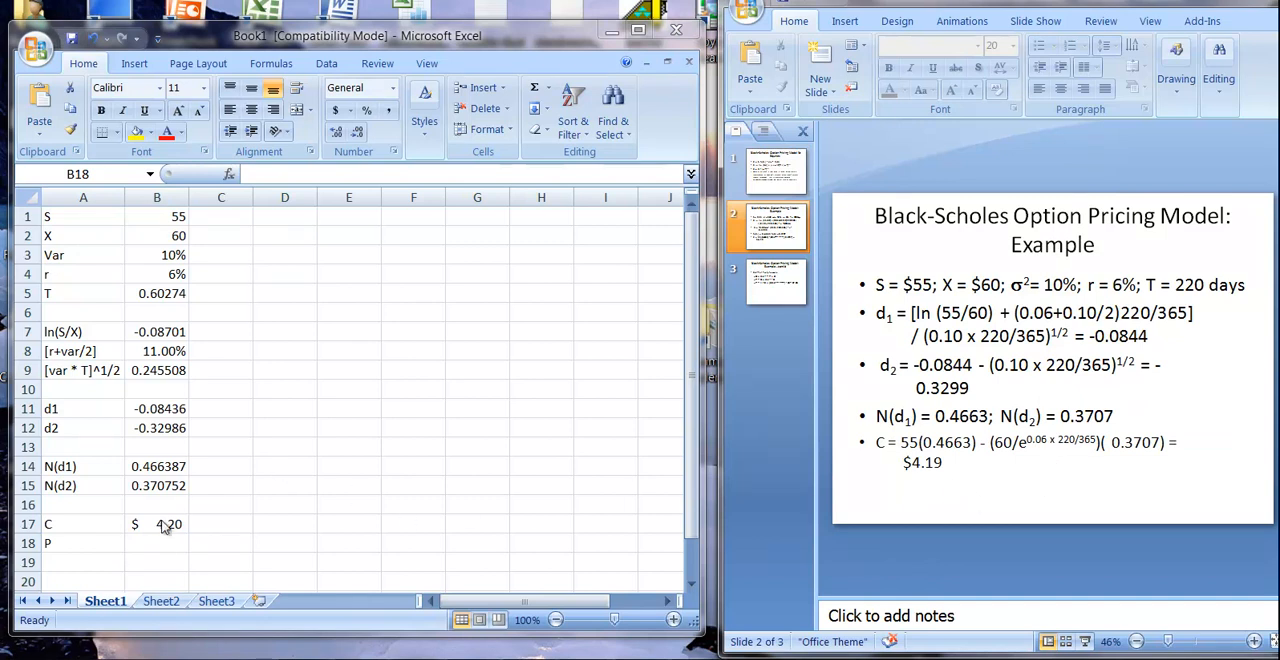
{"action": "left_click", "coordinate": [156, 542]}
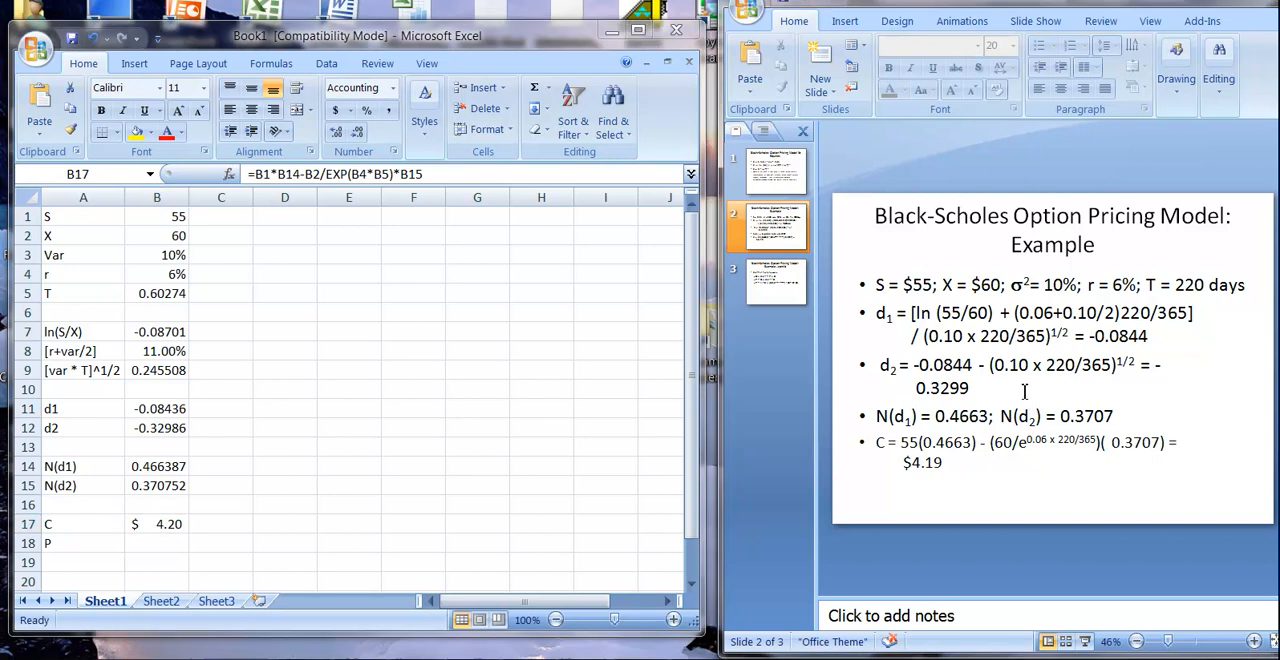
{"action": "left_click", "coordinate": [776, 280]}
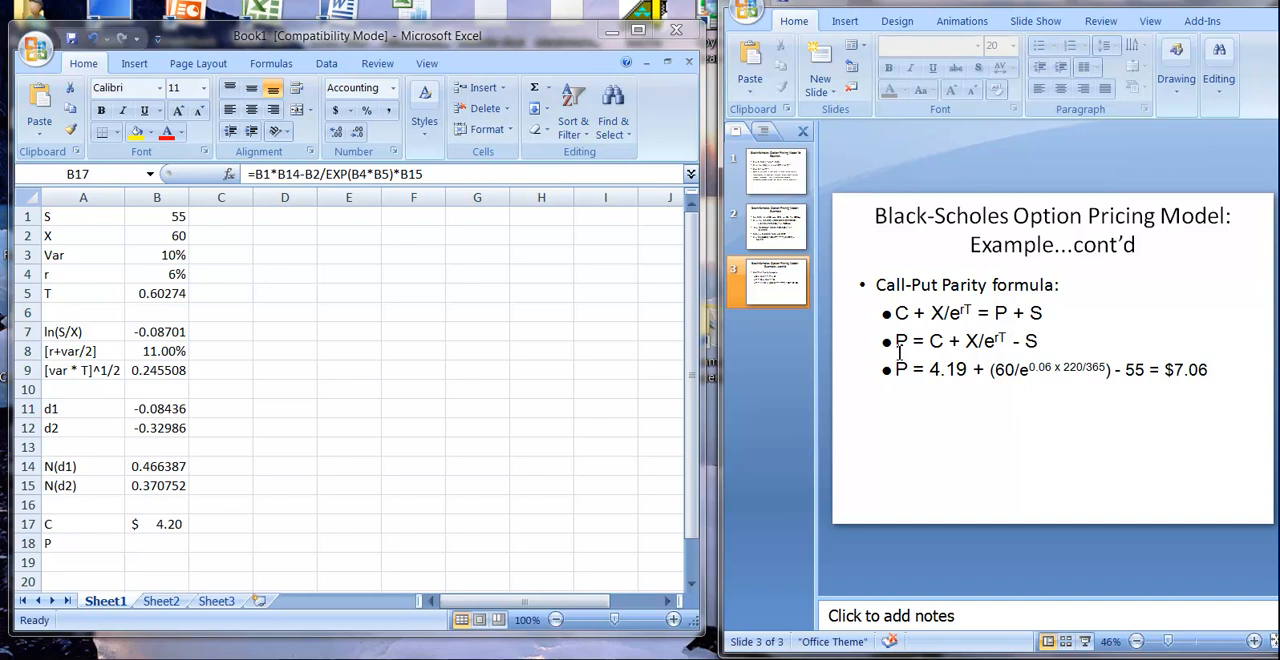
{"action": "mouse_move", "coordinate": [944, 352]}
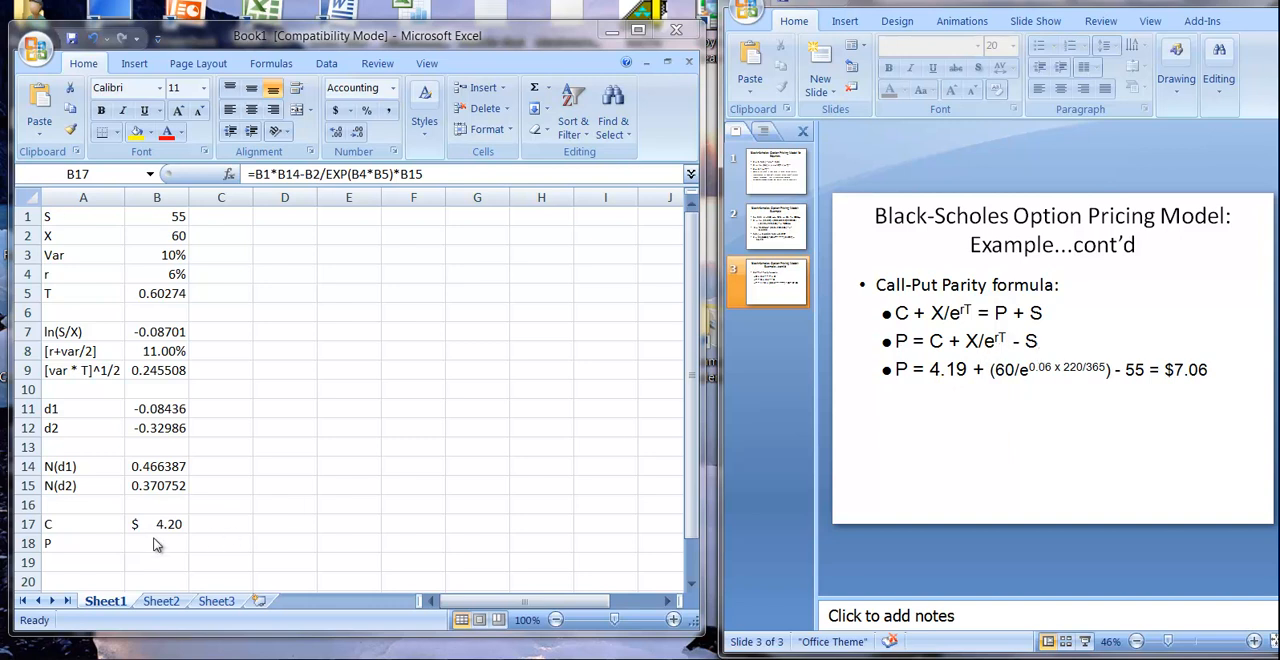
{"action": "left_click", "coordinate": [156, 544]}
{"action": "type", "text": "="}
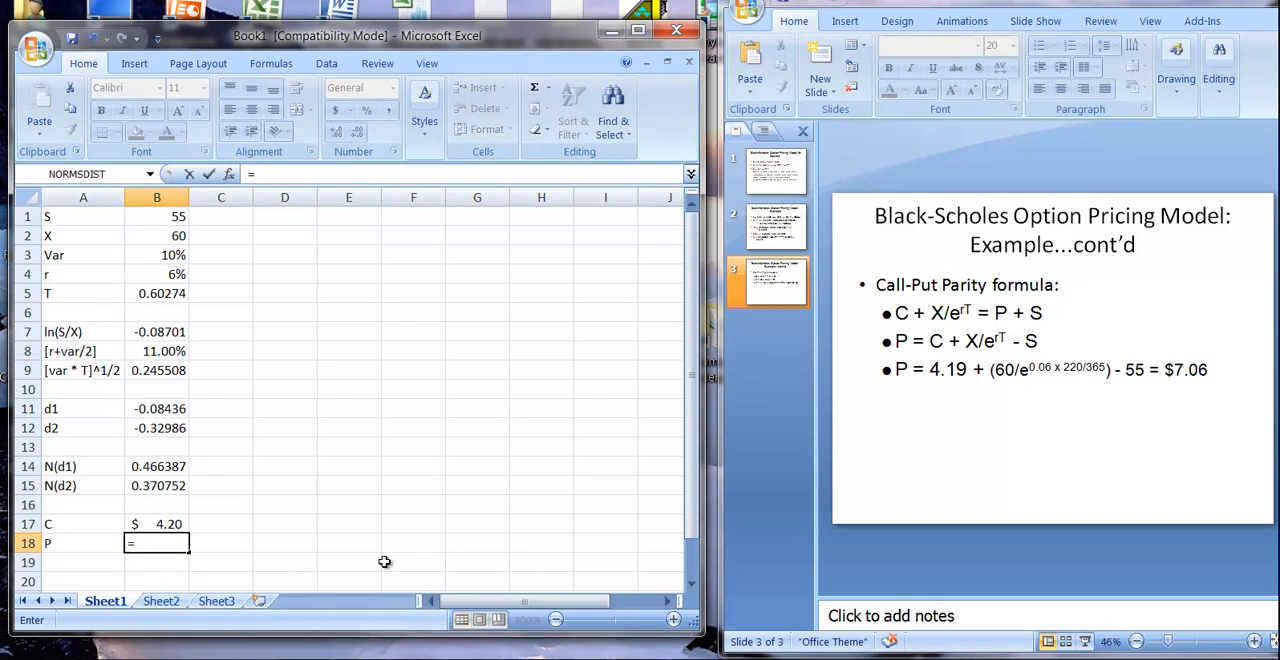
Compute the put price in B18 as =b17+b2/exp(b4*b5)-b1, giving $7.07.
{"action": "type", "text": "b1"}
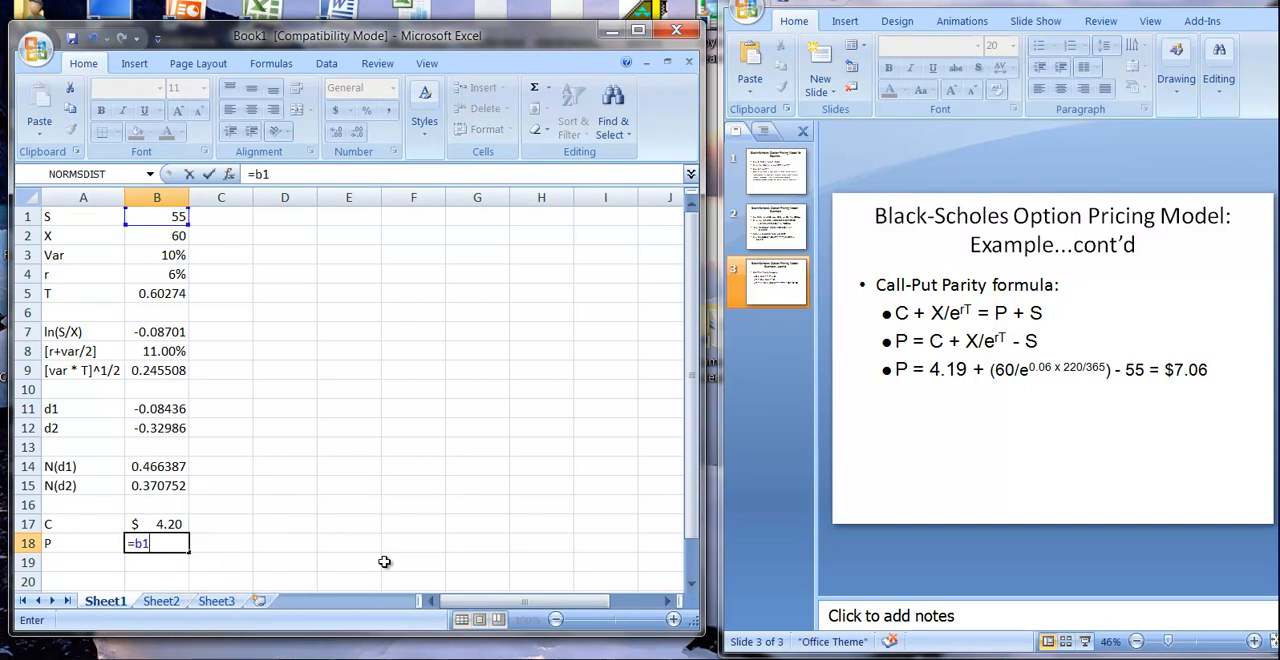
{"action": "left_click", "coordinate": [156, 524]}
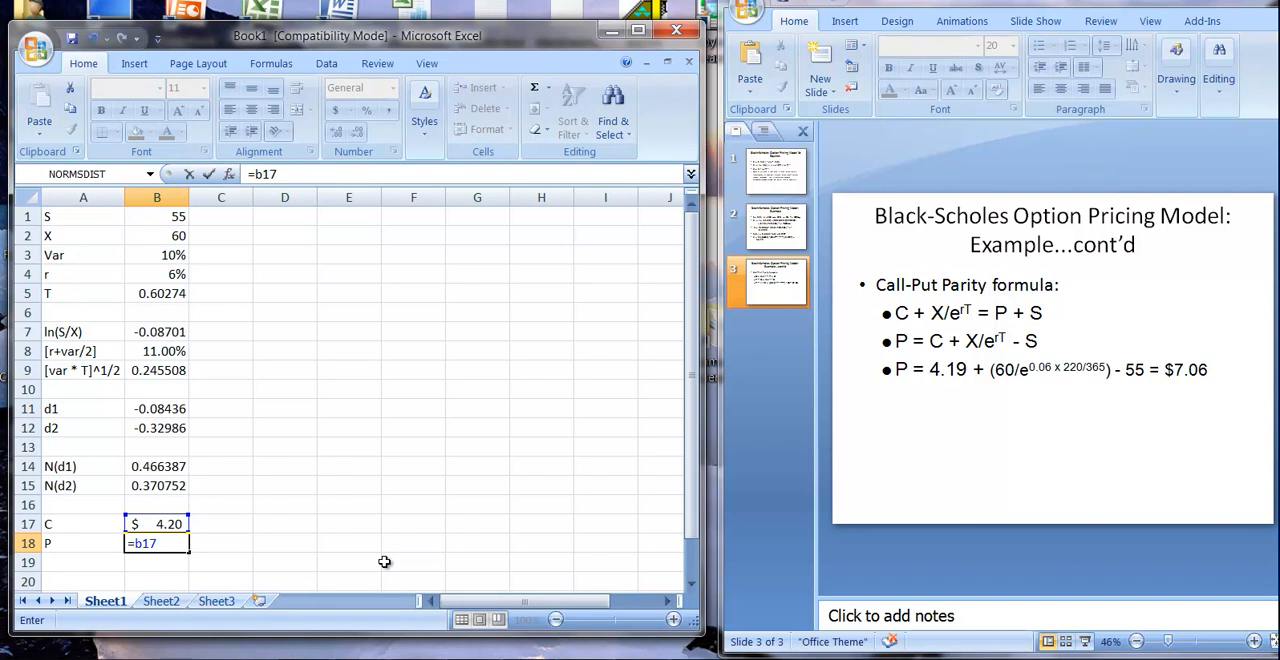
{"action": "type", "text": "+"}
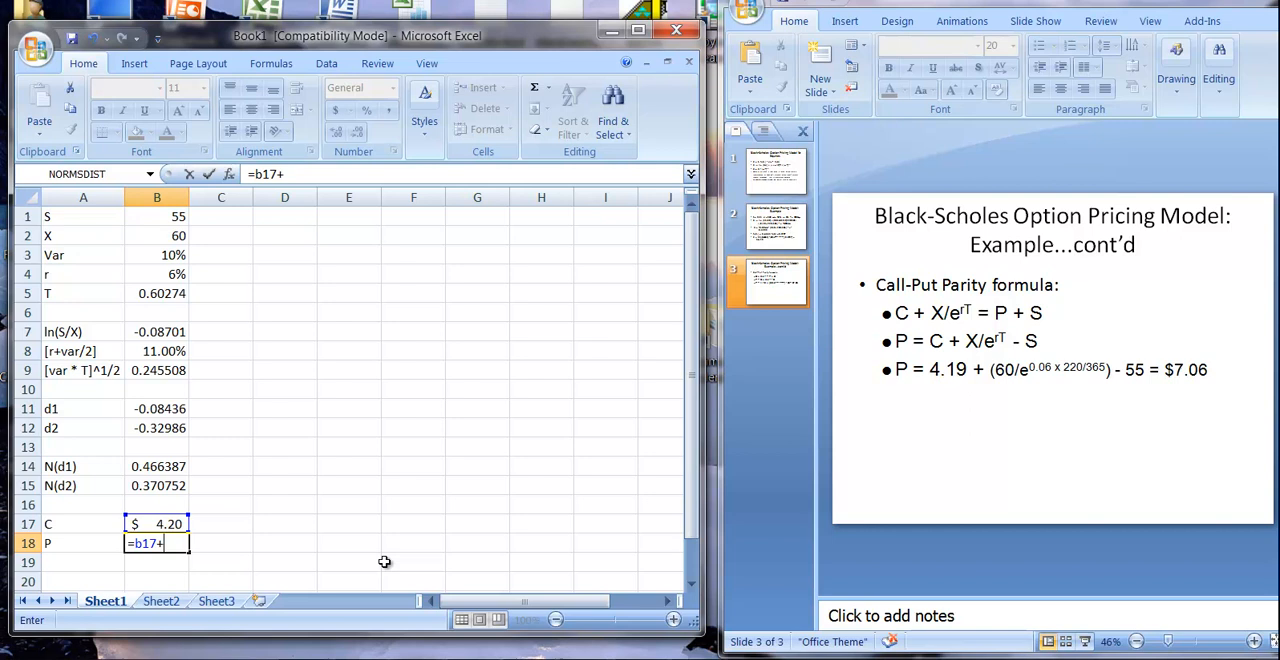
{"action": "left_click", "coordinate": [156, 236]}
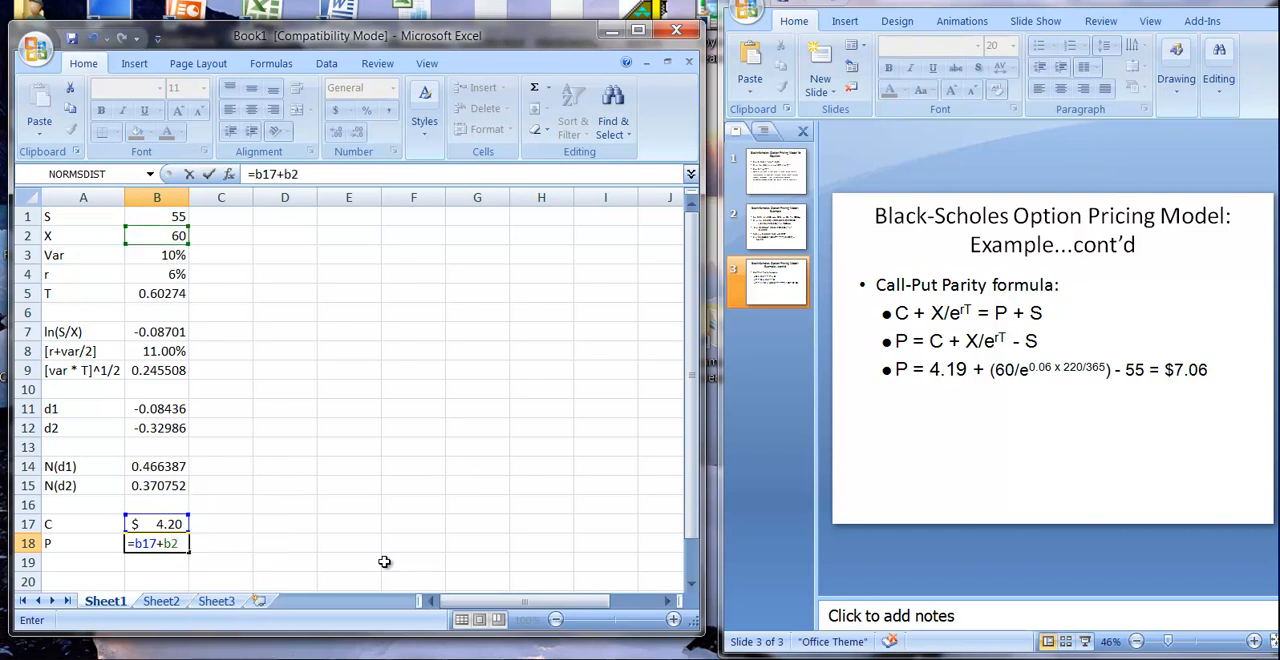
{"action": "type", "text": "/exp("}
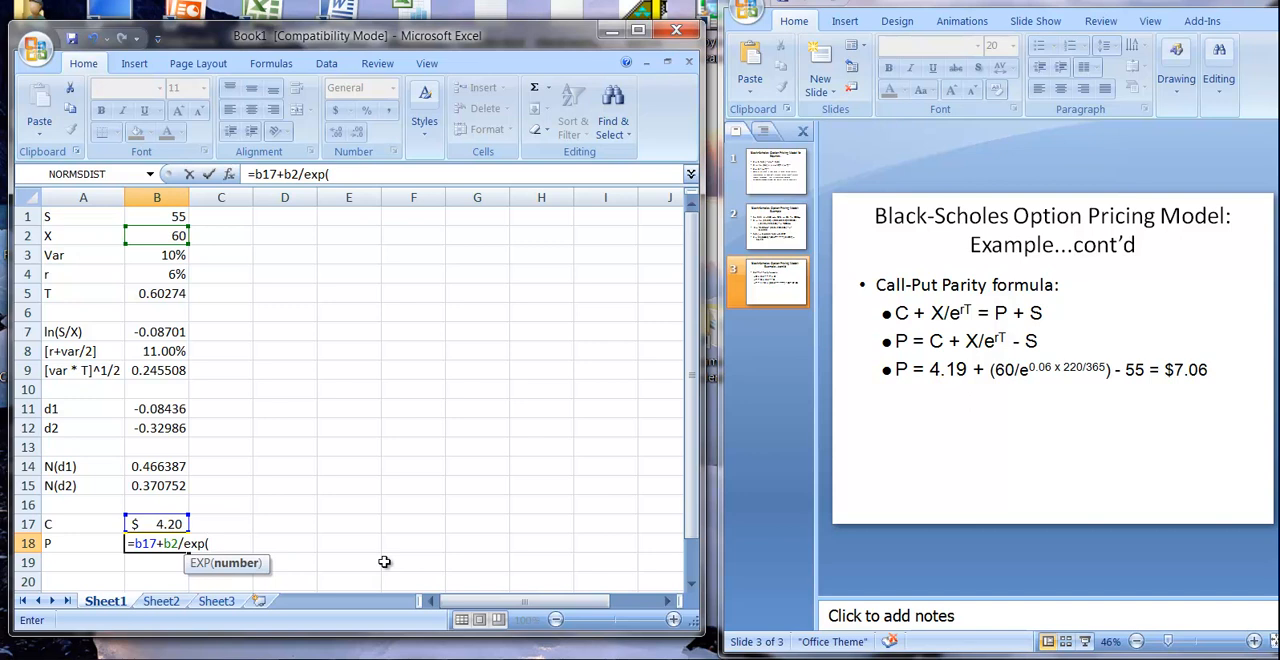
{"action": "left_click", "coordinate": [156, 272]}
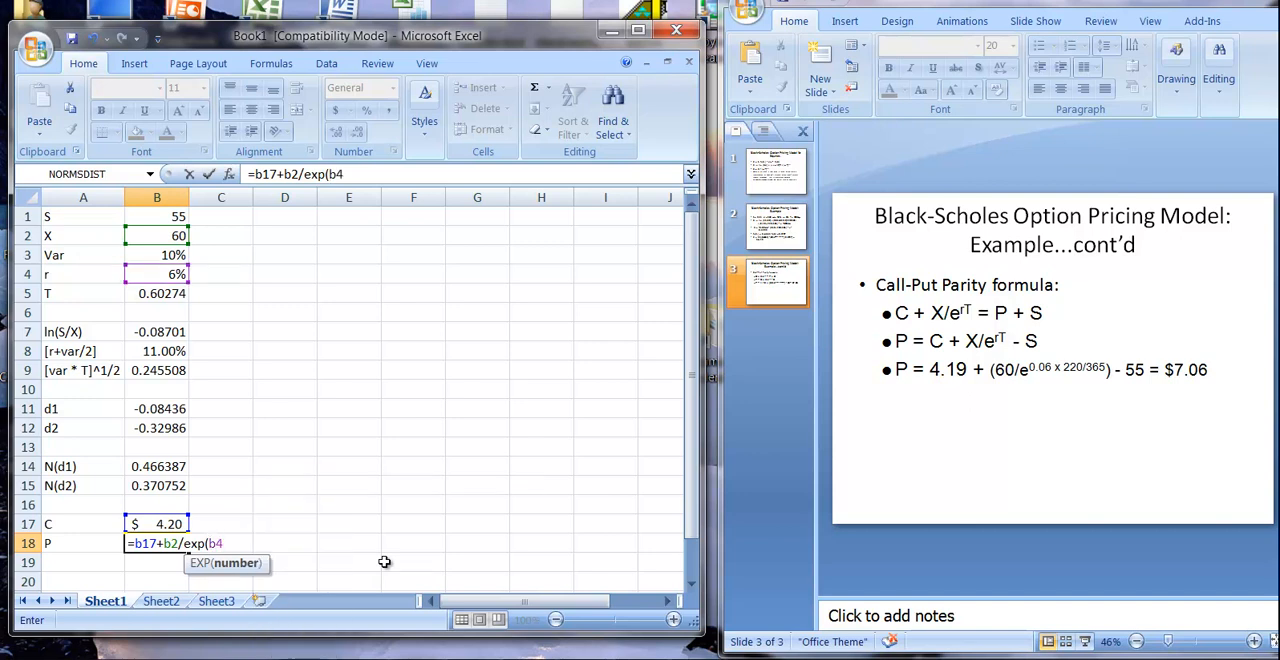
{"action": "type", "text": "*"}
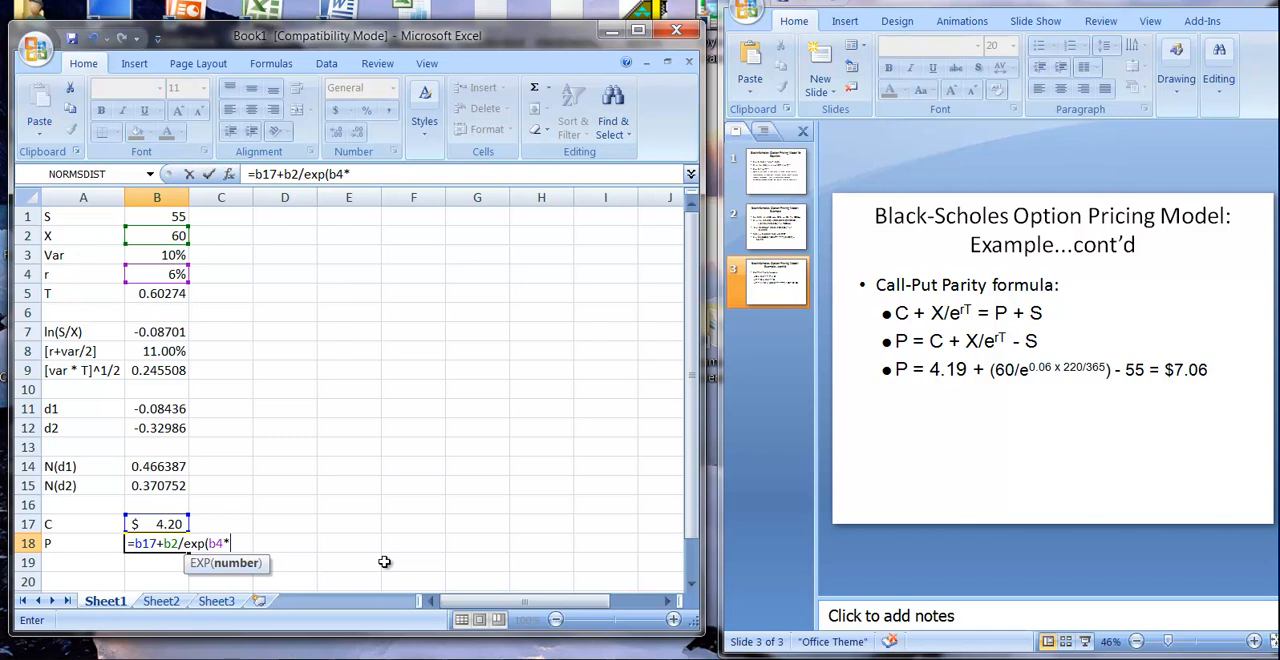
{"action": "type", "text": "b5)"}
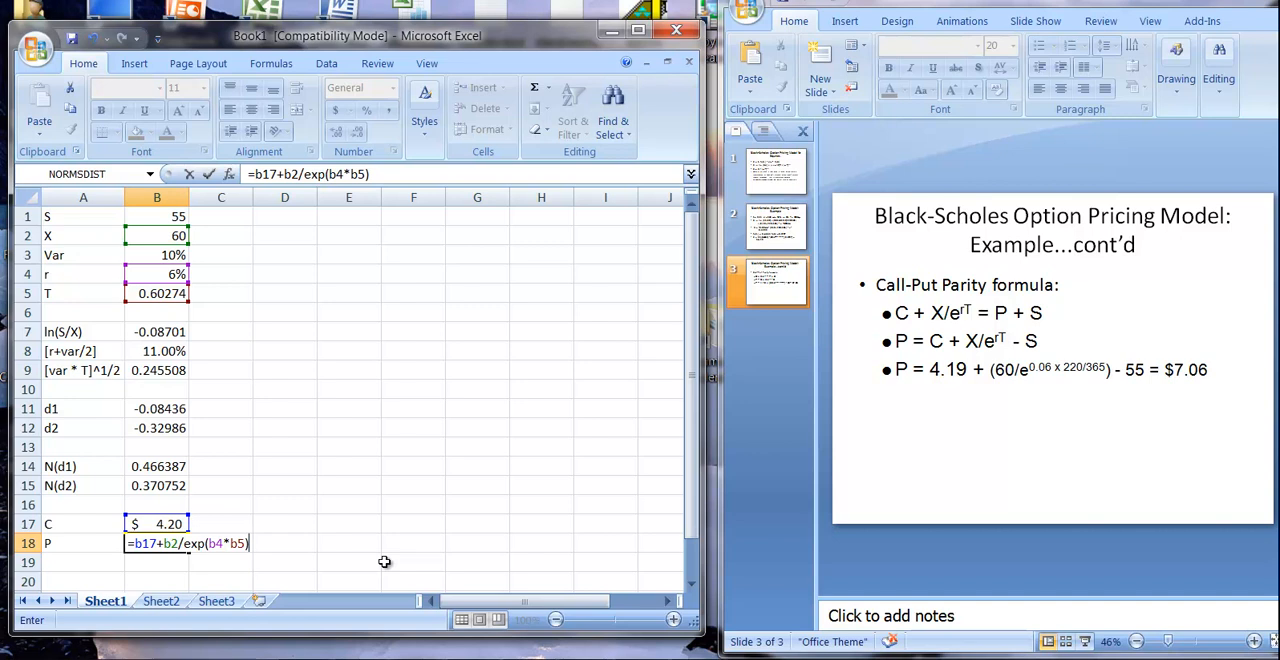
{"action": "type", "text": "-"}
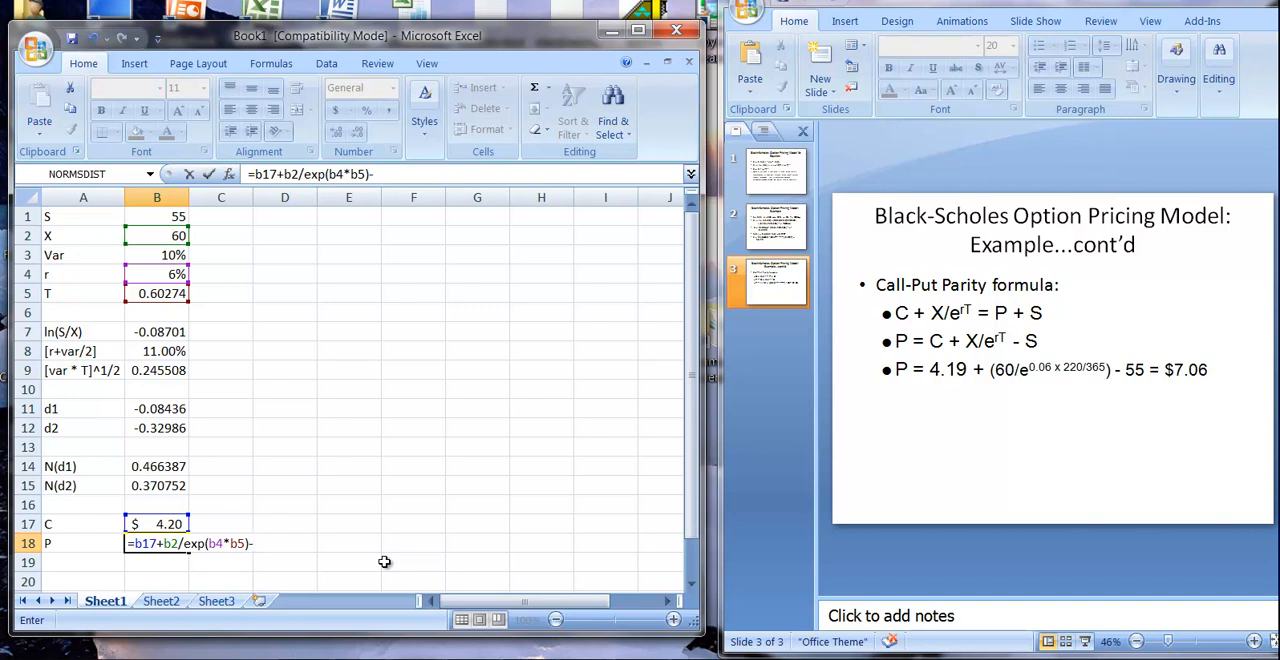
{"action": "type", "text": "b1"}
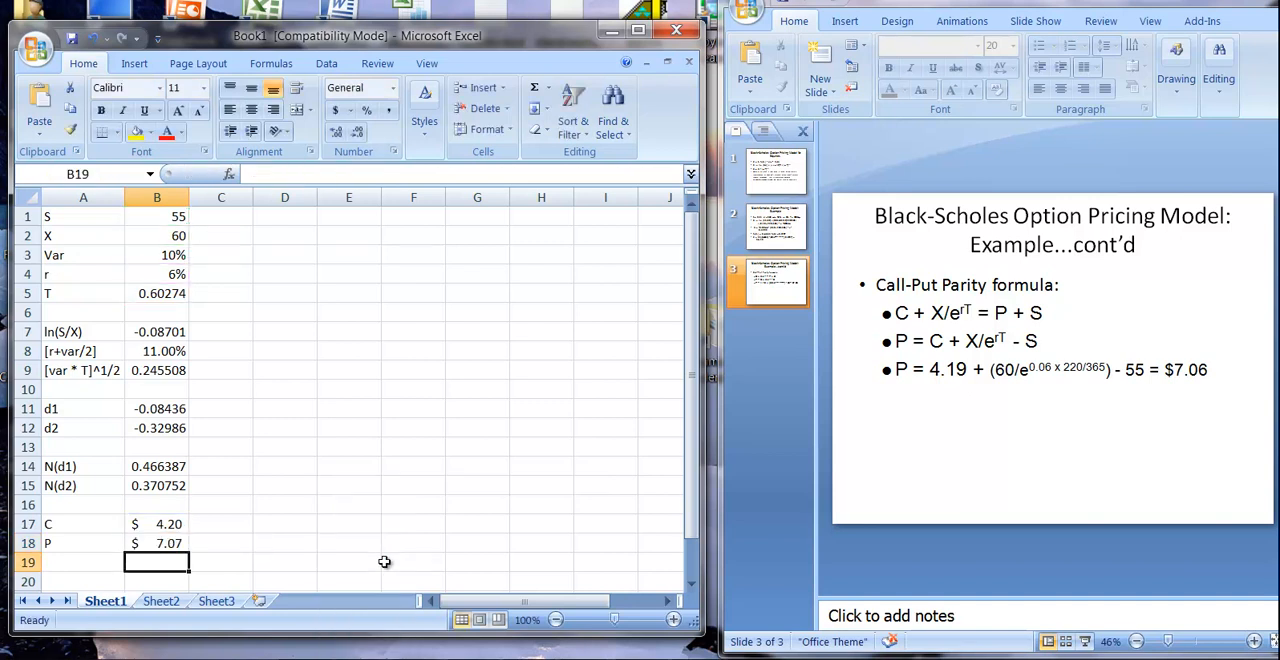
{"action": "mouse_move", "coordinate": [1118, 368]}
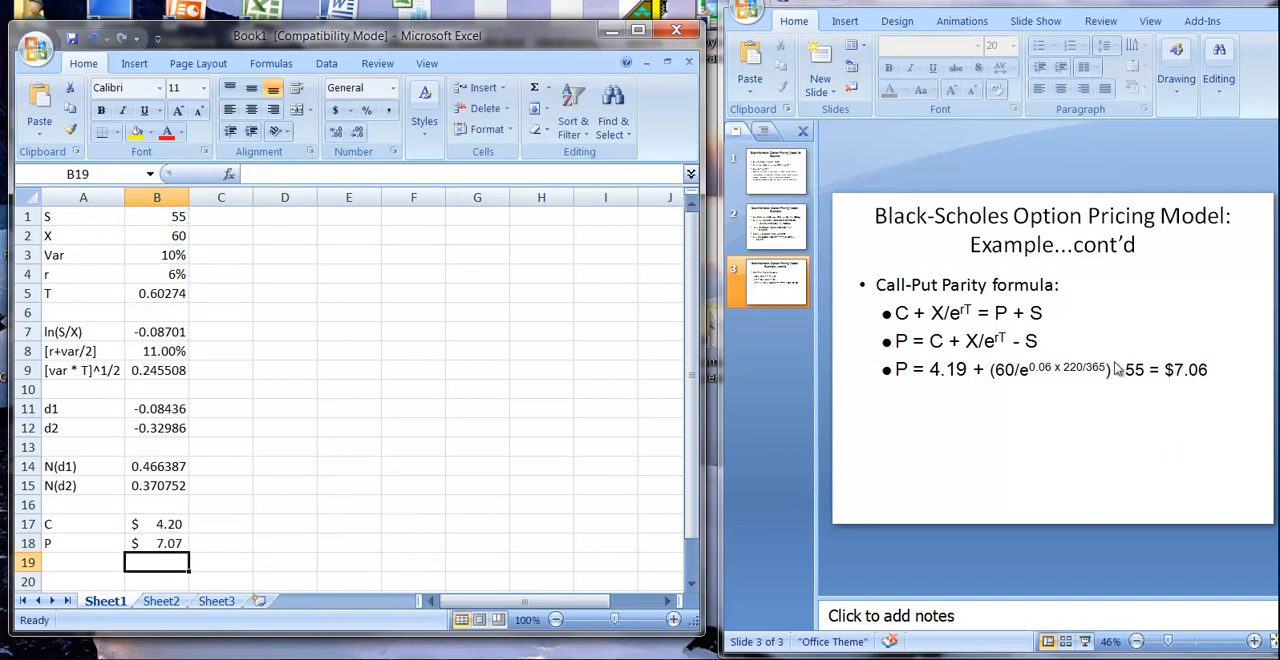
{"action": "mouse_move", "coordinate": [764, 490]}
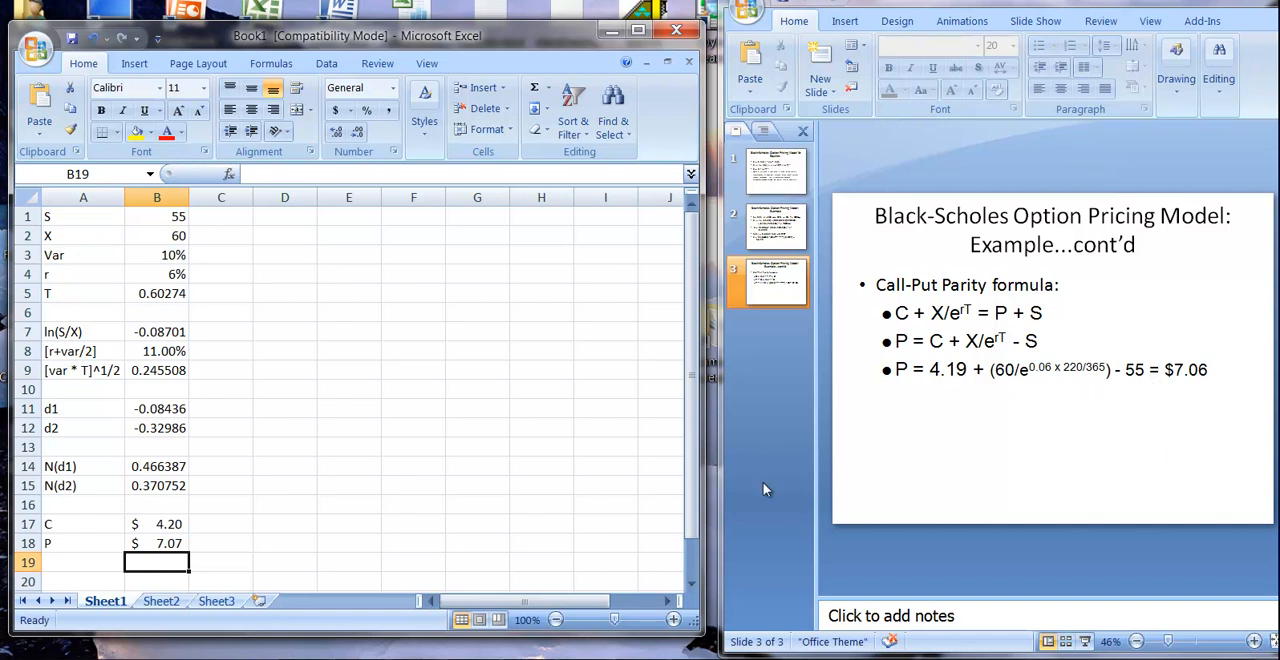
{"action": "mouse_move", "coordinate": [444, 400]}
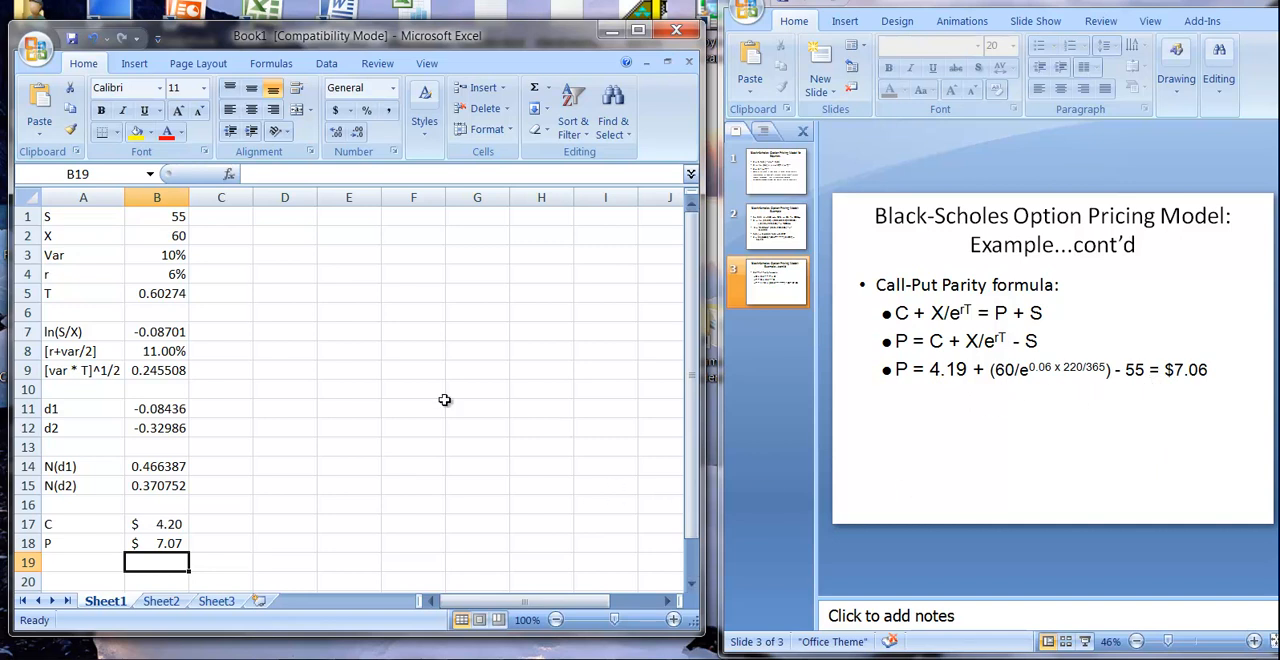
Enter S = 60 in B1 (call $6.89, put $4.75), then reset S to 55.
{"action": "left_click", "coordinate": [156, 216]}
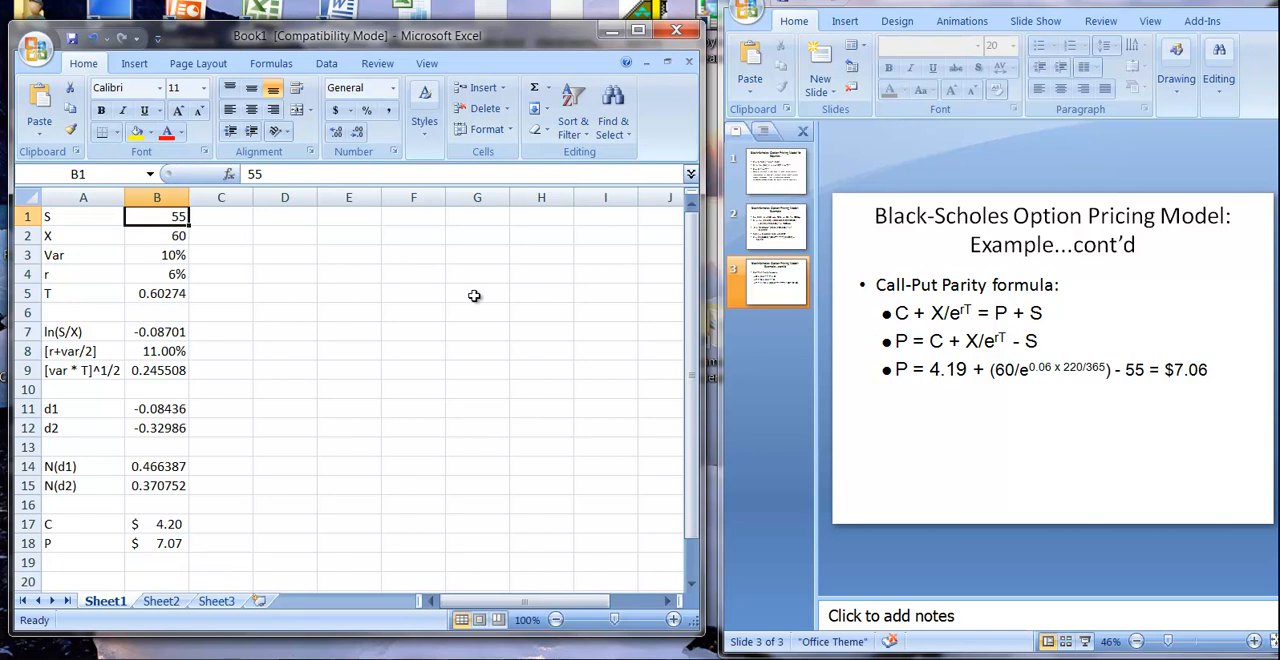
{"action": "mouse_move", "coordinate": [512, 328]}
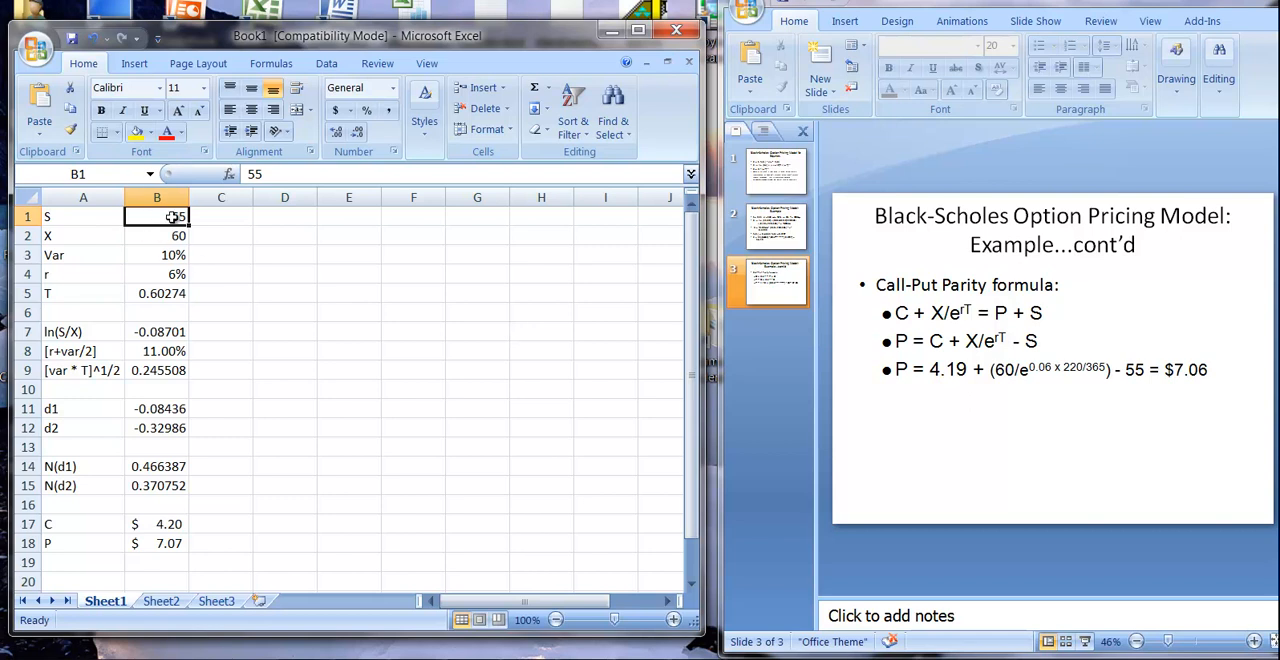
{"action": "mouse_move", "coordinate": [548, 386]}
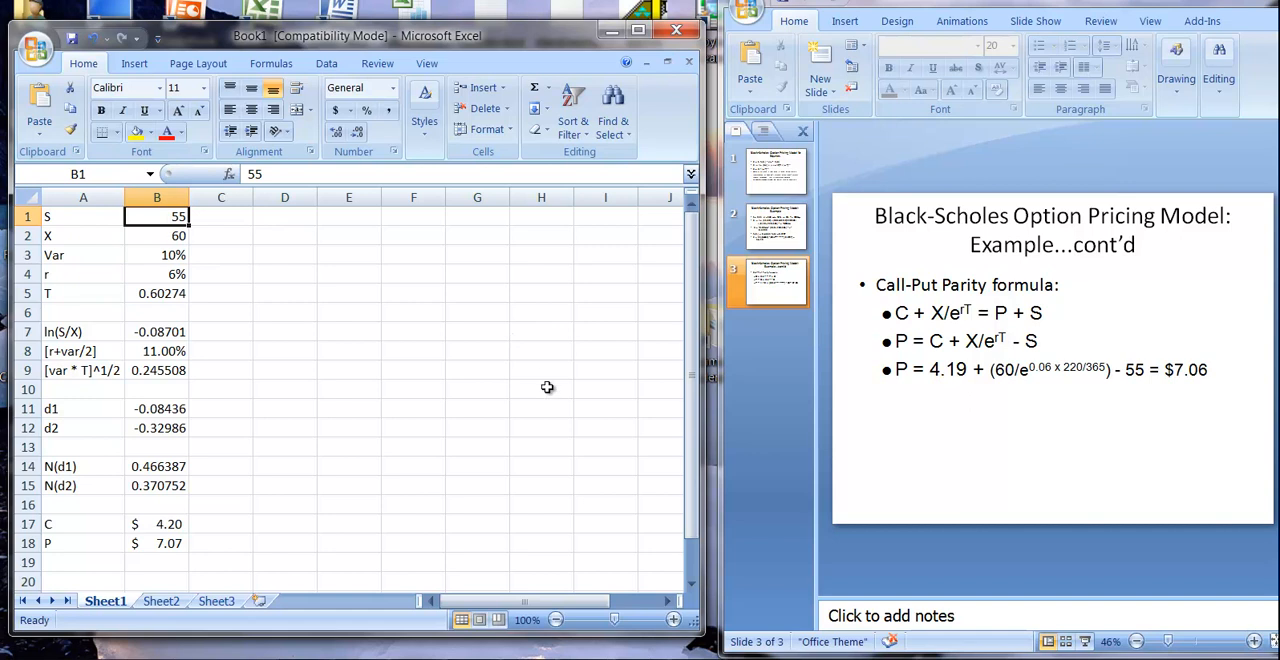
{"action": "type", "text": "60"}
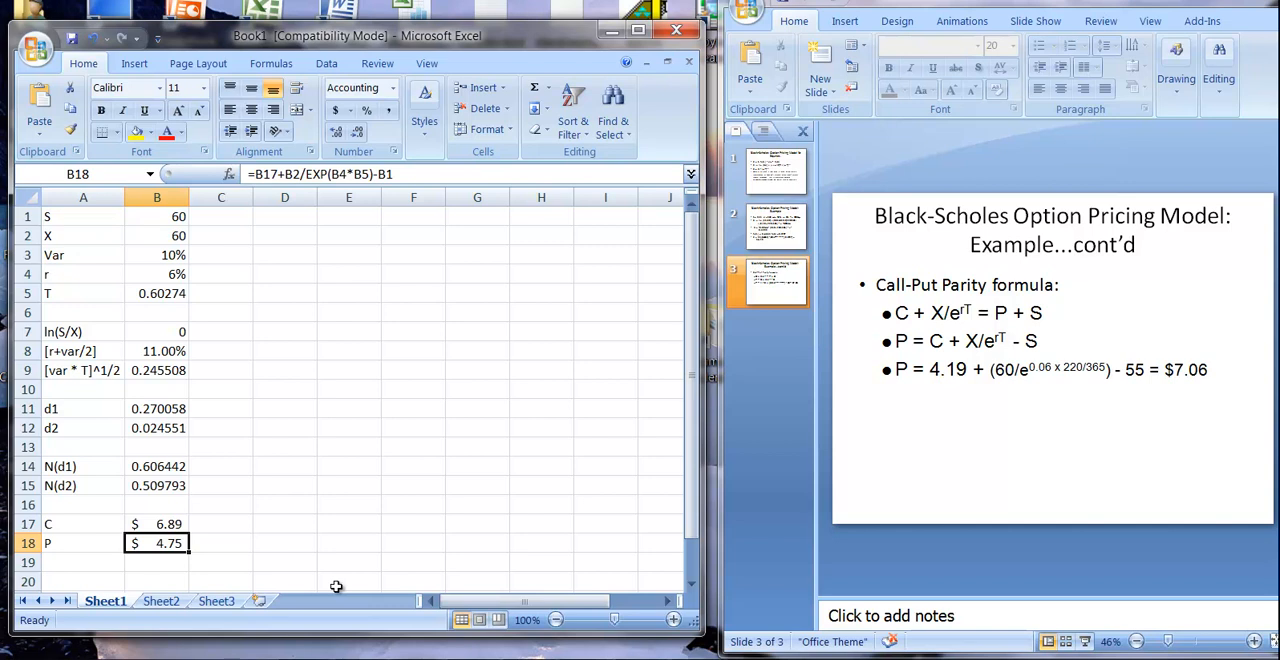
{"action": "left_click", "coordinate": [156, 216]}
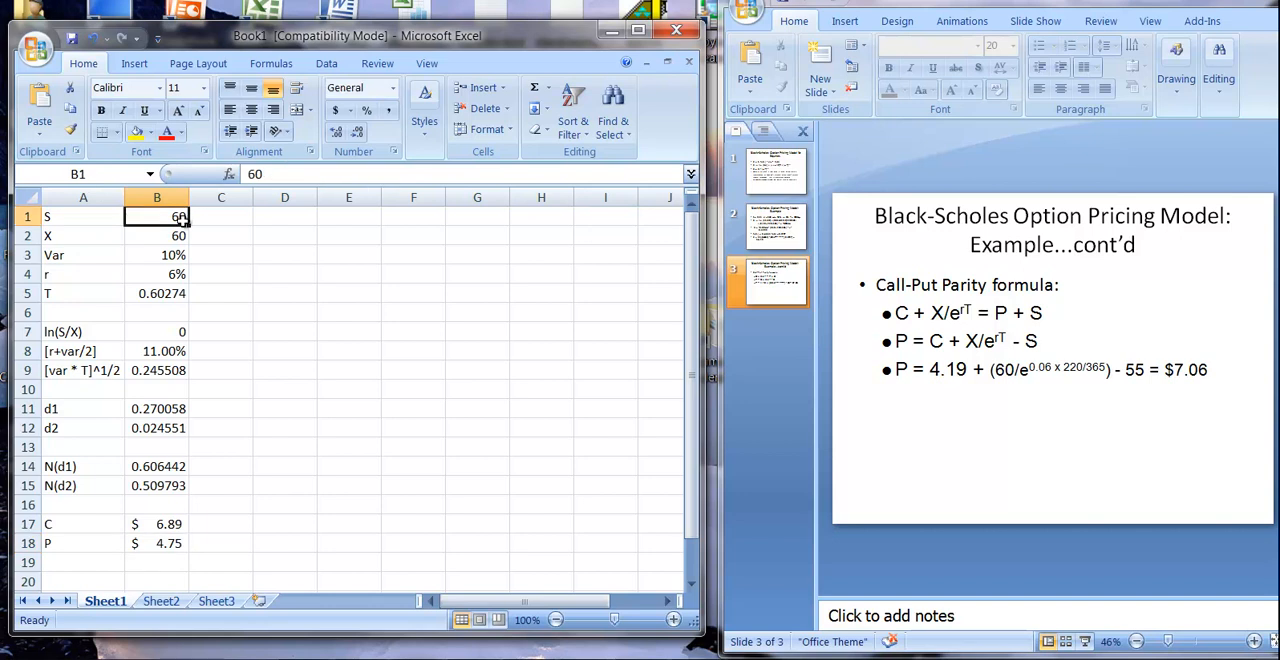
{"action": "type", "text": "55"}
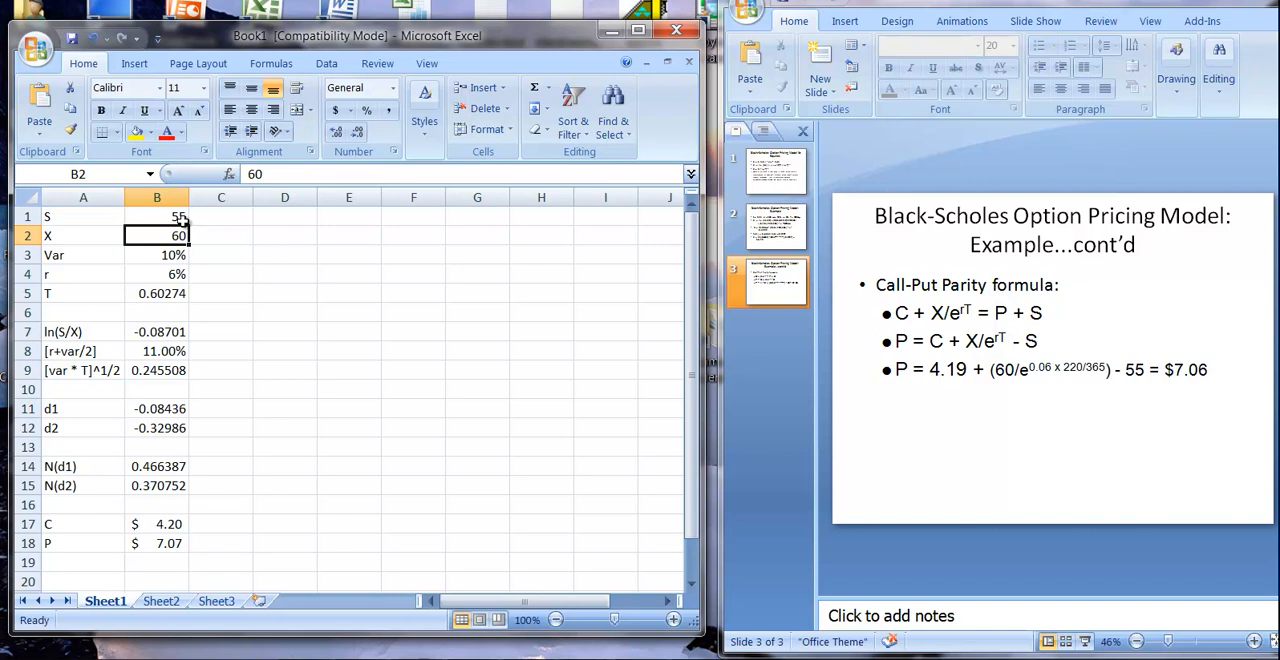
Enter X = 65 in B2 (call $2.70, put $10.39), then reset X to 60.
{"action": "type", "text": "65"}
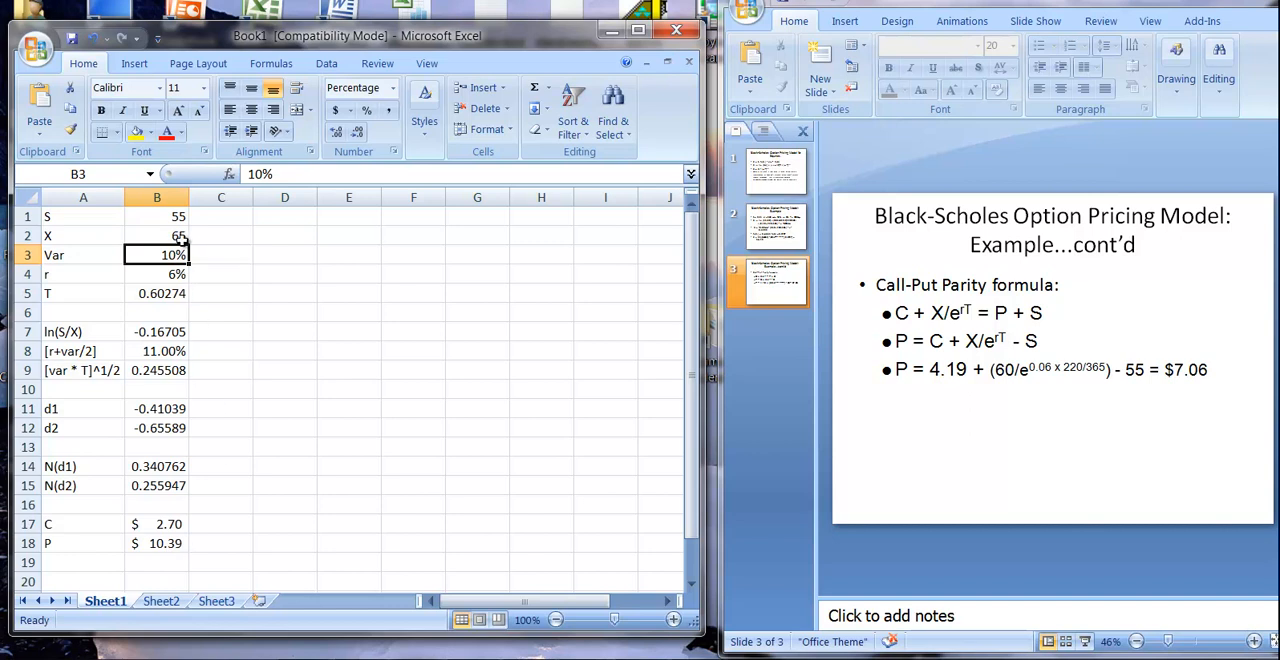
{"action": "mouse_move", "coordinate": [180, 236]}
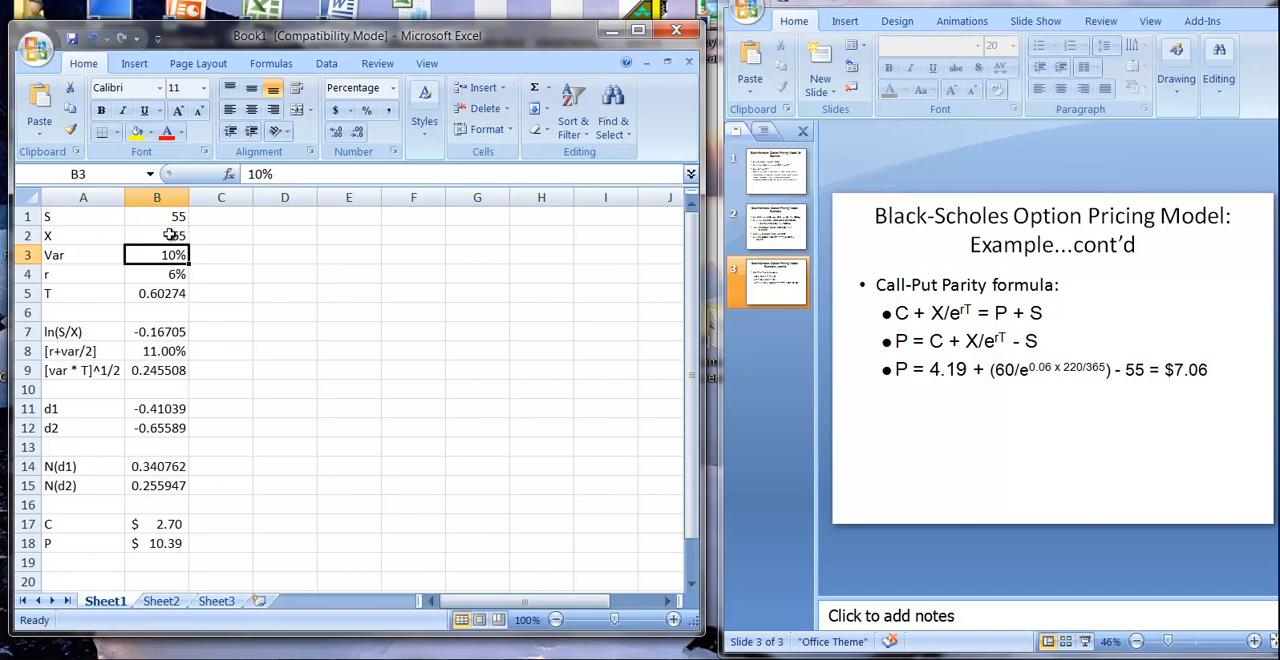
{"action": "left_click", "coordinate": [156, 236]}
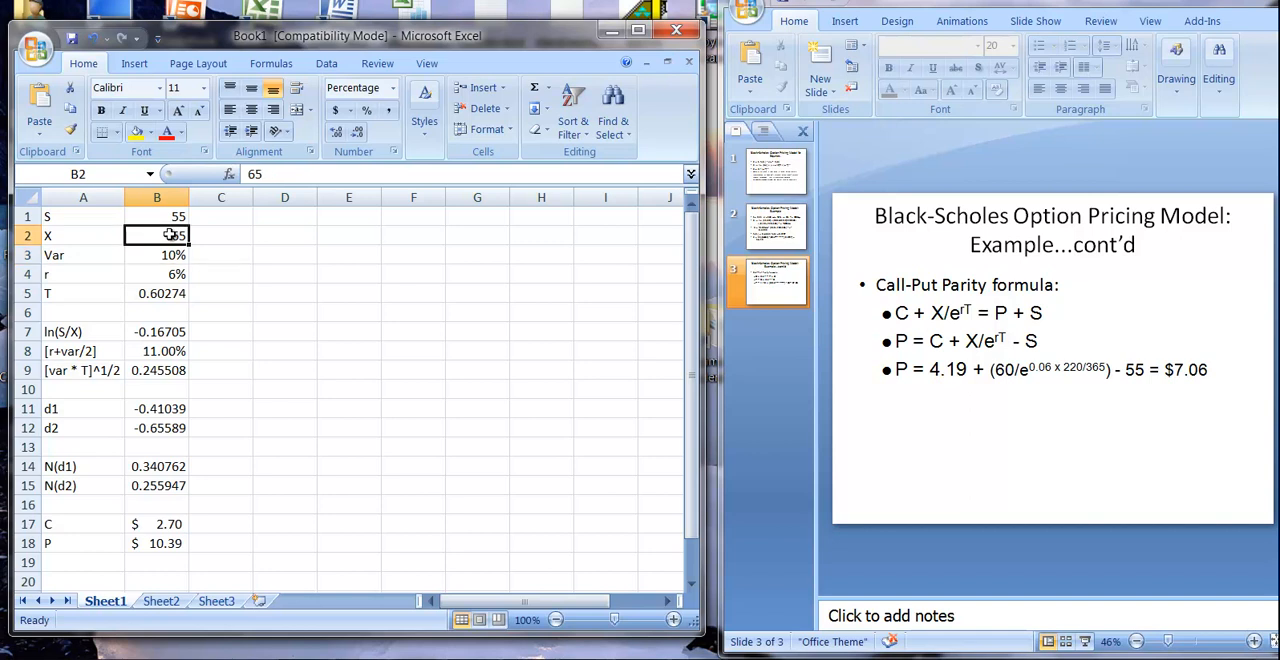
{"action": "type", "text": "6"}
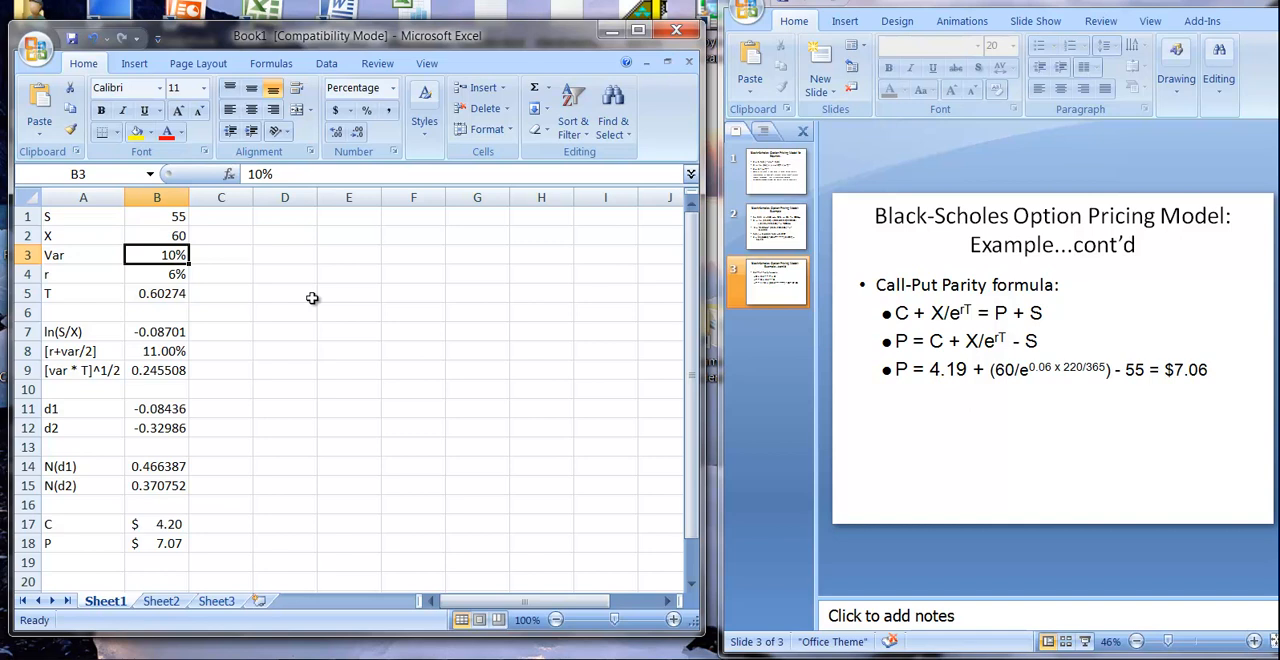
Enter variance 15% in B3 (call $5.41, put $8.27), review the price formulas, reset to 10%.
{"action": "type", "text": "15"}
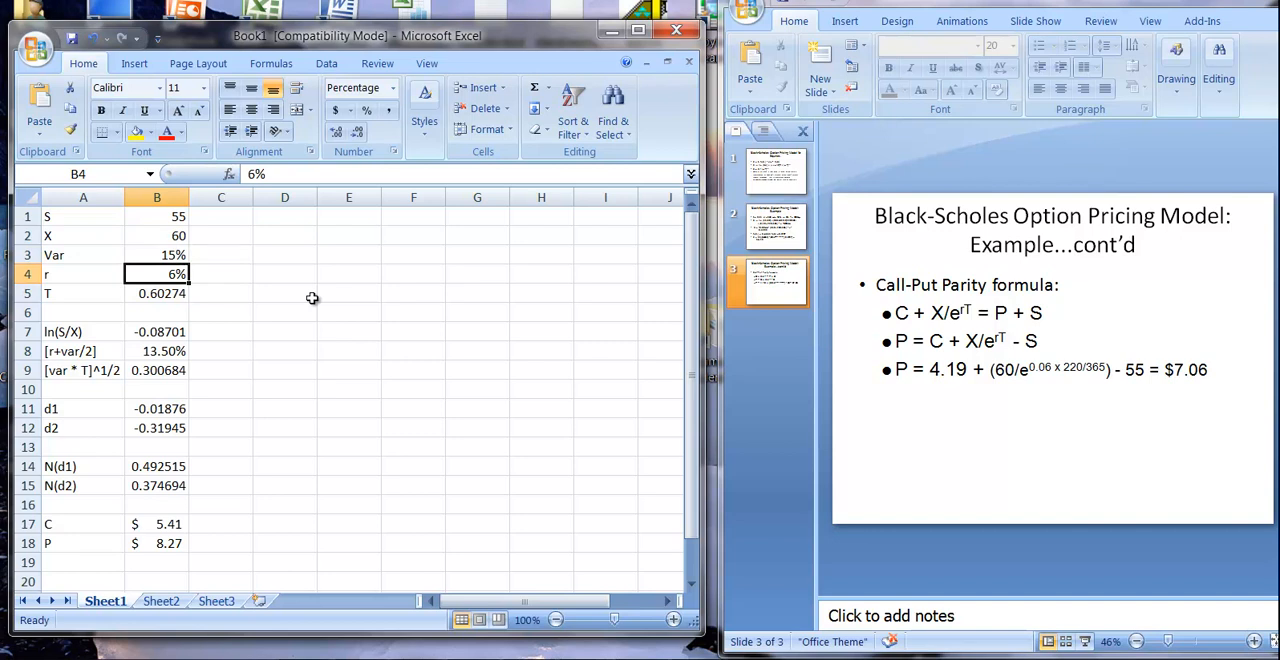
{"action": "left_click", "coordinate": [156, 524]}
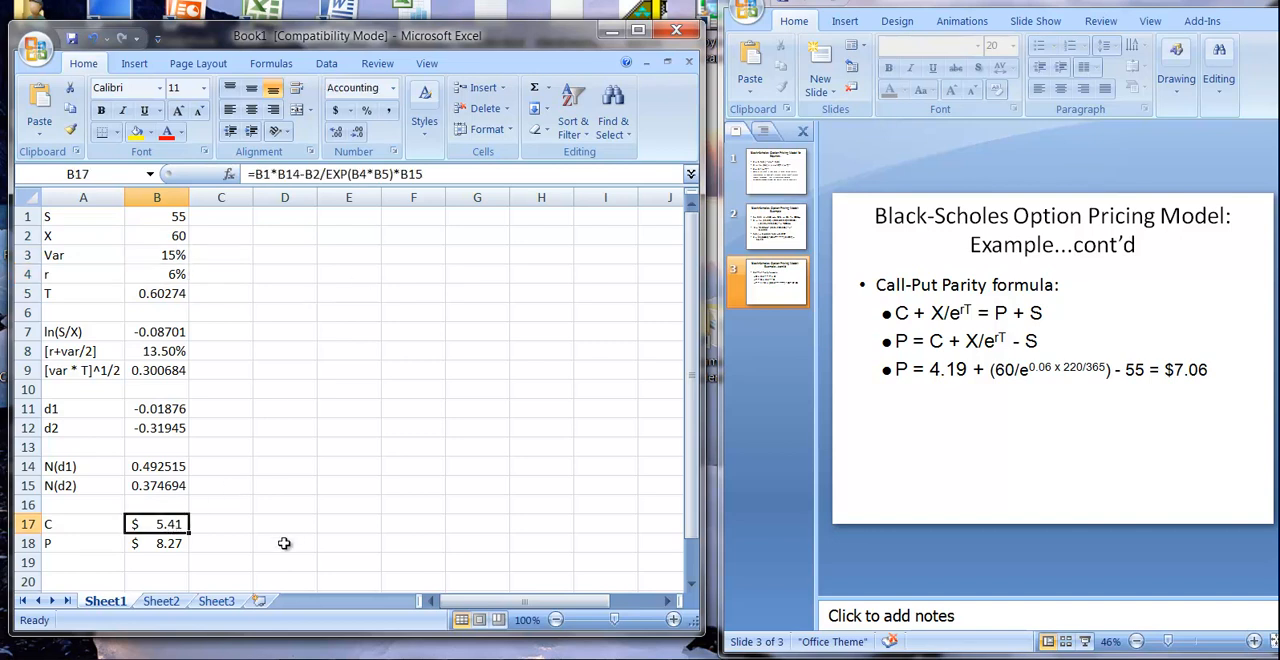
{"action": "left_click", "coordinate": [156, 544]}
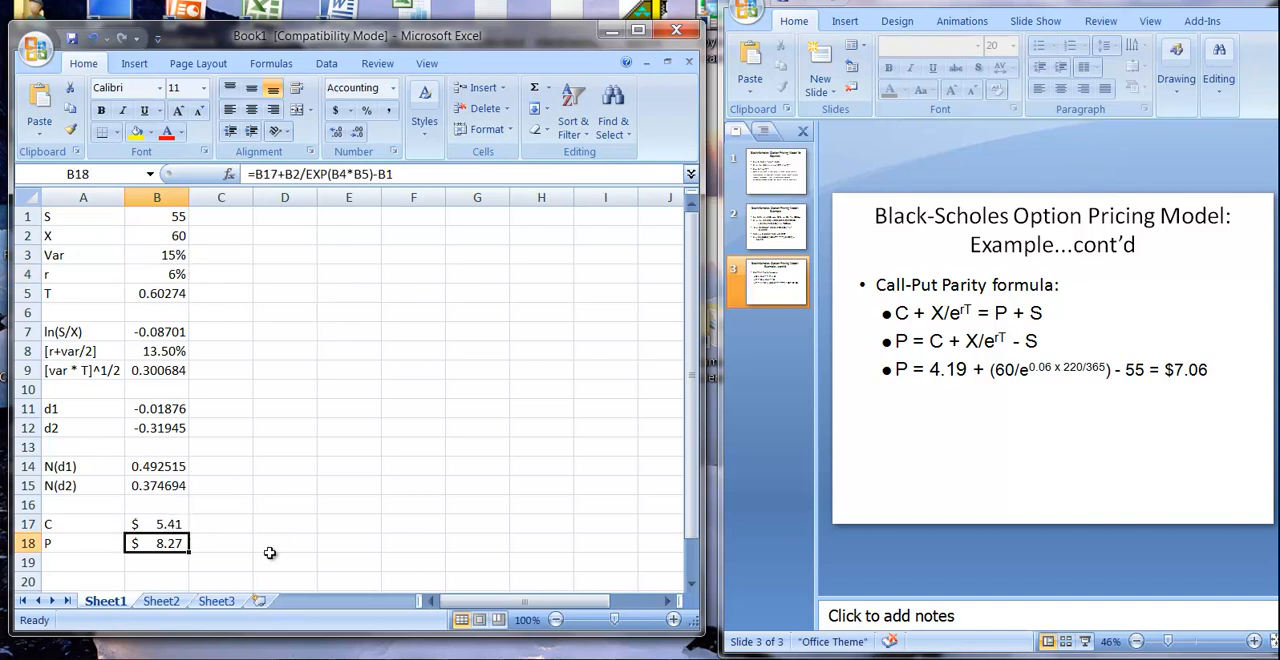
{"action": "left_click", "coordinate": [156, 256]}
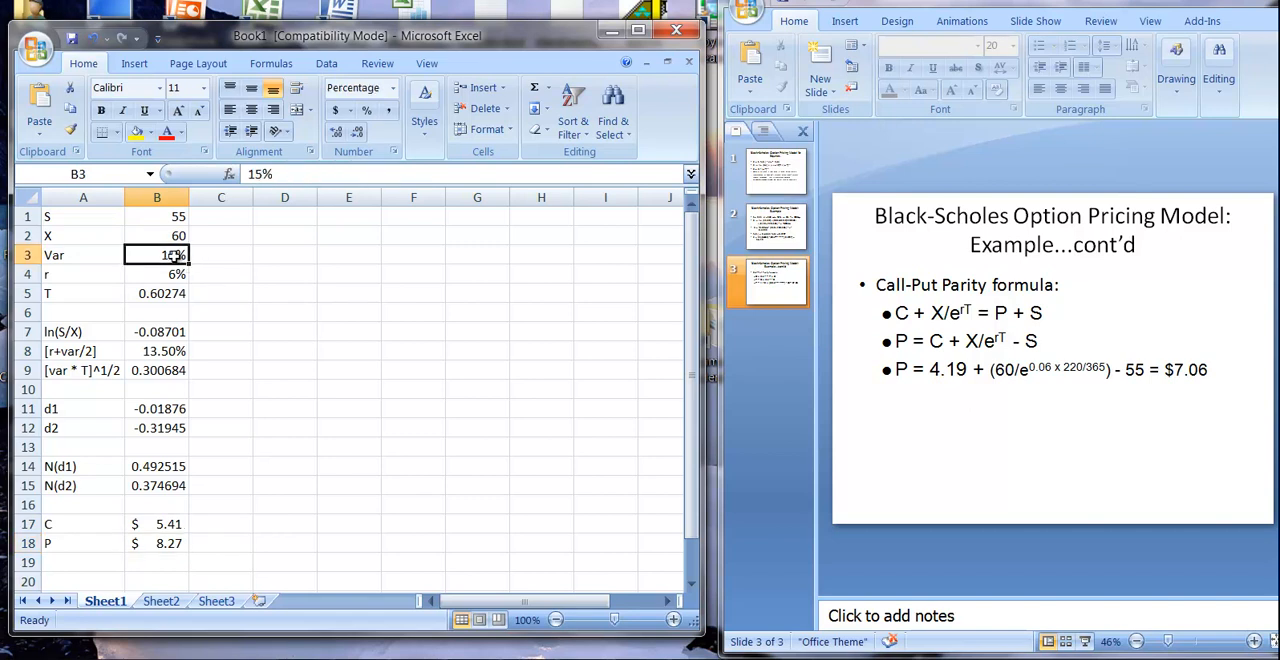
{"action": "type", "text": "10%"}
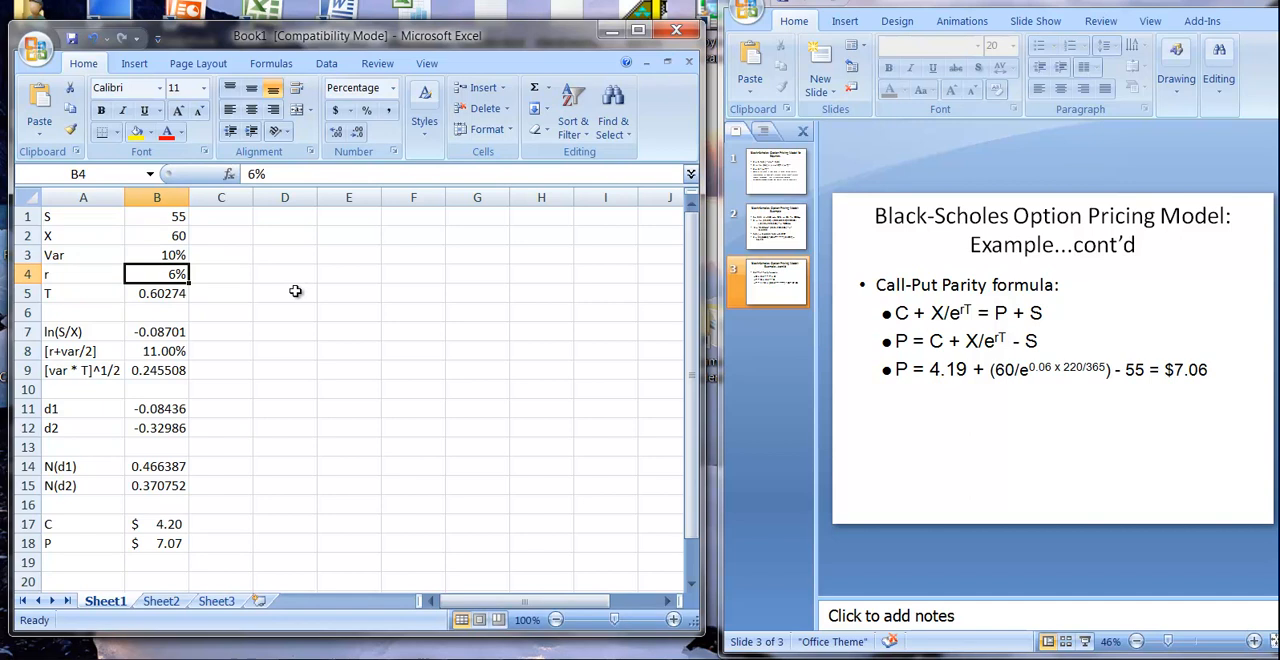
{"action": "type", "text": "8%"}
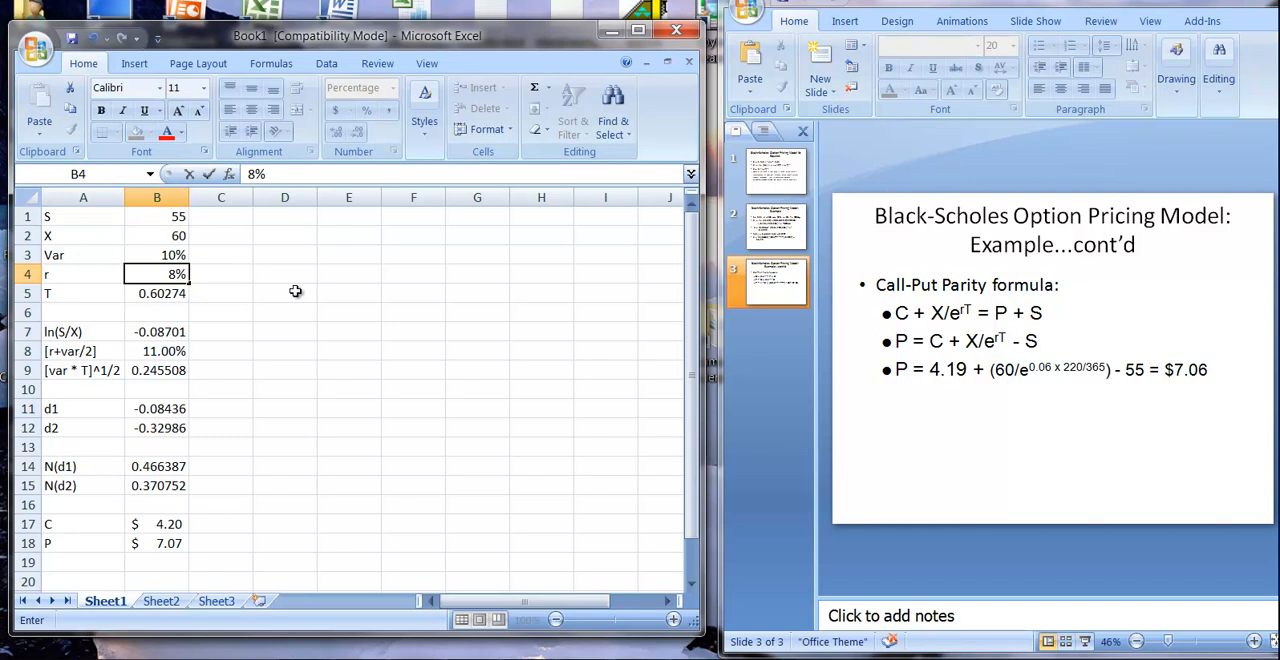
Commit r = 8% in B4 (call $4.46, put $6.64), then reset r to 6%.
{"action": "left_click", "coordinate": [156, 292]}
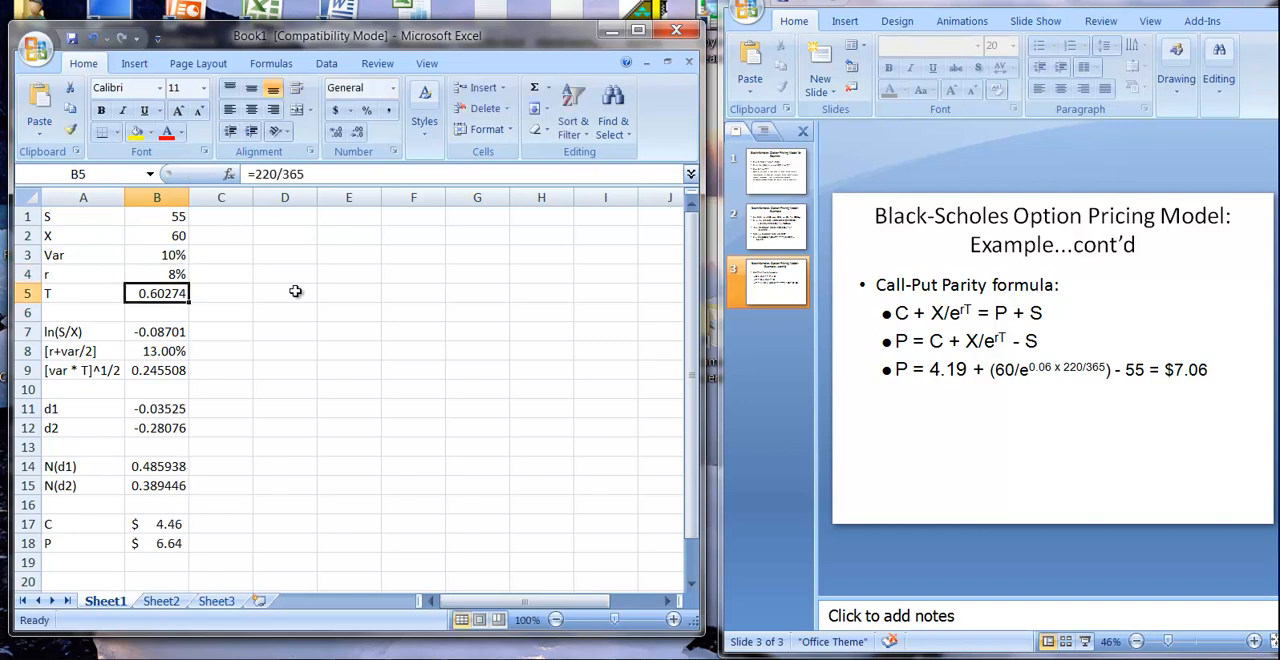
{"action": "mouse_move", "coordinate": [172, 524]}
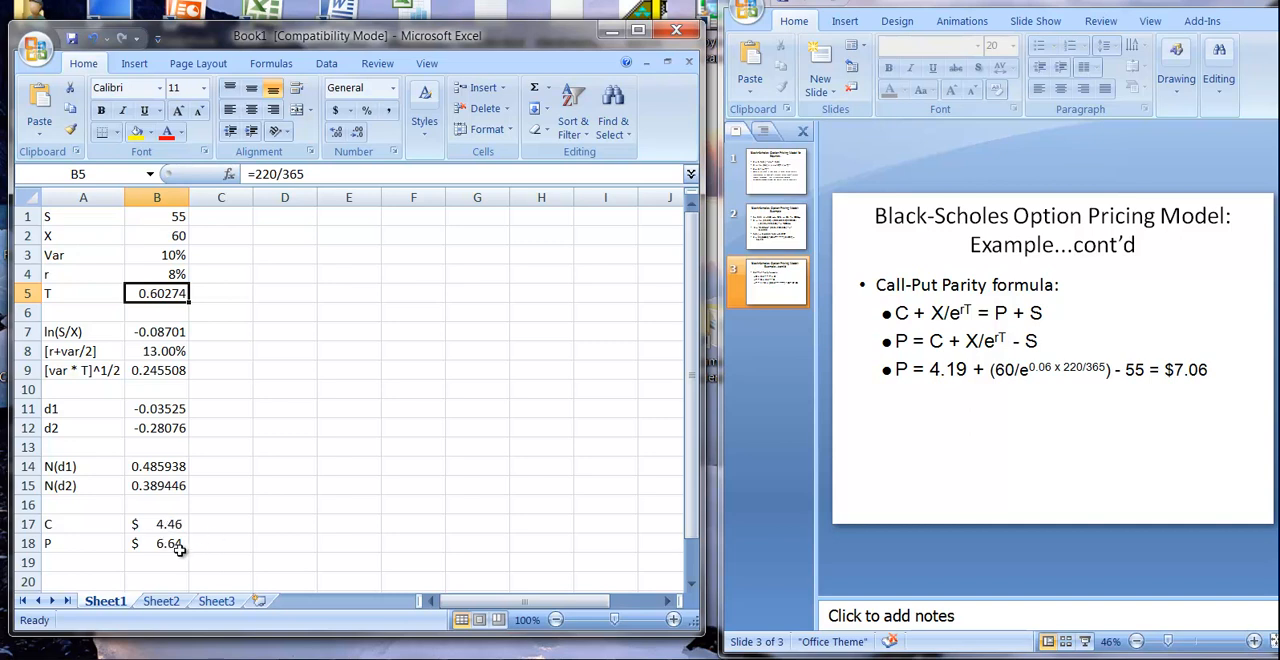
{"action": "left_click", "coordinate": [156, 274]}
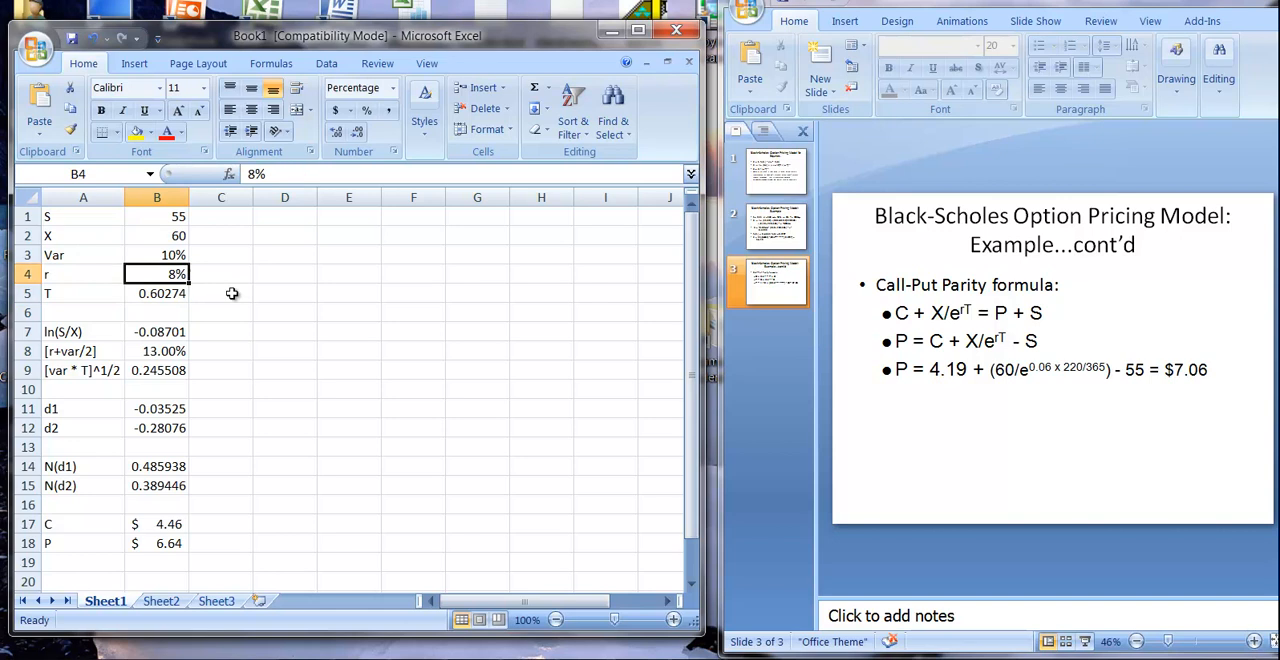
{"action": "type", "text": "6%"}
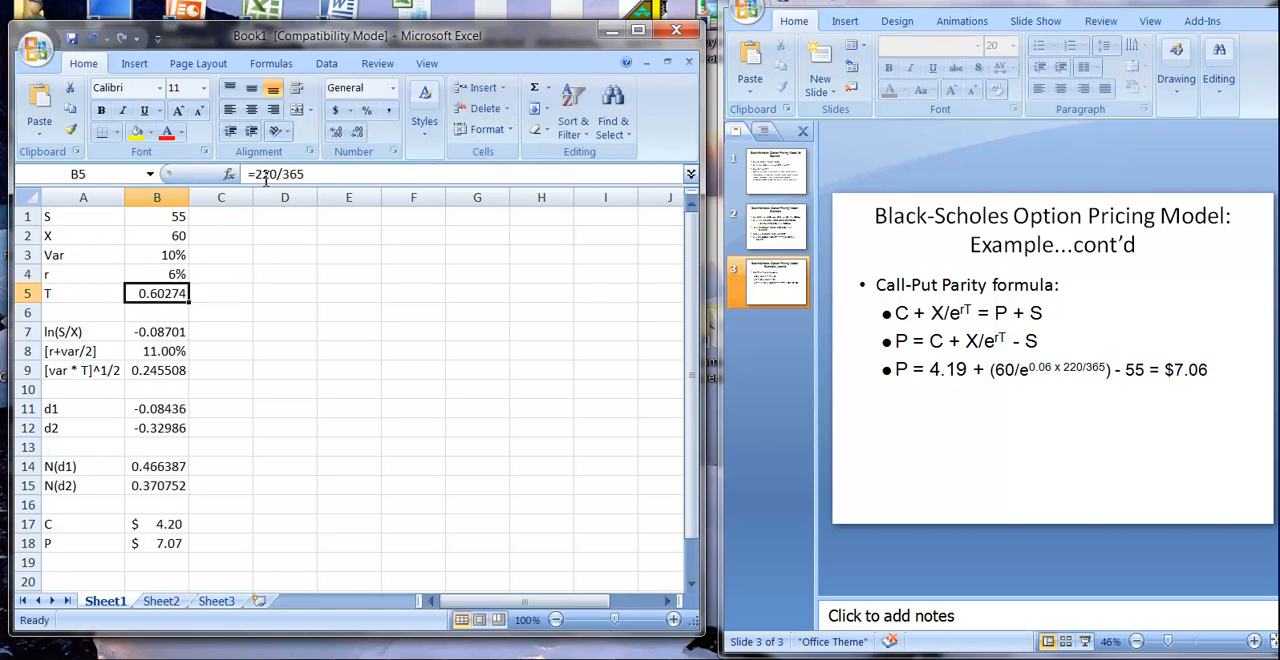
Edit the day count in B5 so T becomes 0.876712 (call $5.67, put $7.59).
{"action": "double_click", "coordinate": [156, 292]}
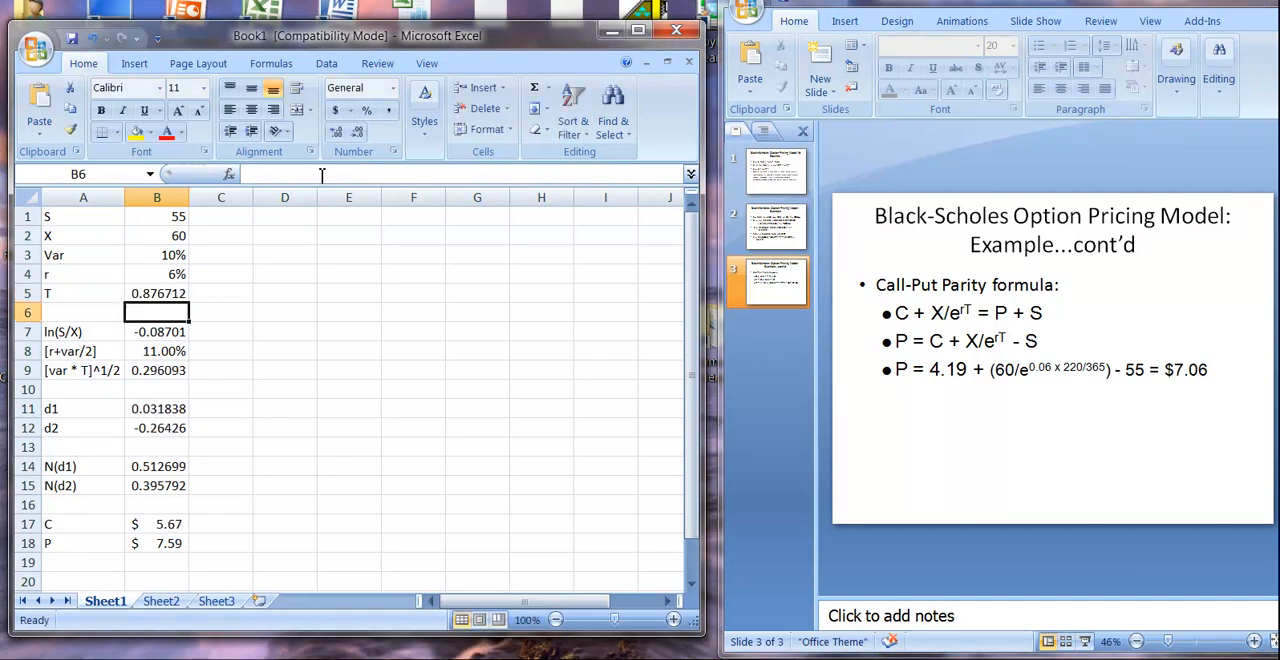
{"action": "mouse_move", "coordinate": [322, 176]}
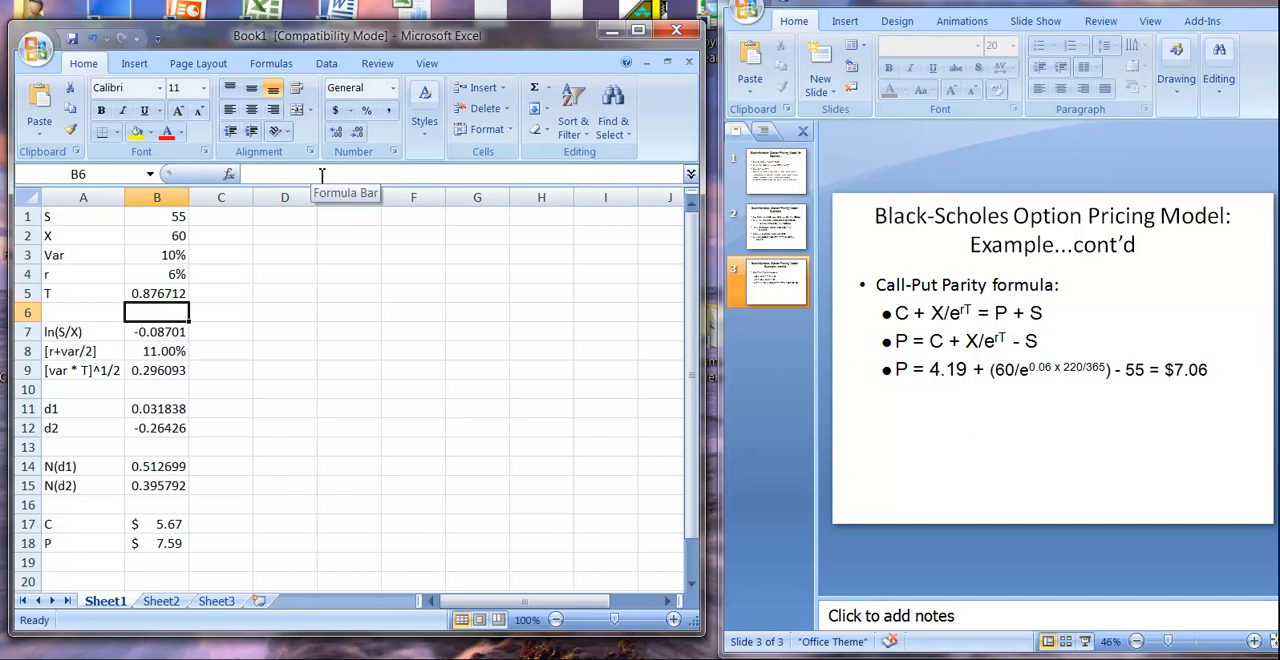
{"action": "left_click", "coordinate": [156, 292]}
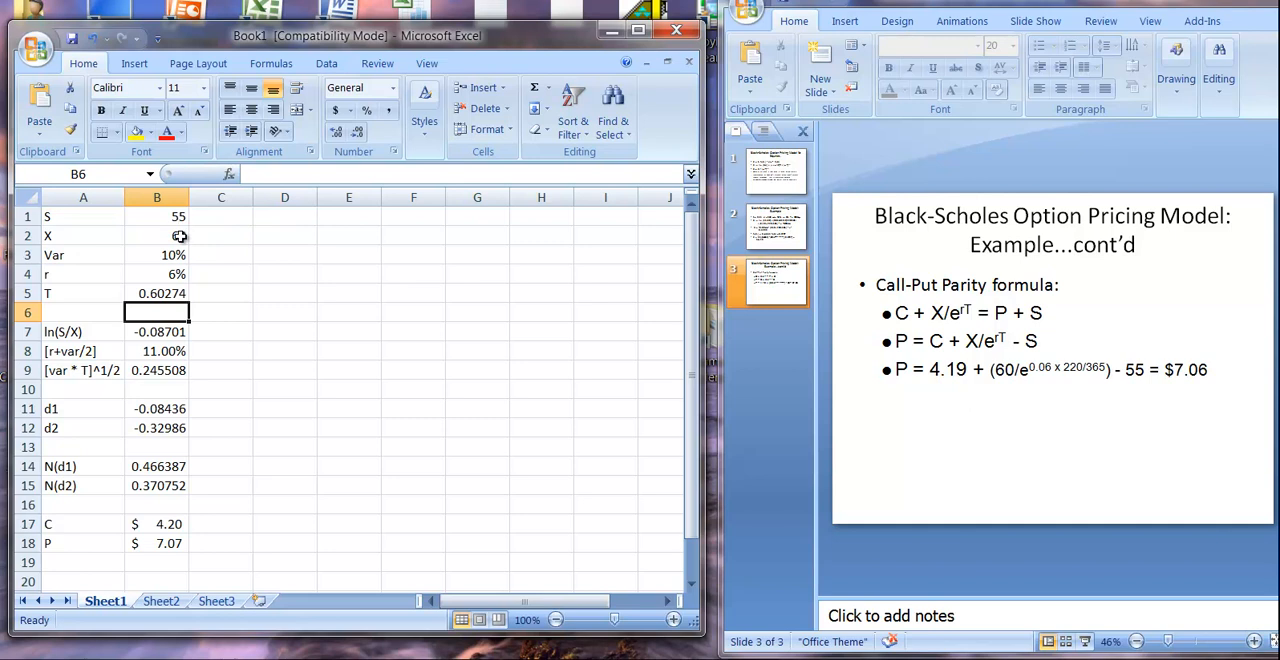
Return B5 to =220/365 so T is 0.60274 and prices return to $4.20 / $7.07.
{"action": "type", "text": "60"}
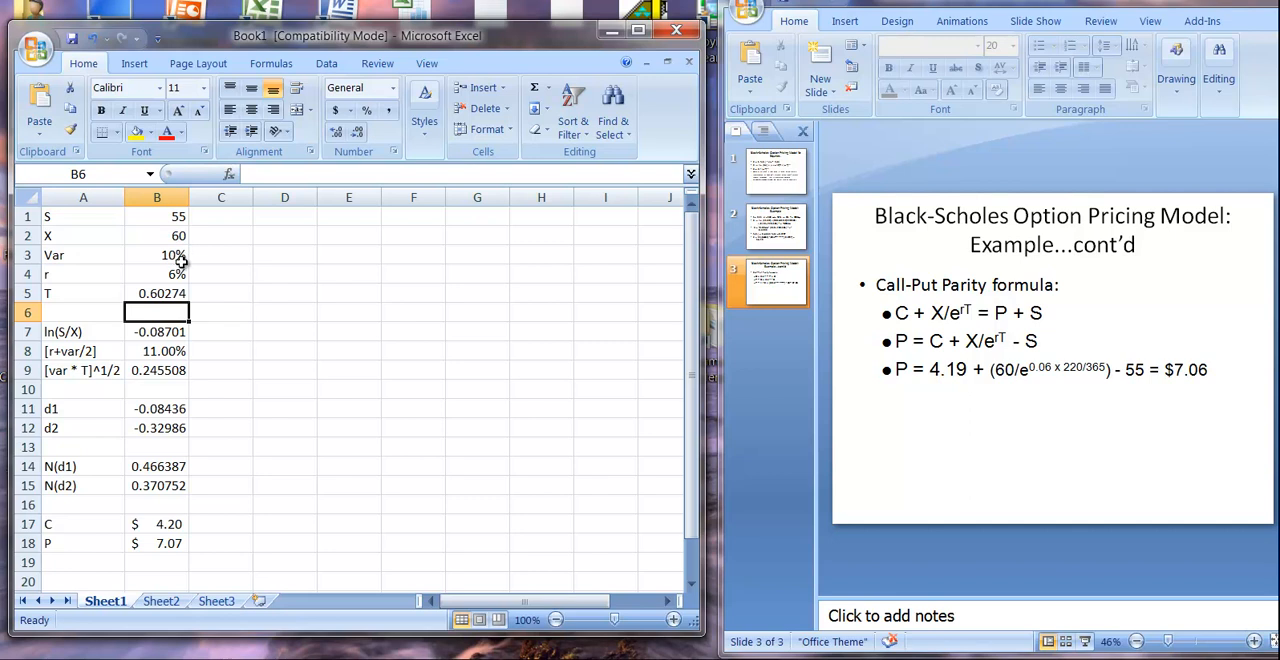
{"action": "mouse_move", "coordinate": [190, 276]}
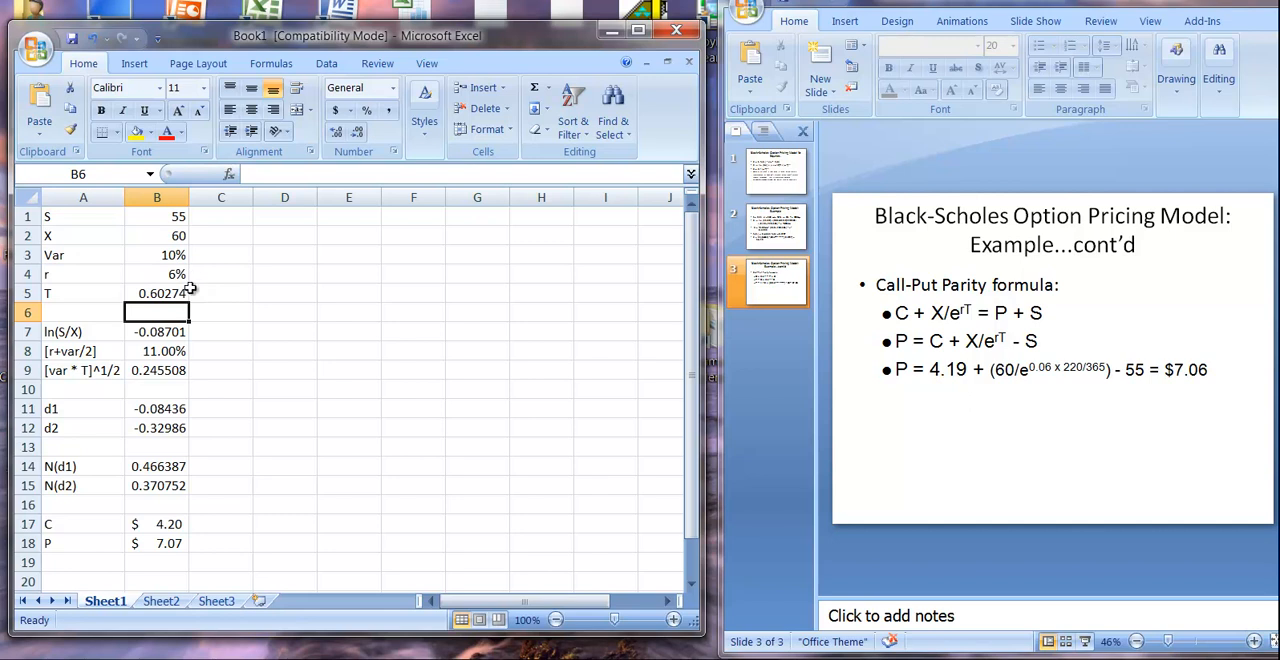
{"action": "mouse_move", "coordinate": [208, 292]}
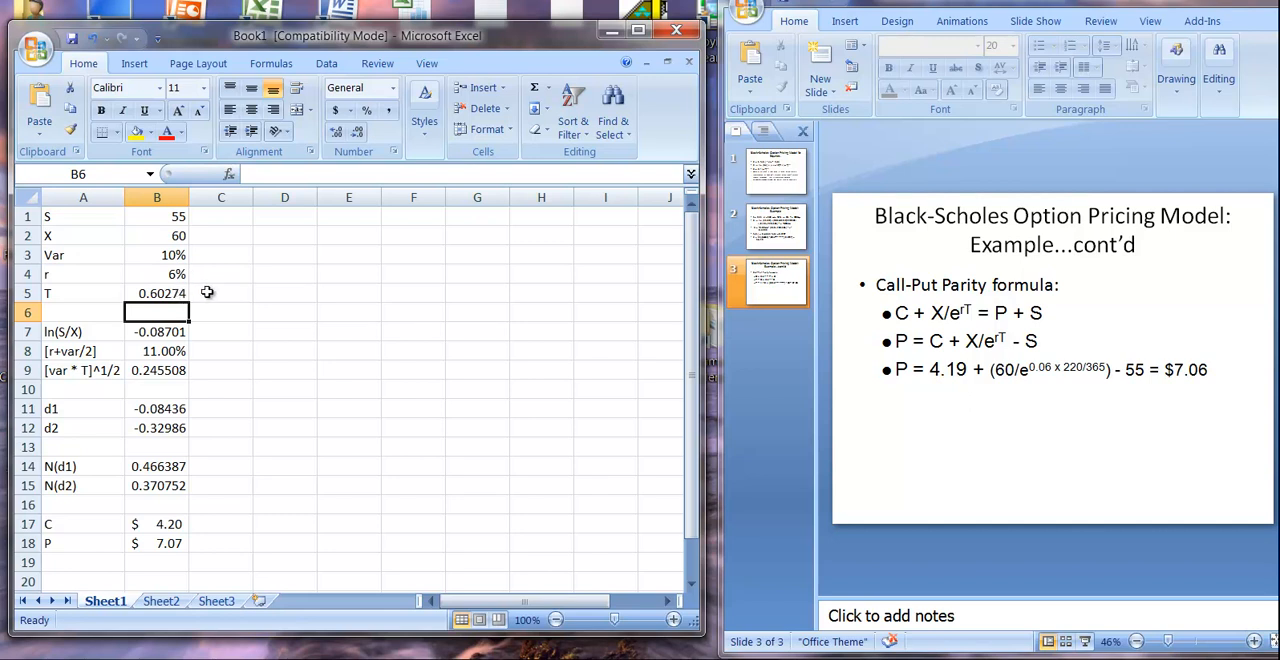
{"action": "mouse_move", "coordinate": [332, 288]}
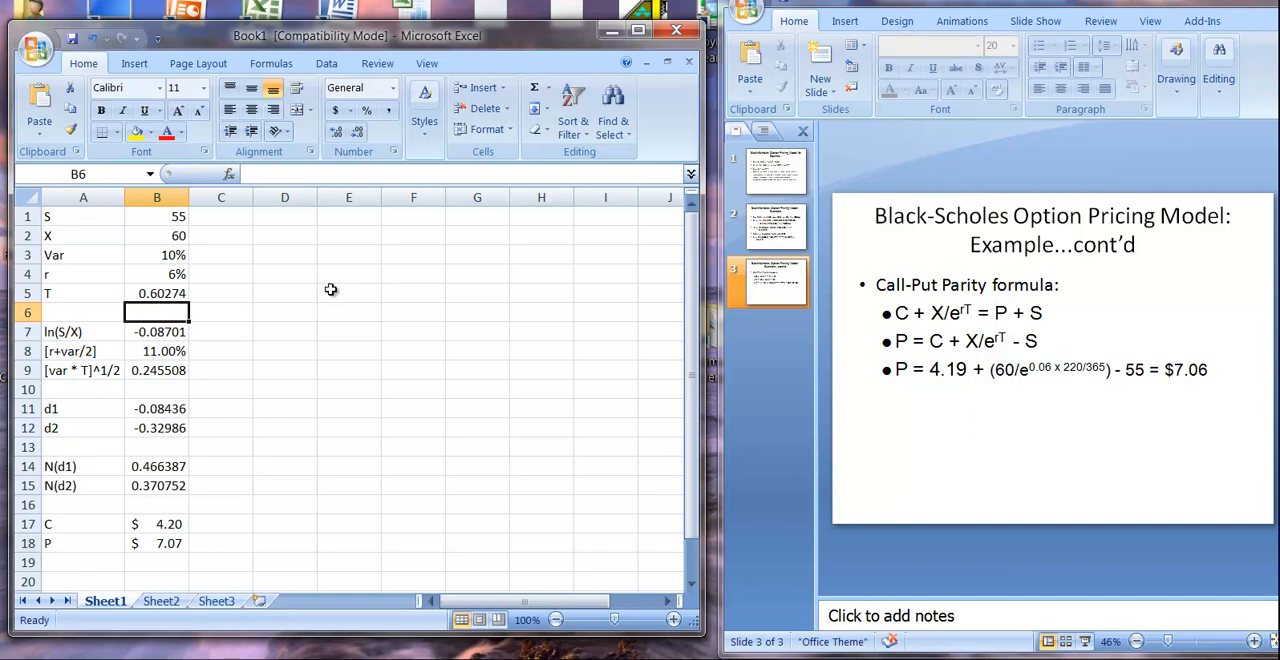
{"action": "mouse_move", "coordinate": [368, 228]}
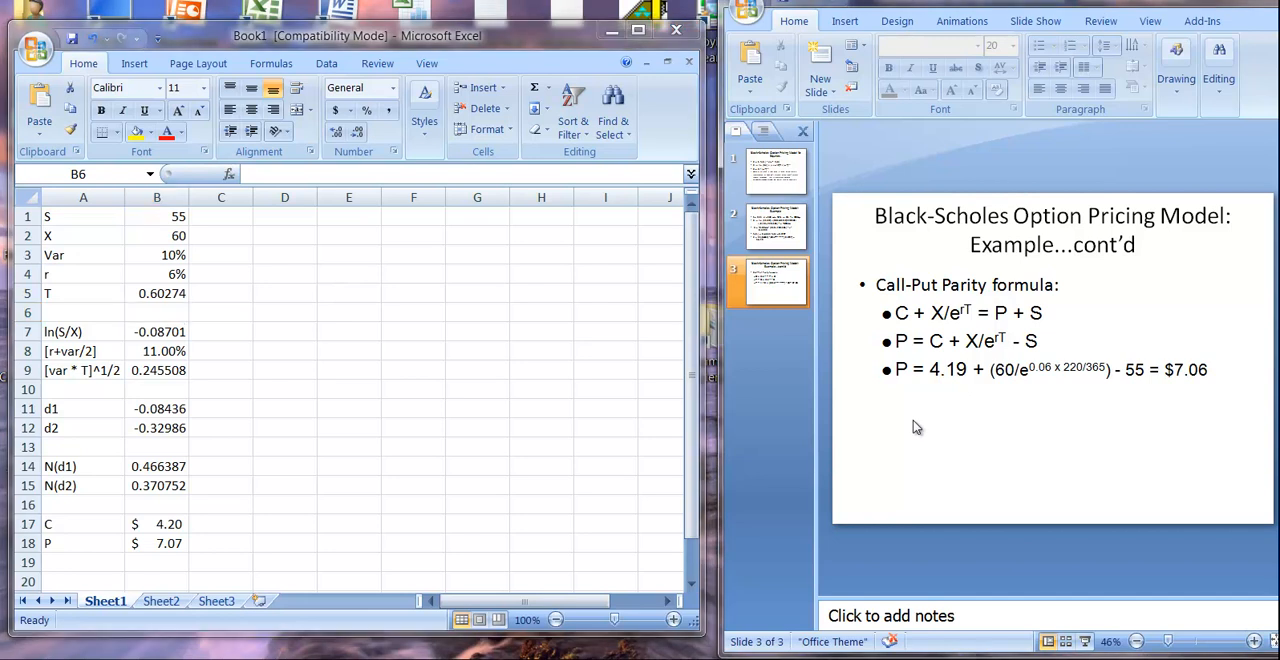
Select slide 2, the Black-Scholes worked example with the $4.19 call price.
{"action": "left_click", "coordinate": [776, 224]}
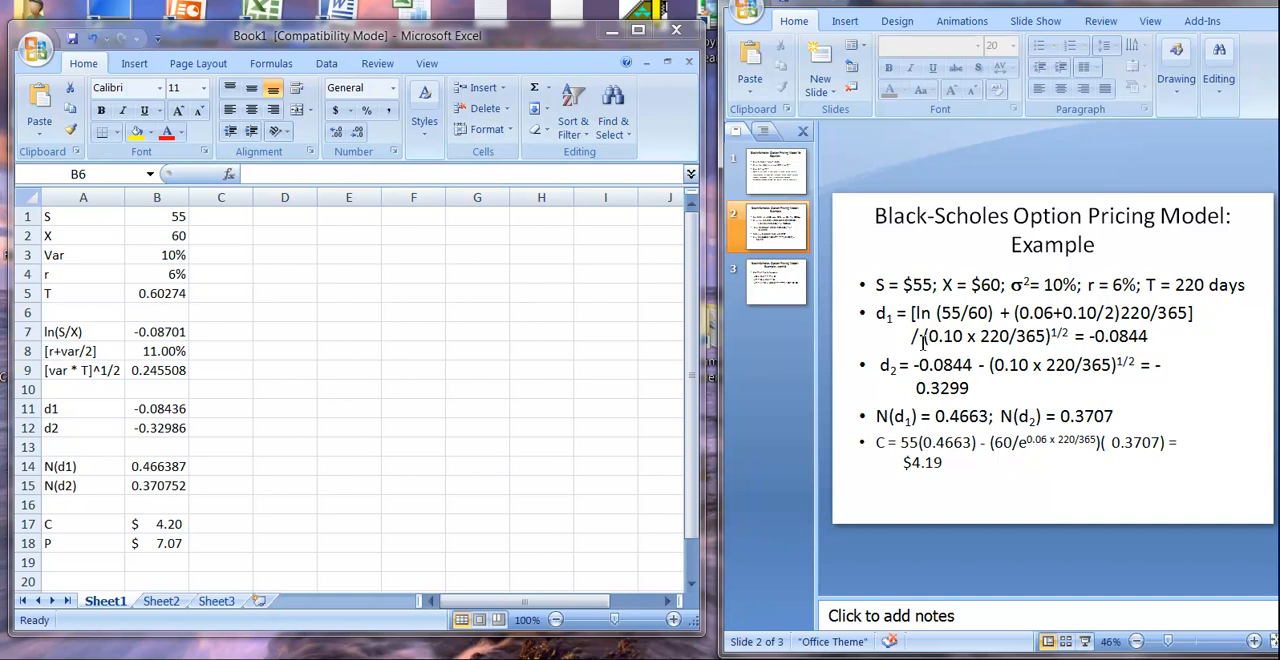
{"action": "mouse_move", "coordinate": [1022, 328]}
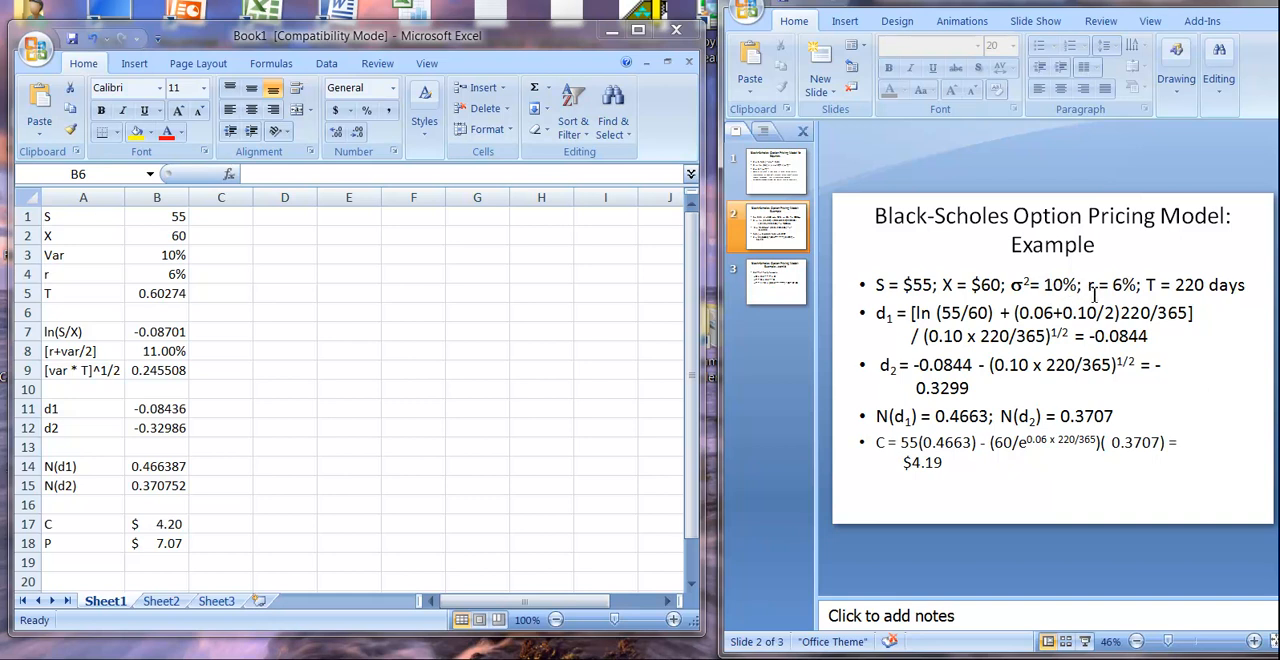
{"action": "mouse_move", "coordinate": [1084, 284]}
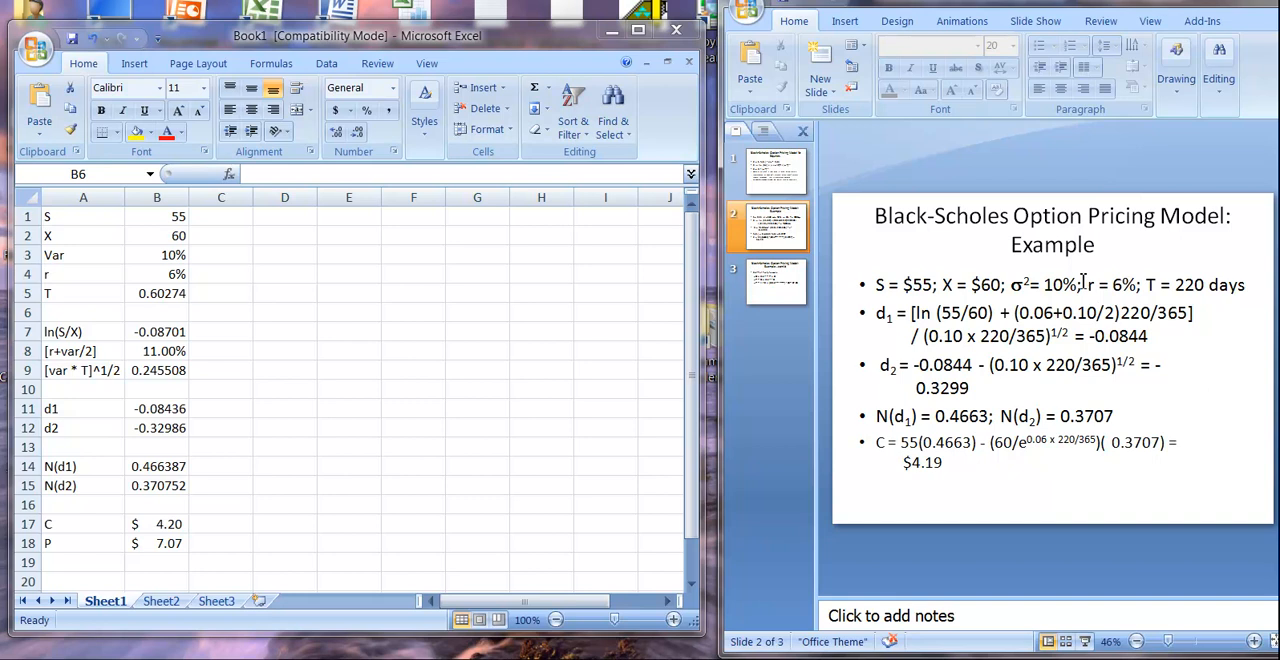